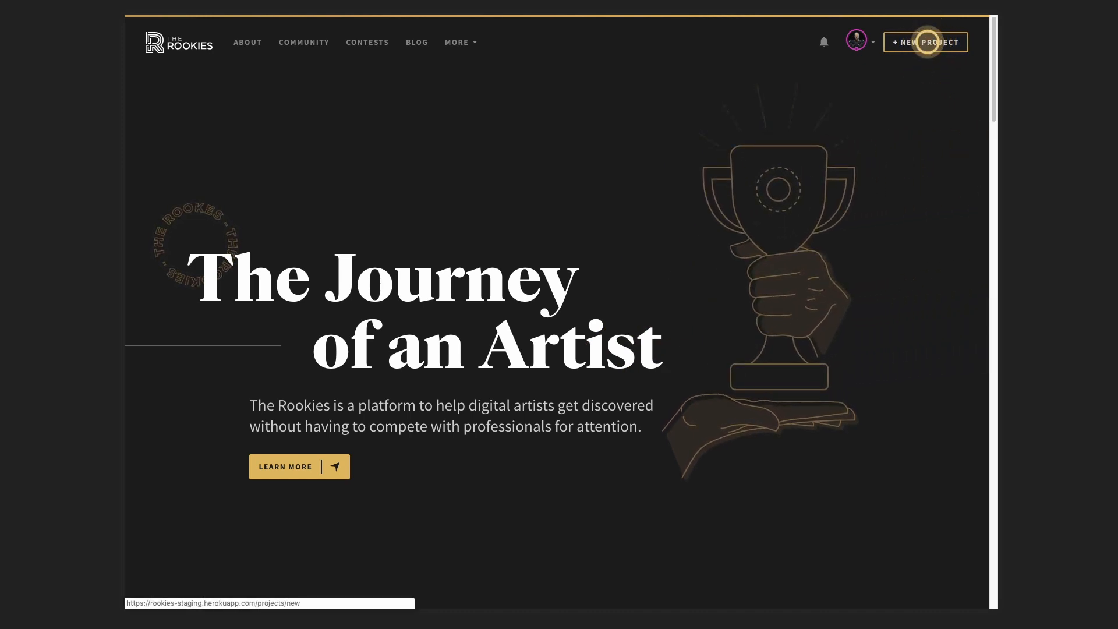
# Start a new project from the top navigation to reach the empty content editor
pyautogui.click(924, 42)
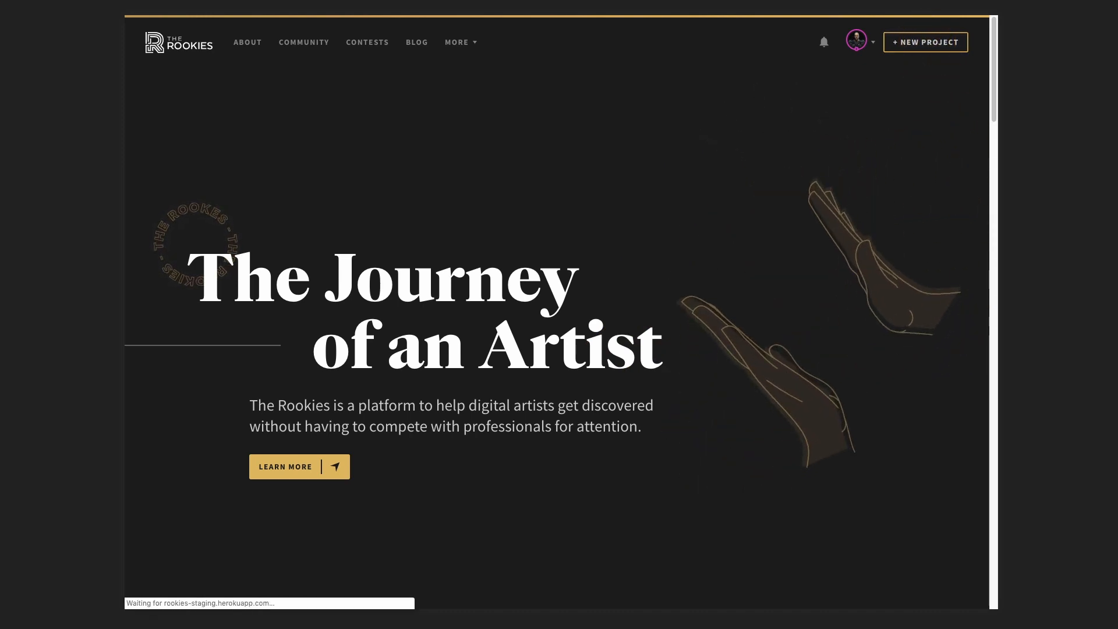
pyautogui.click(926, 42)
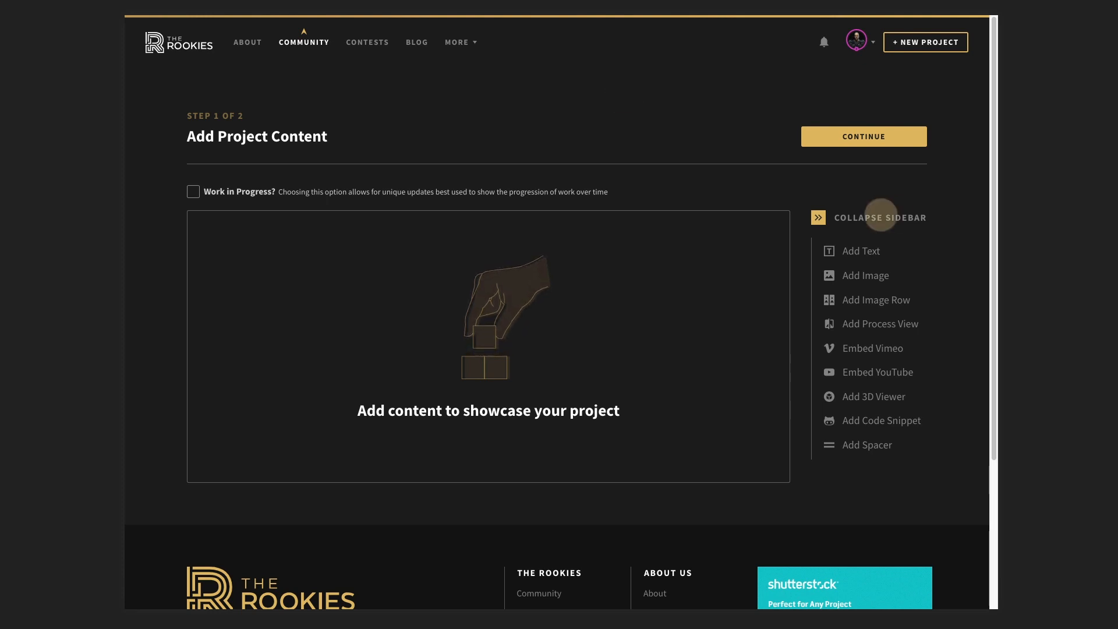
pyautogui.moveTo(819, 217)
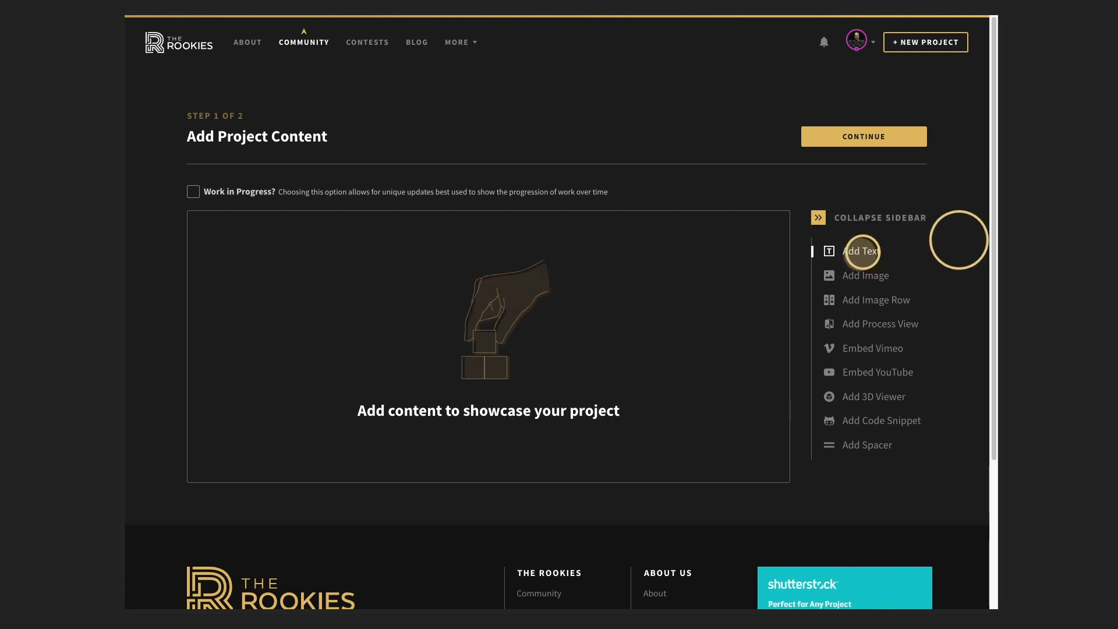
# Add a text block with 'Full reverse! Chewie, lock in the auxiliary power.' as an H2 heading above a paragraph
pyautogui.click(861, 250)
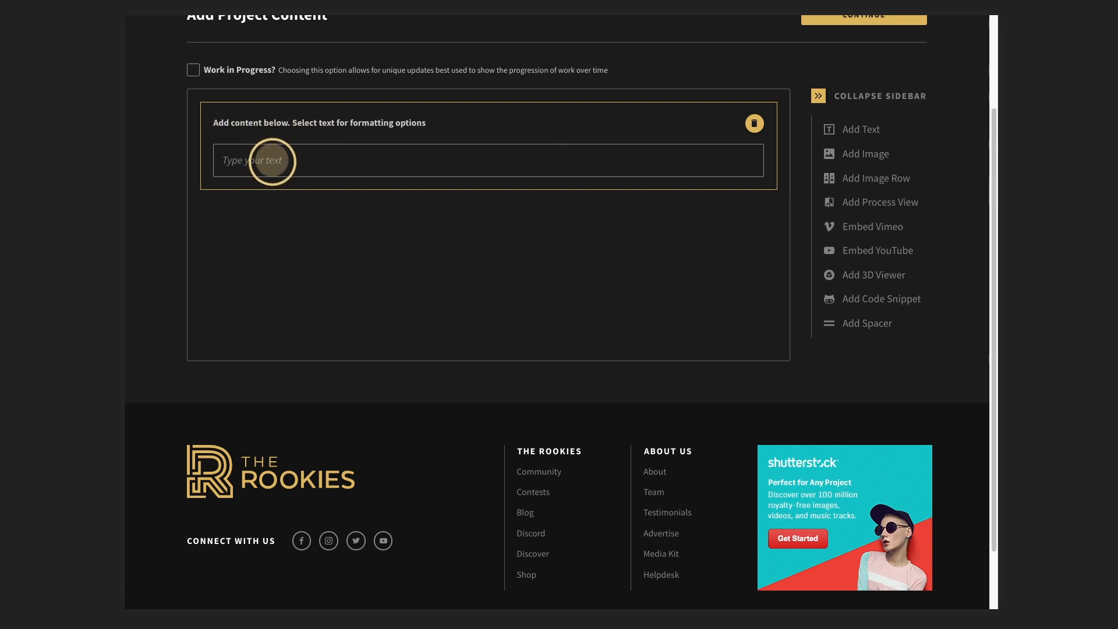
pyautogui.click(488, 159)
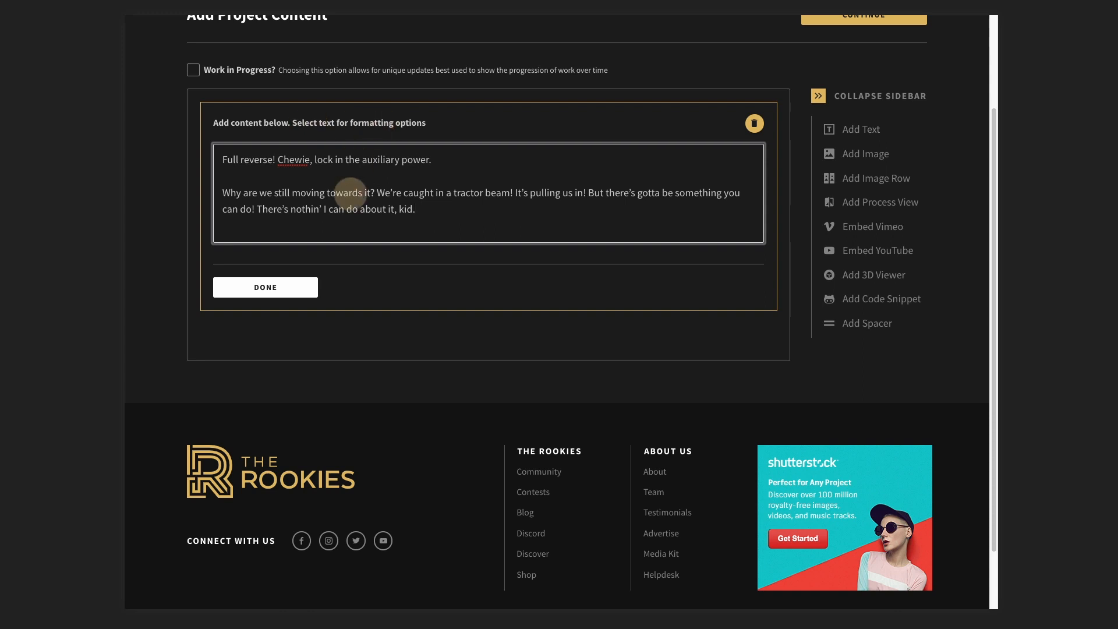
pyautogui.doubleClick(418, 160)
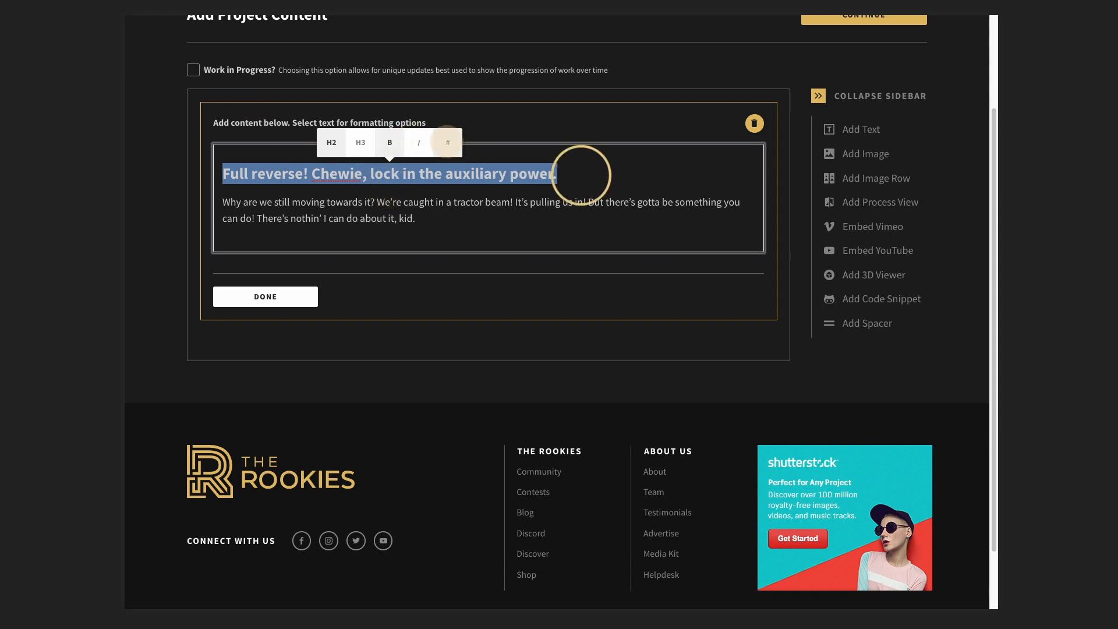
pyautogui.click(509, 273)
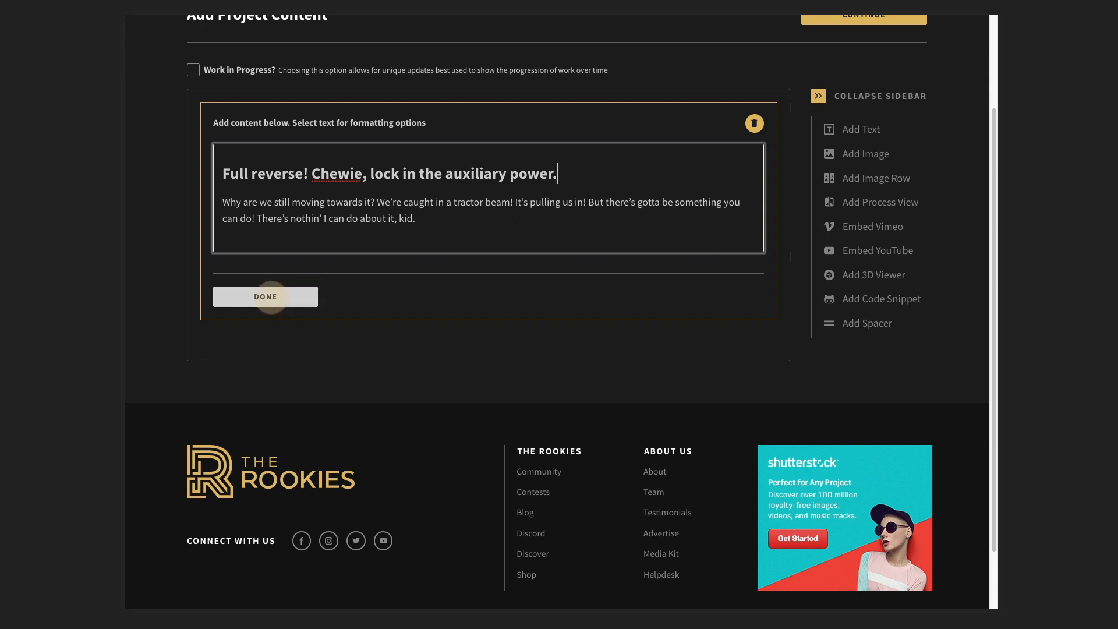
pyautogui.click(266, 297)
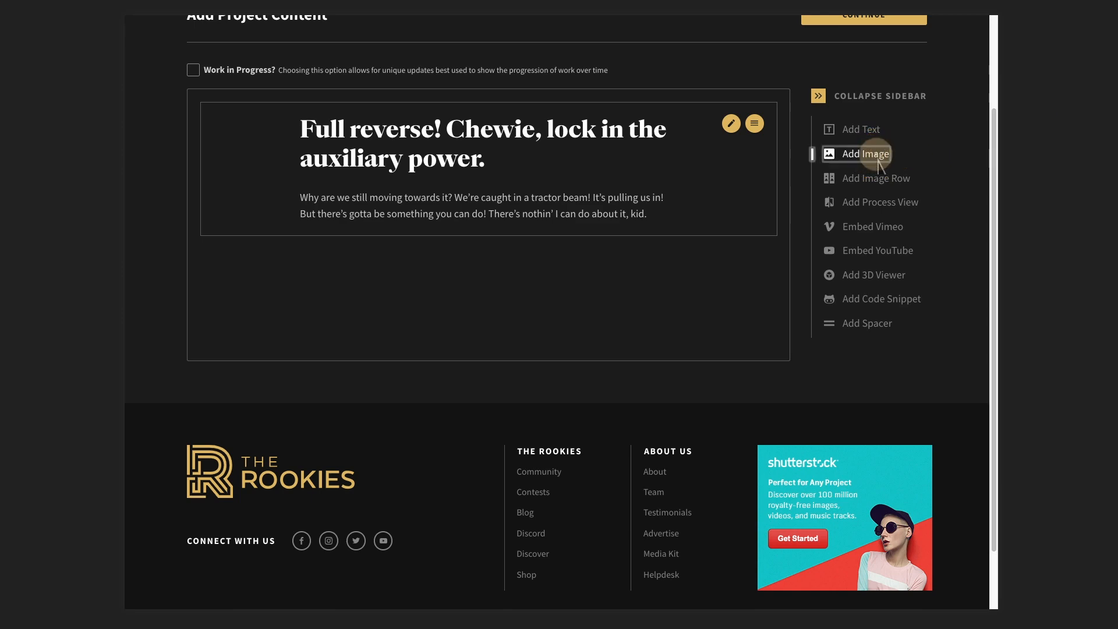
# Add a single image block using image01.jpg, the creature close-up
pyautogui.click(860, 154)
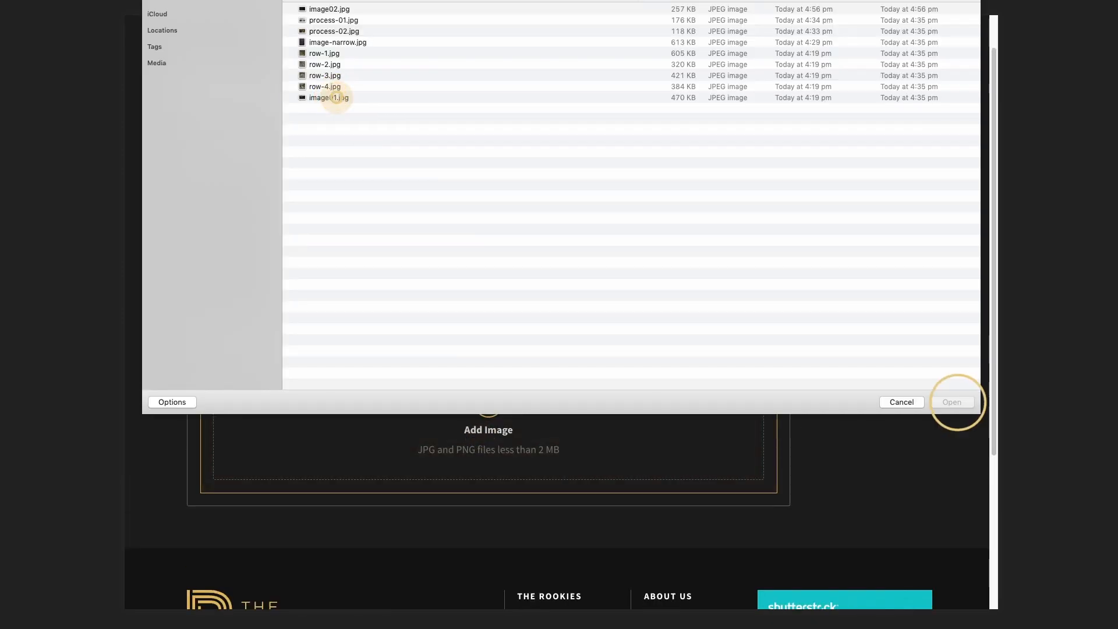
pyautogui.click(952, 402)
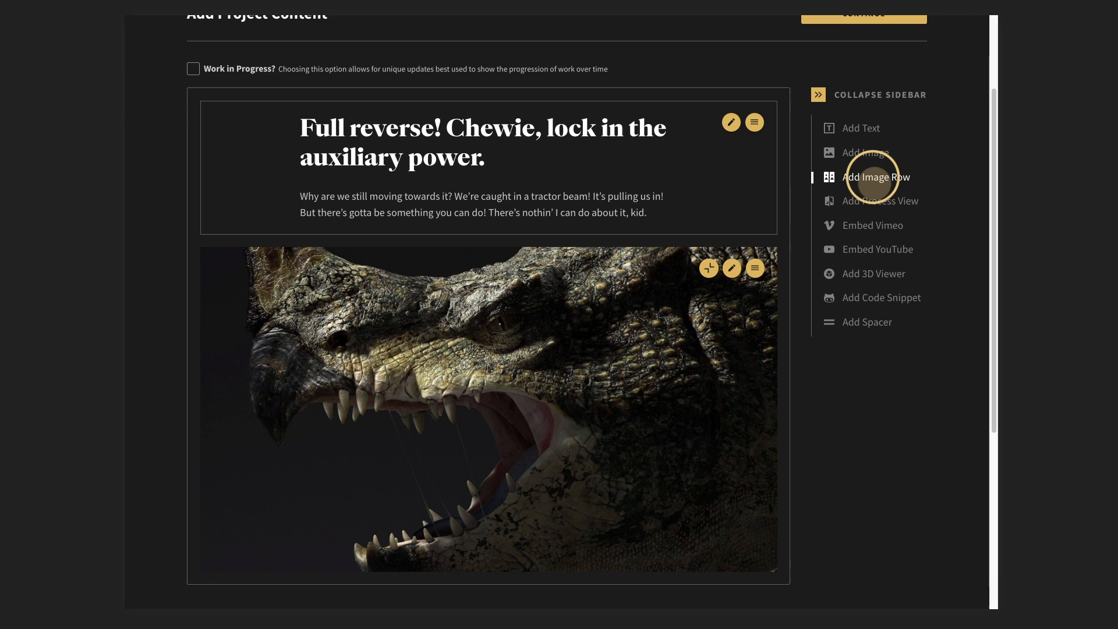
# Add an image row below it with row-1.jpg through row-4.jpg
pyautogui.click(876, 177)
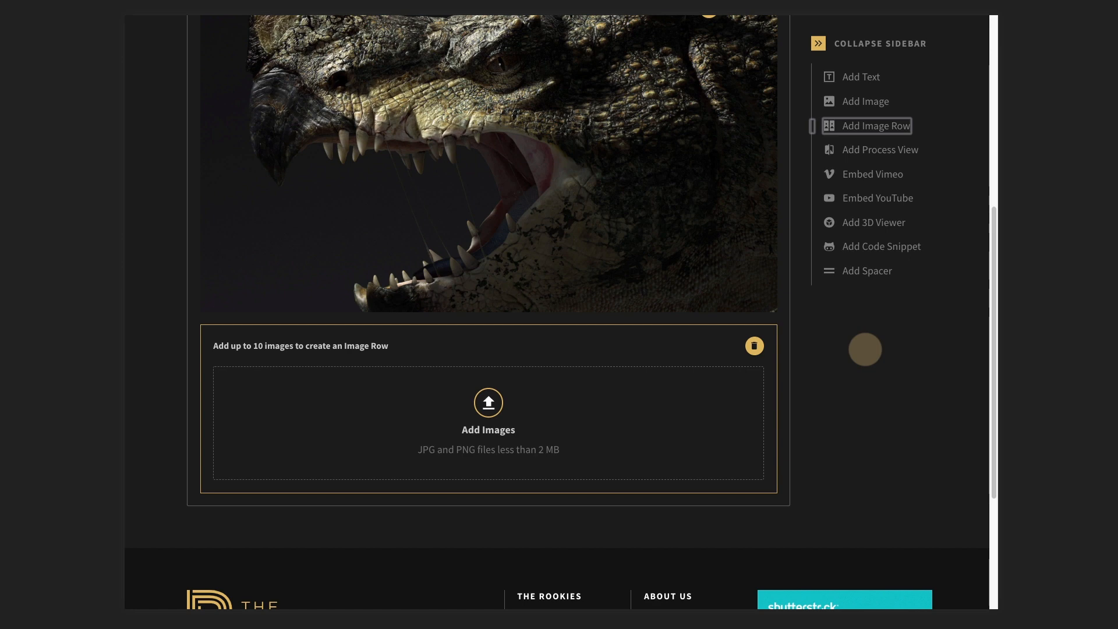
pyautogui.click(488, 402)
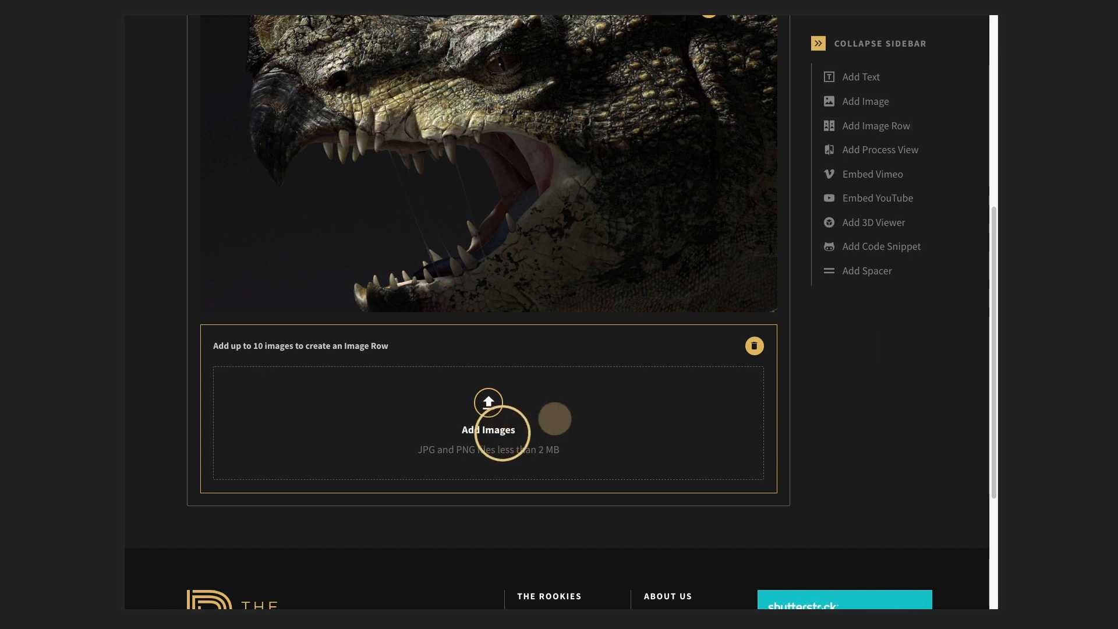
pyautogui.click(488, 427)
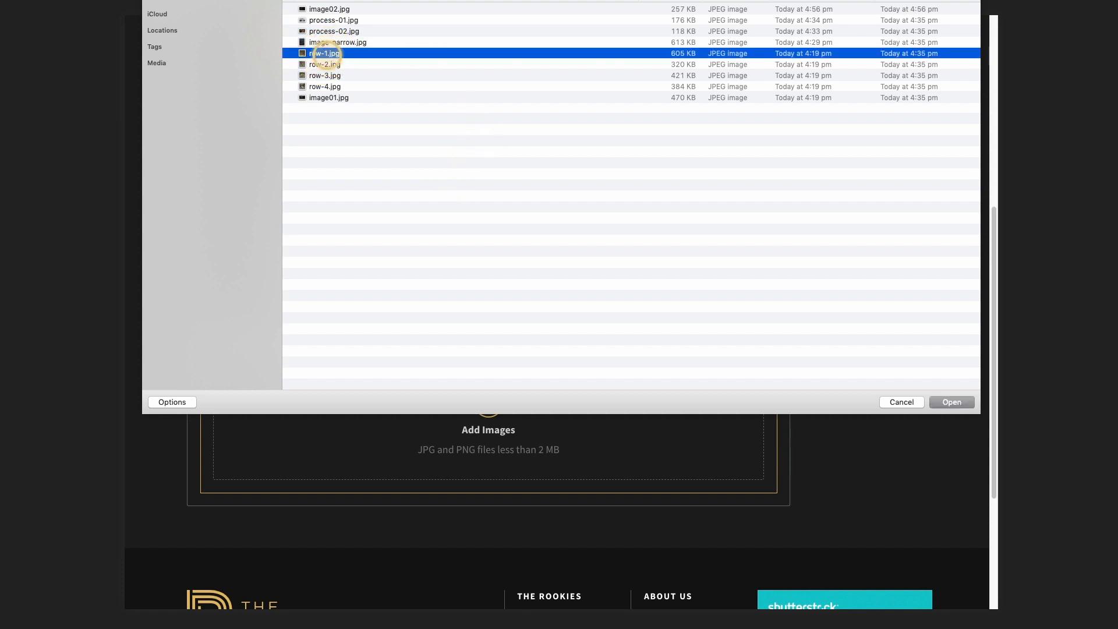
pyautogui.click(325, 86)
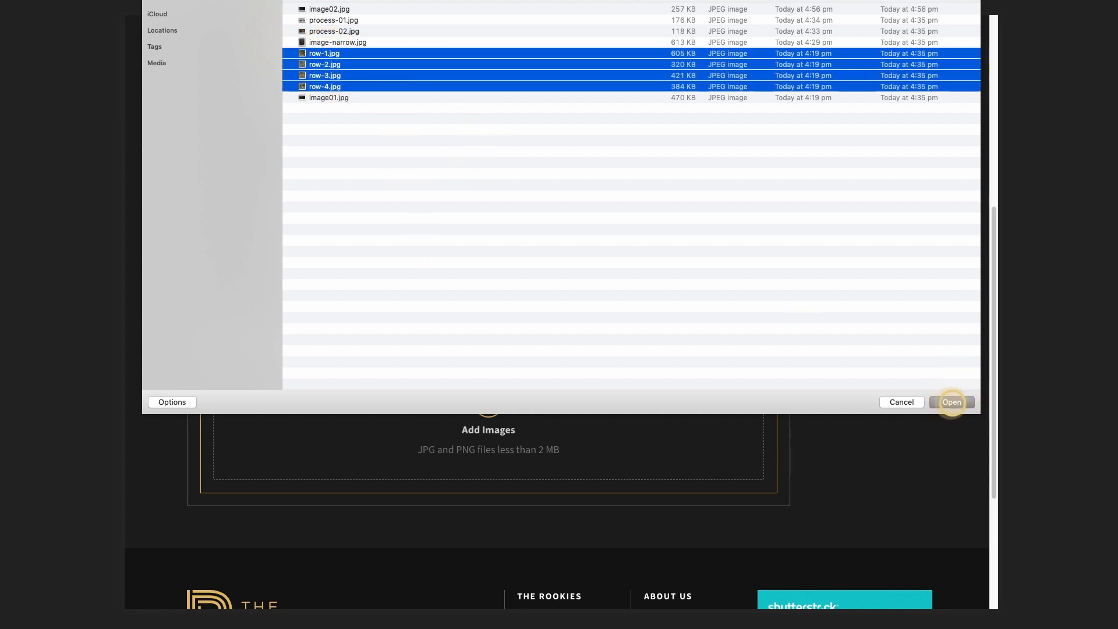
pyautogui.click(951, 401)
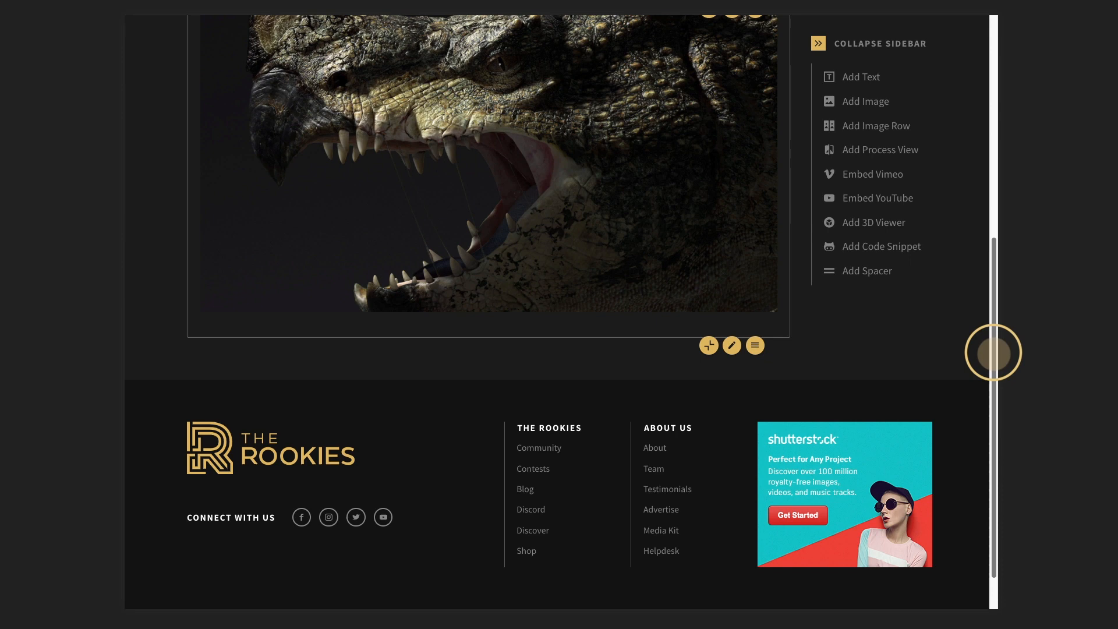
pyautogui.scroll(-3)
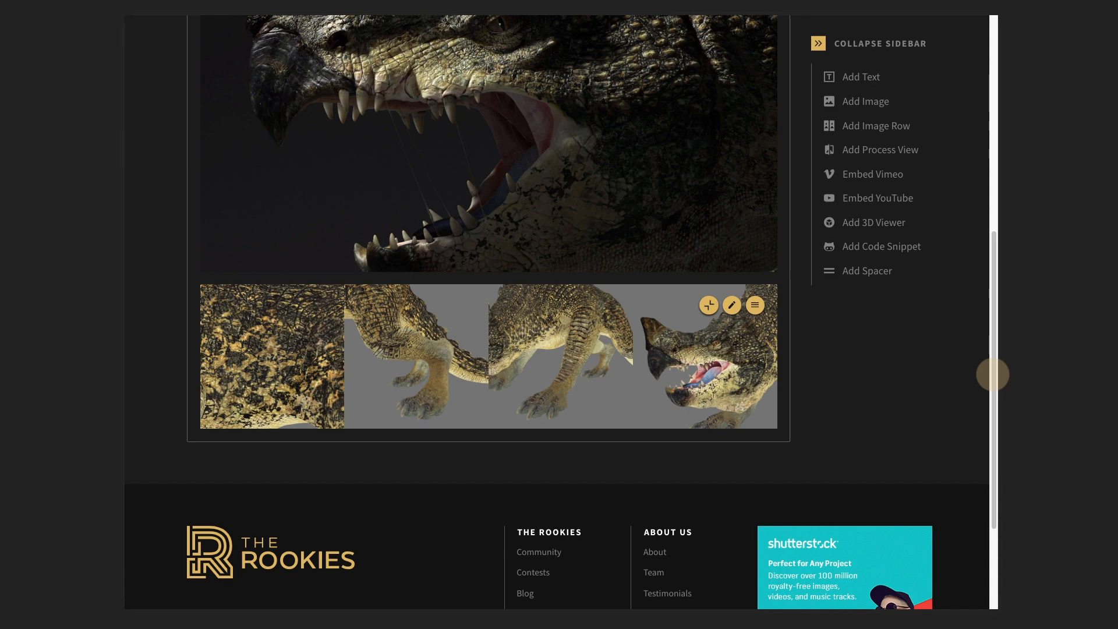
pyautogui.scroll(-3)
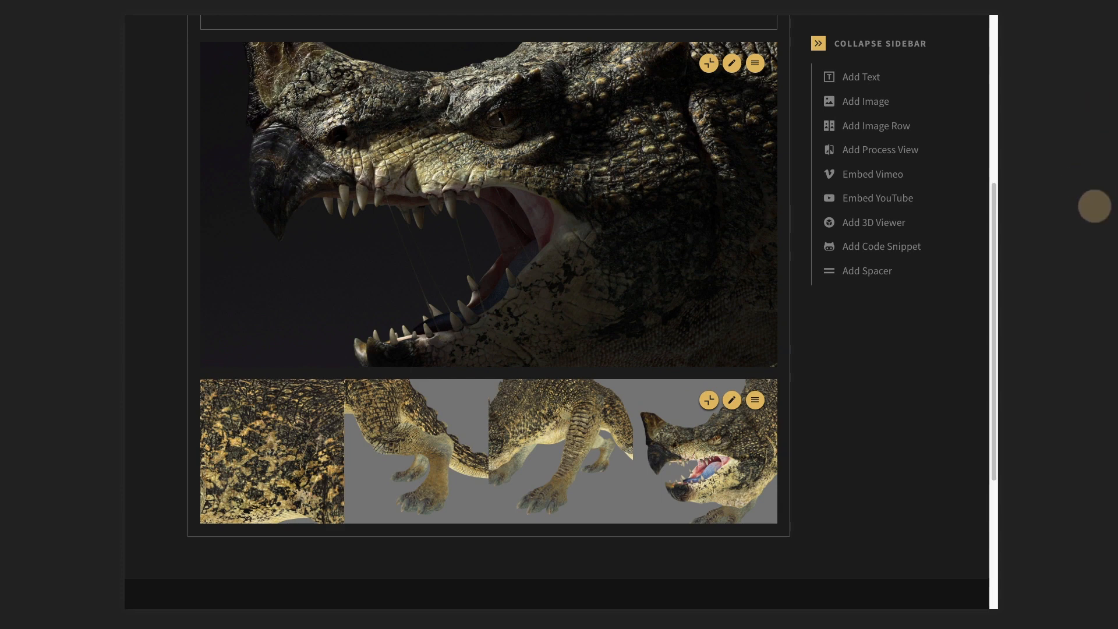
# Add a process view using process-01.jpg and process-02.jpg of the violin workshop
pyautogui.click(879, 149)
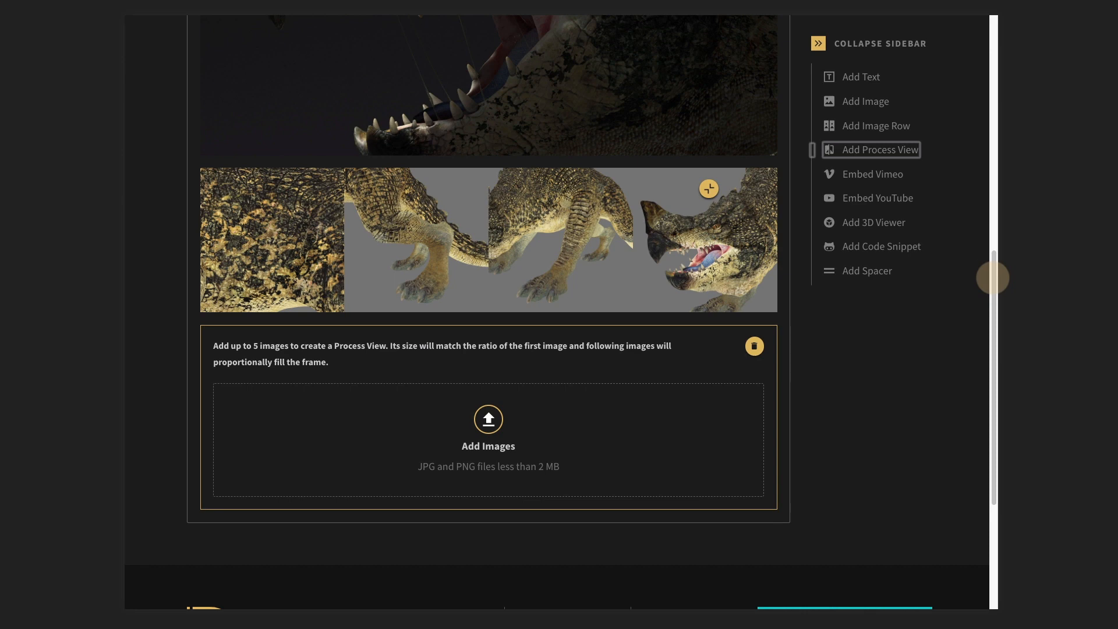
pyautogui.moveTo(601, 383)
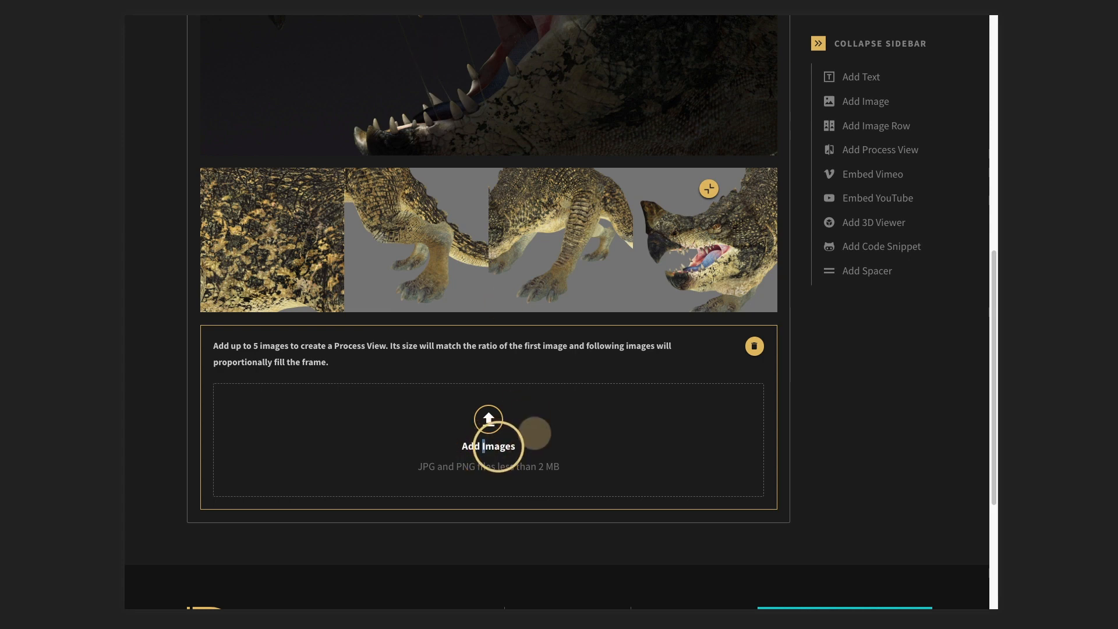
pyautogui.click(489, 440)
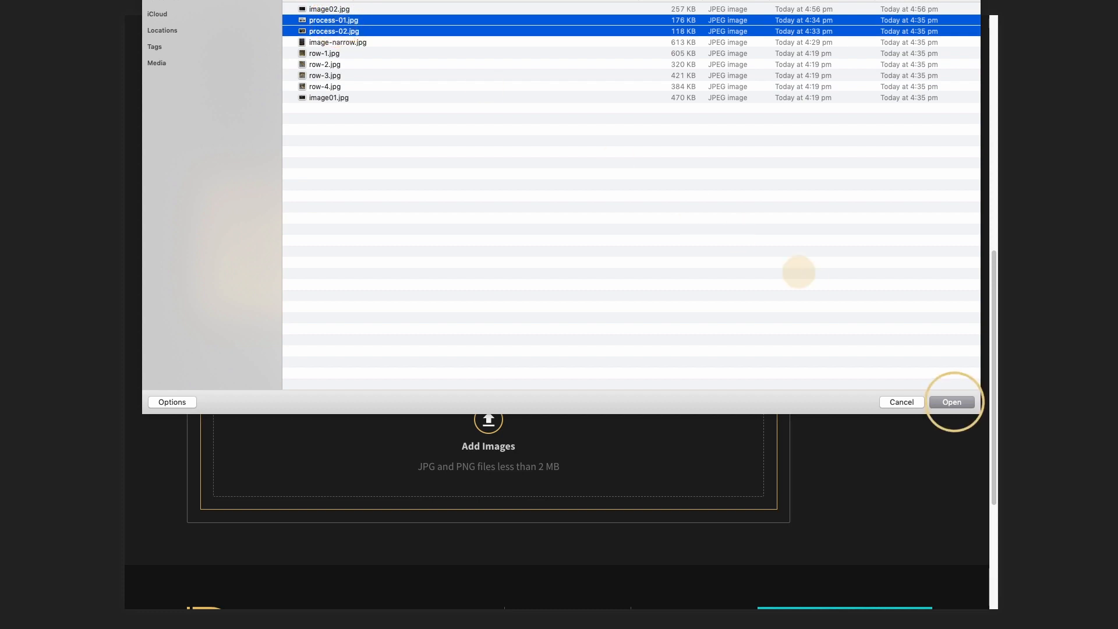
pyautogui.click(952, 402)
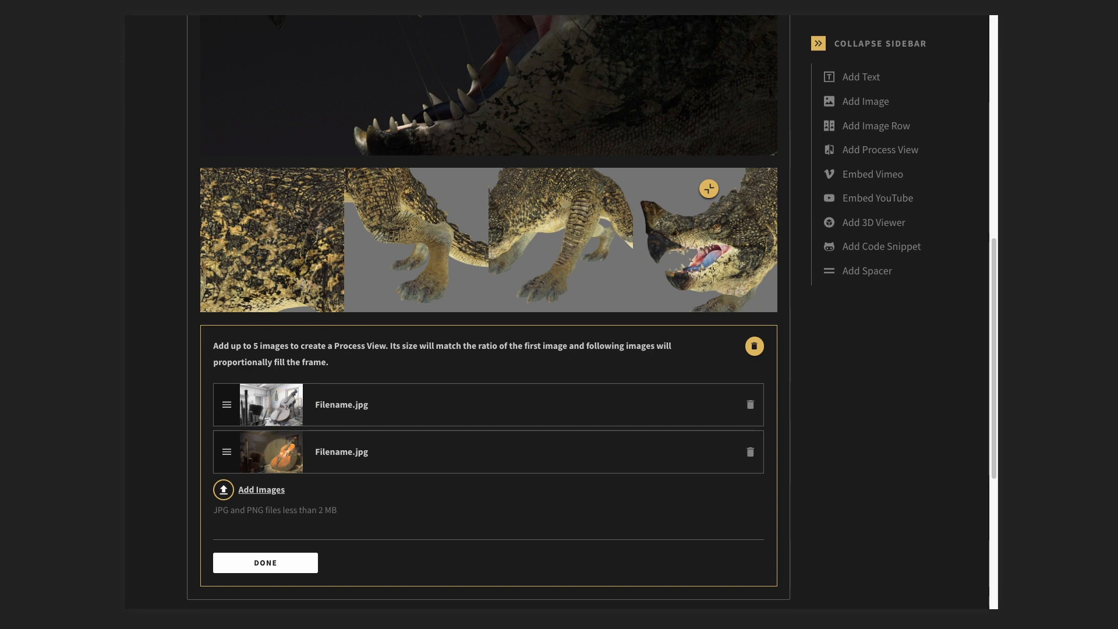
pyautogui.click(264, 562)
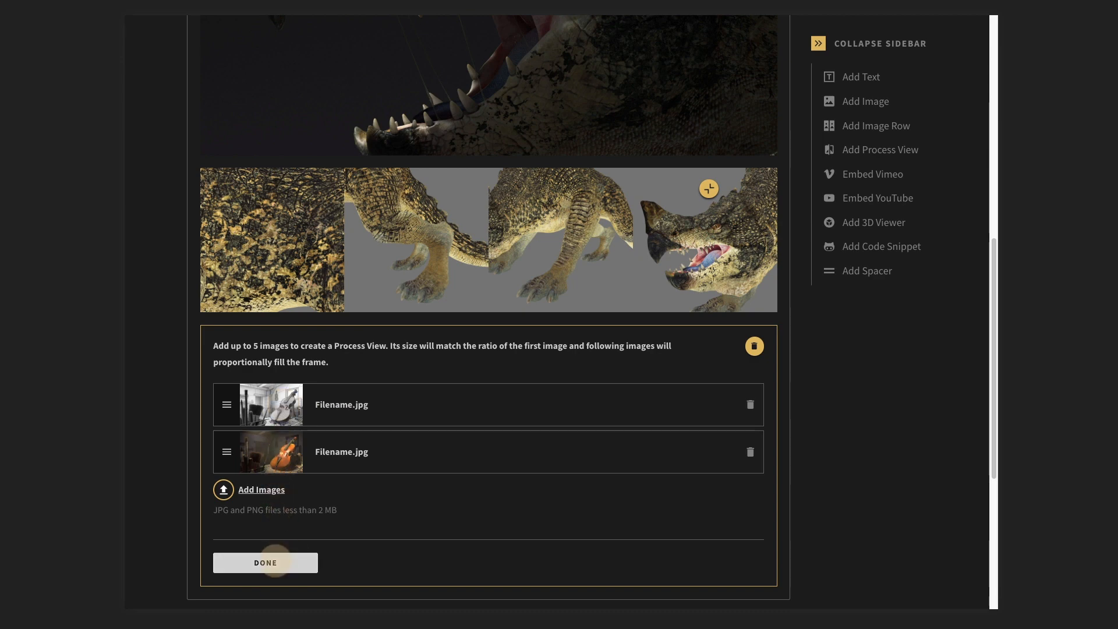
pyautogui.click(264, 561)
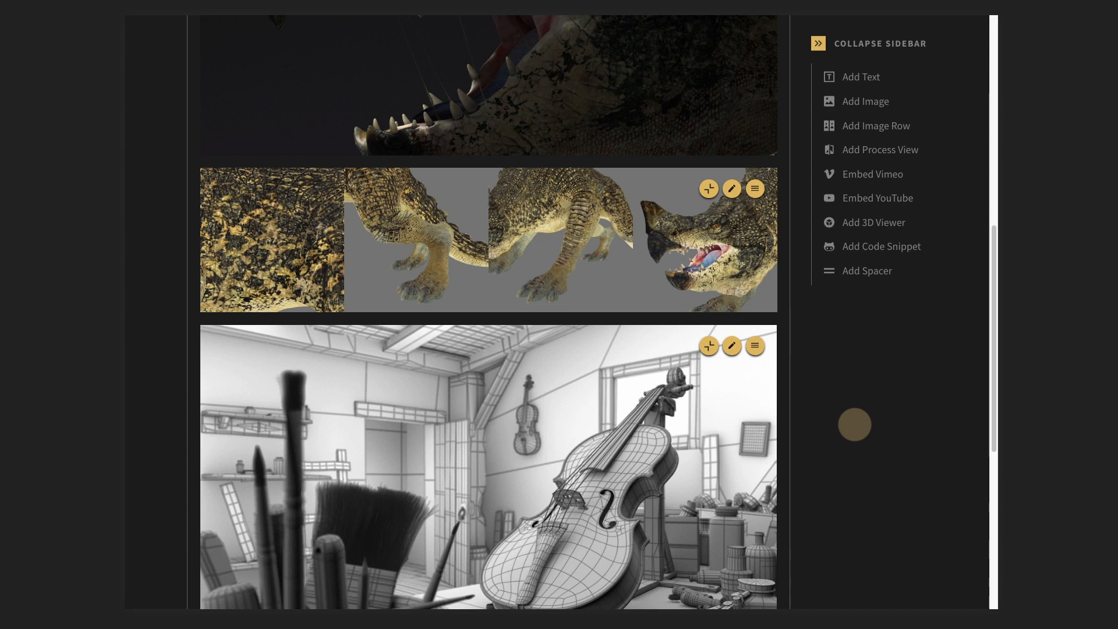
# Drag the comparison slider to preview the wireframe against the coloured render
pyautogui.scroll(-3)
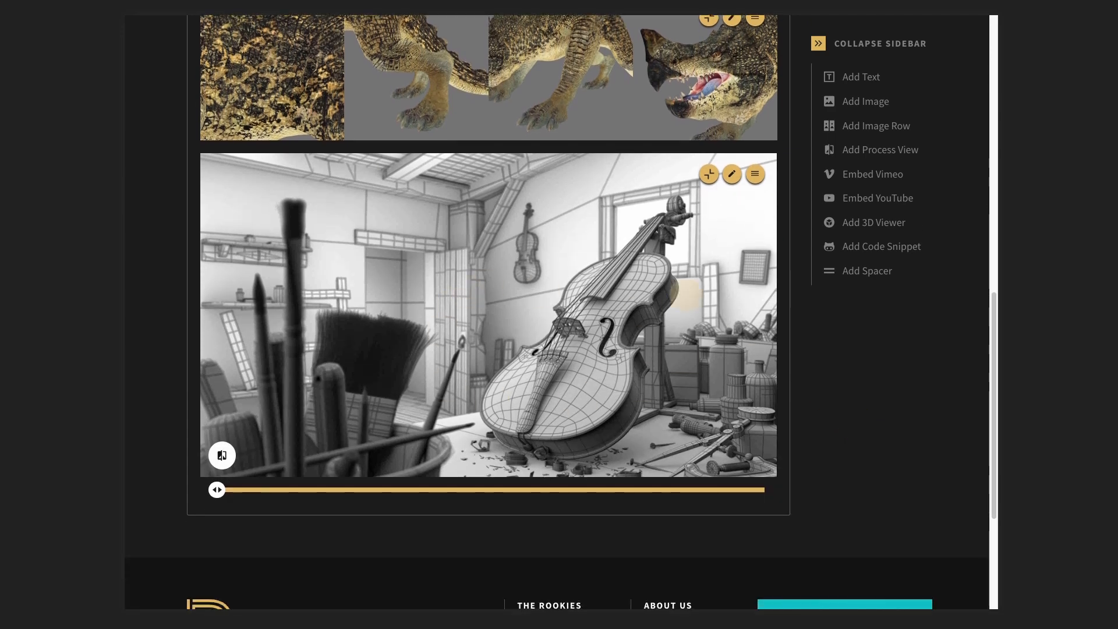
pyautogui.click(690, 490)
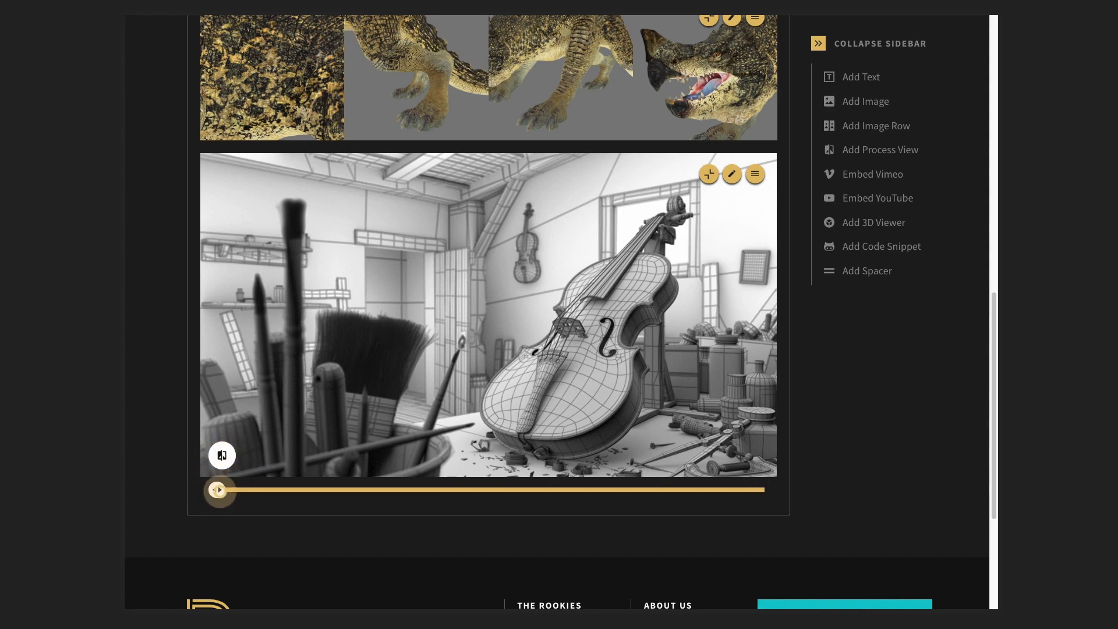
pyautogui.moveTo(219, 490); pyautogui.dragTo(367, 488)
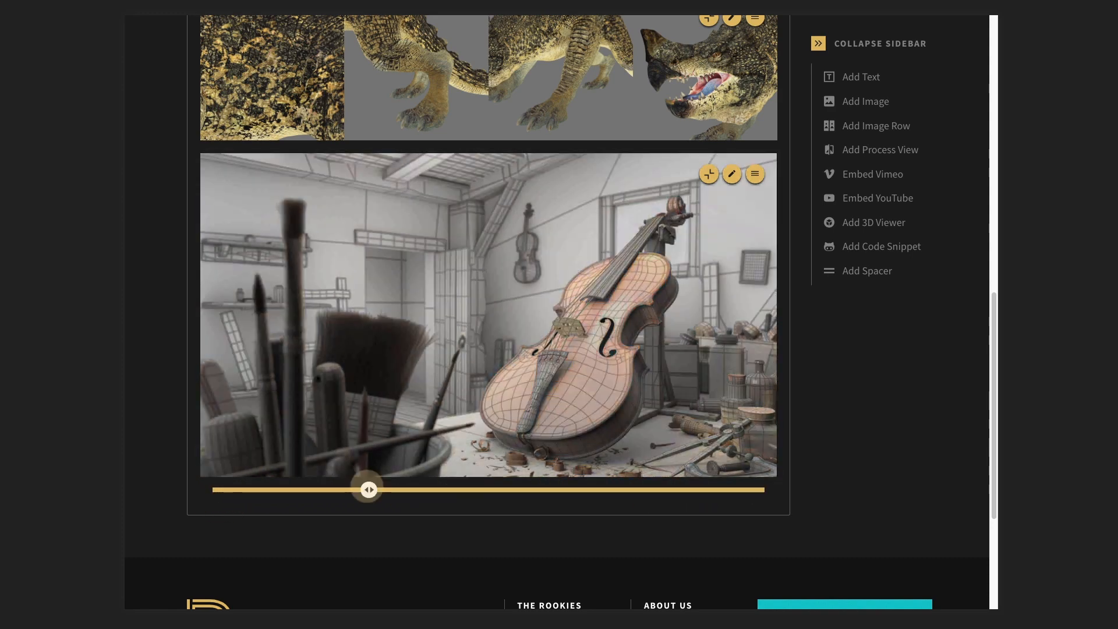
pyautogui.moveTo(367, 488); pyautogui.dragTo(302, 489)
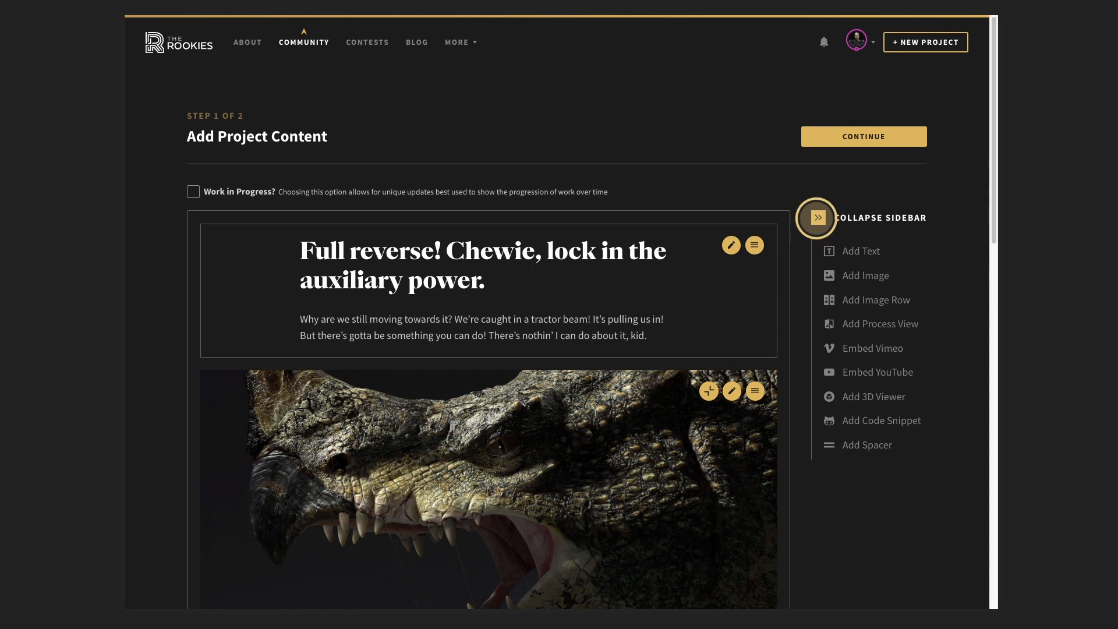
pyautogui.scroll(-3)
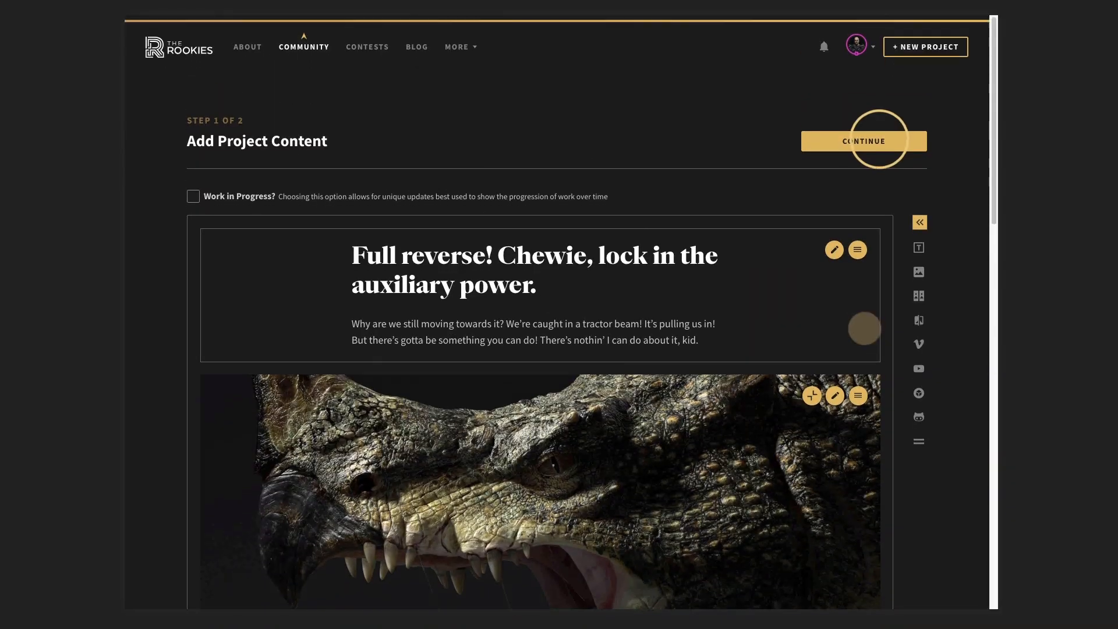
# Continue to project details and load image01.jpg as the featured thumbnail
pyautogui.click(864, 141)
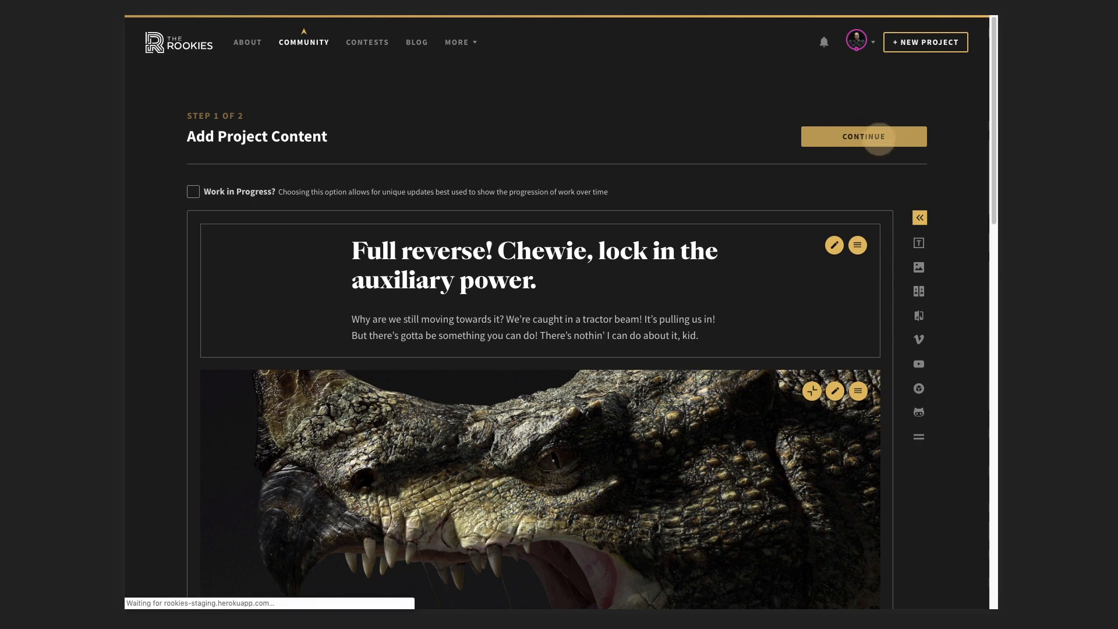
pyautogui.click(864, 136)
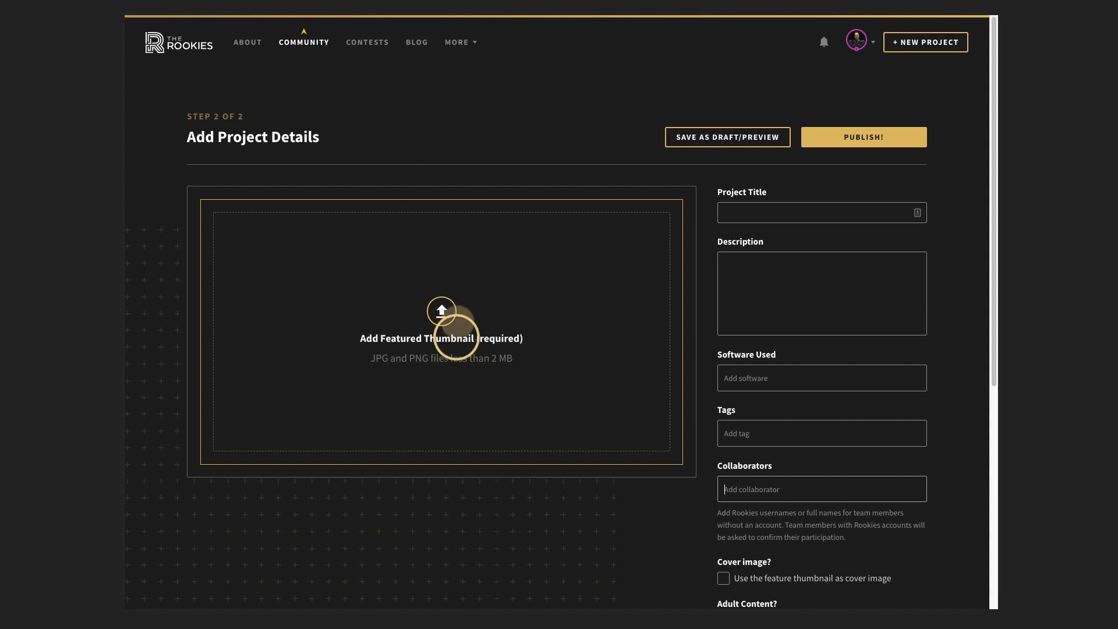
pyautogui.click(440, 338)
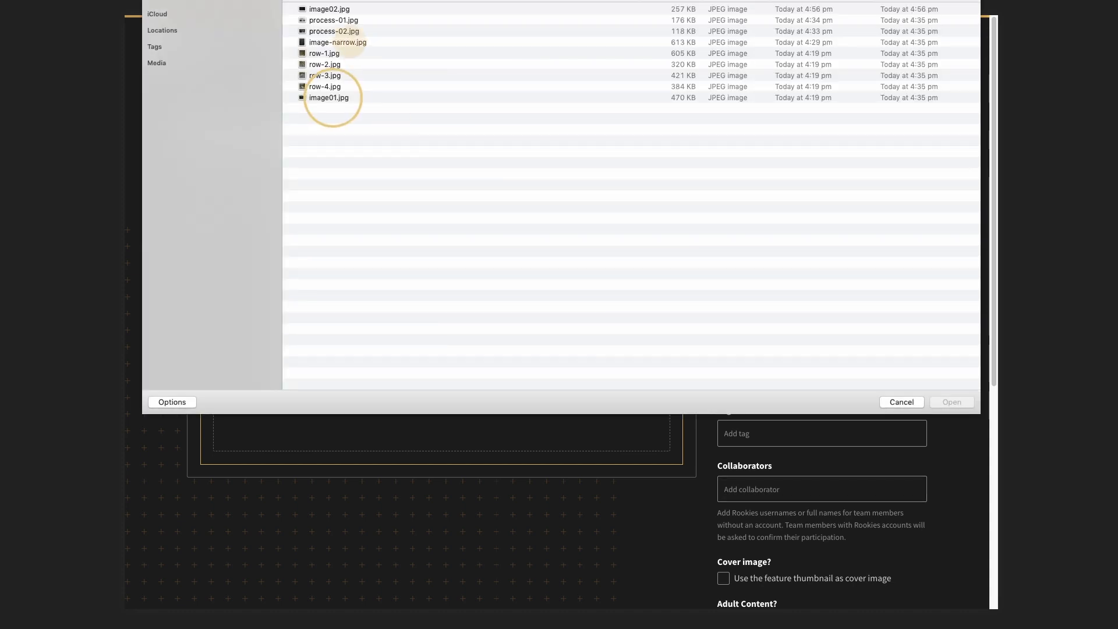
pyautogui.click(328, 98)
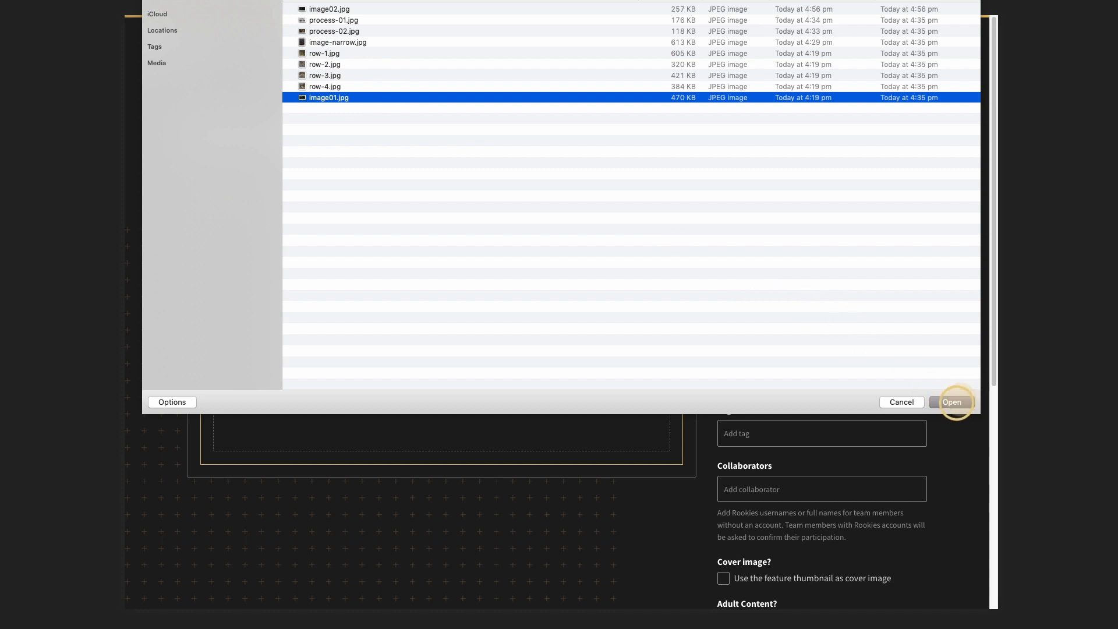
pyautogui.click(951, 402)
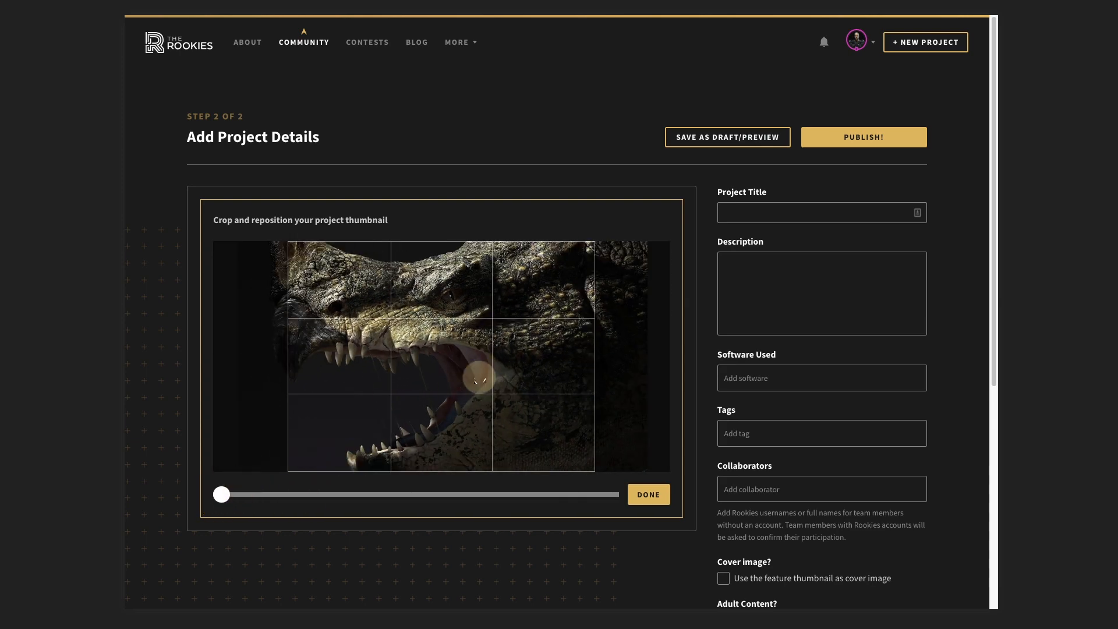
# Reposition the crop over the crocodile head and confirm the thumbnail
pyautogui.moveTo(477, 376); pyautogui.dragTo(346, 444)
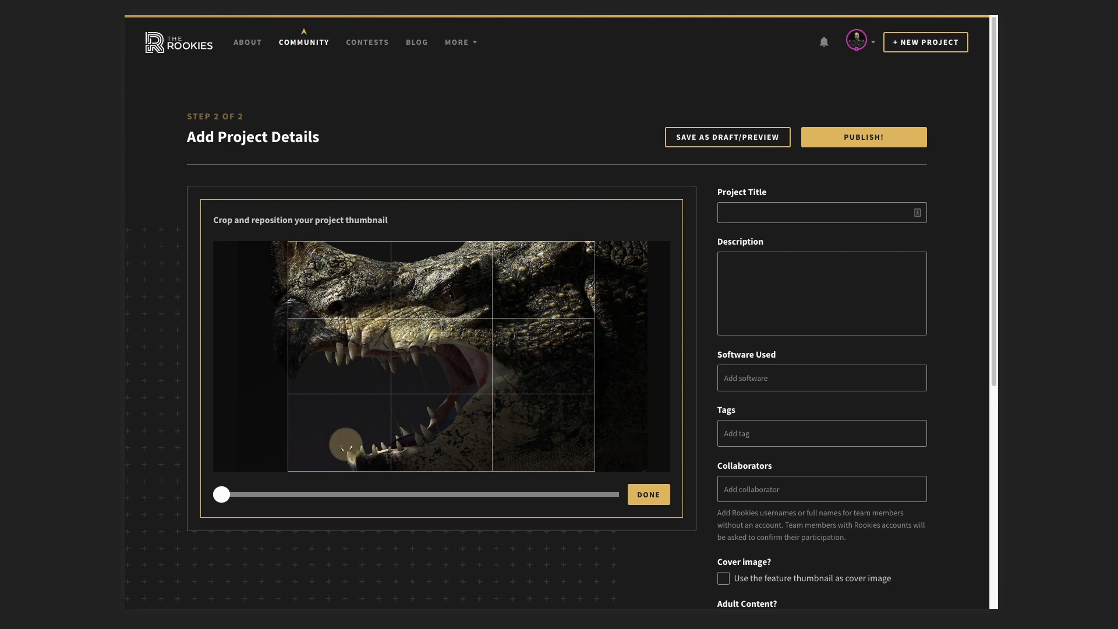
pyautogui.moveTo(345, 442); pyautogui.dragTo(440, 363)
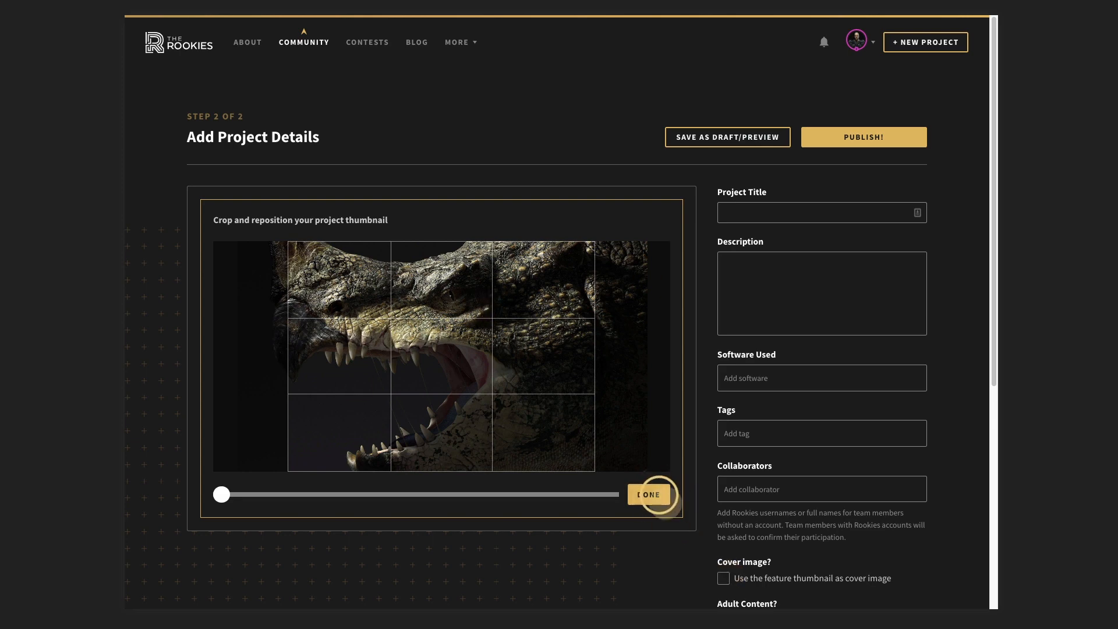
pyautogui.click(648, 494)
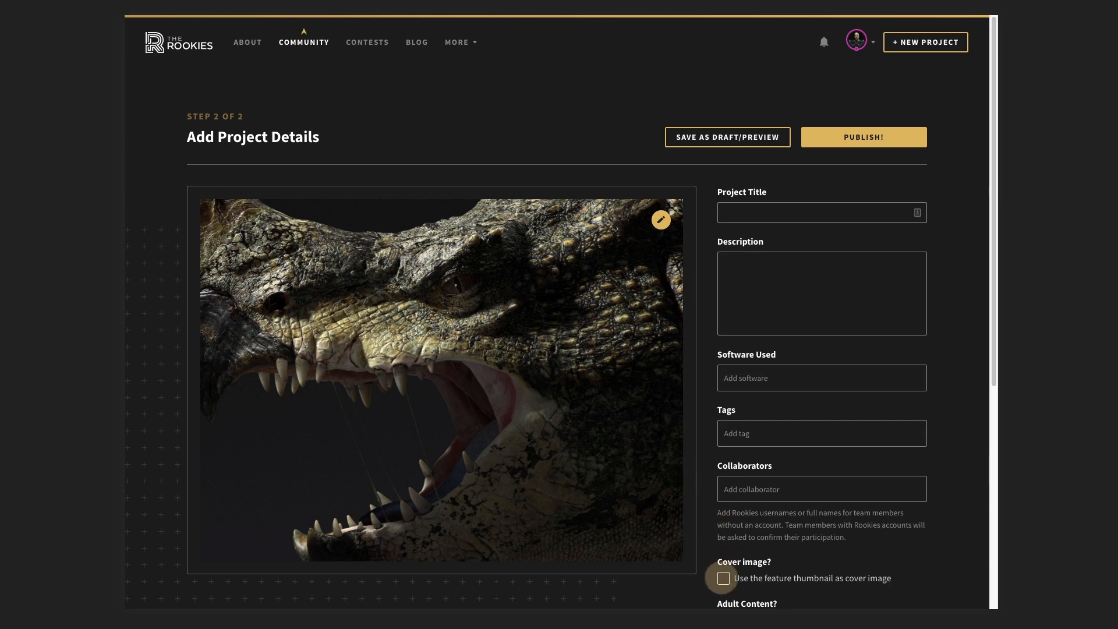
# Title the project 'Test project' and list Autodesk Maya as software
pyautogui.scroll(-3)
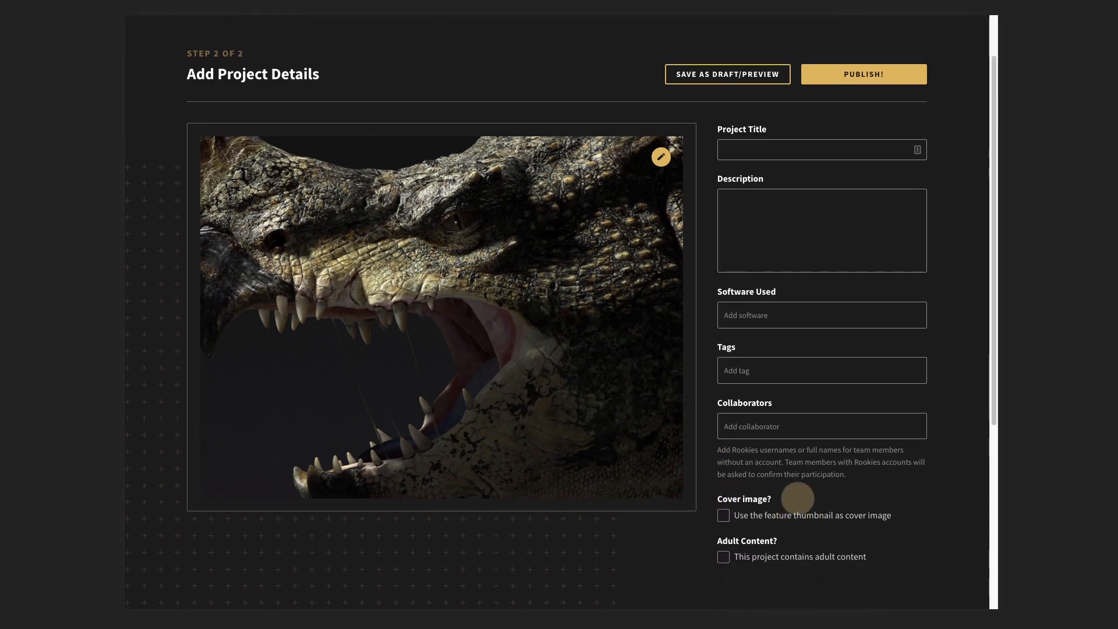
pyautogui.click(821, 211)
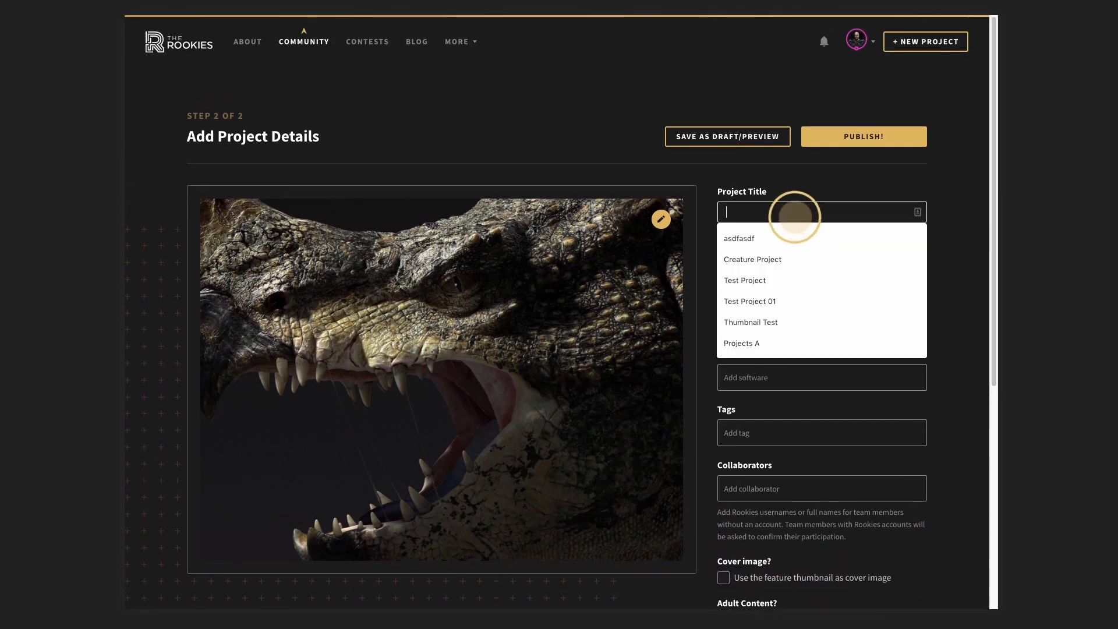
pyautogui.write('Test project')
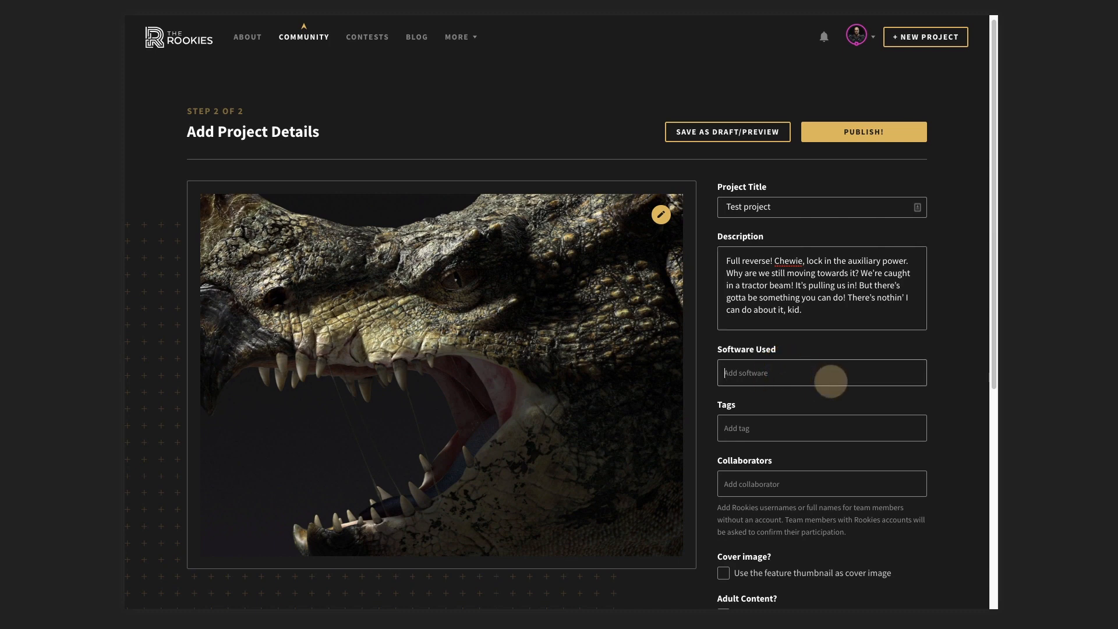
pyautogui.write('autd')
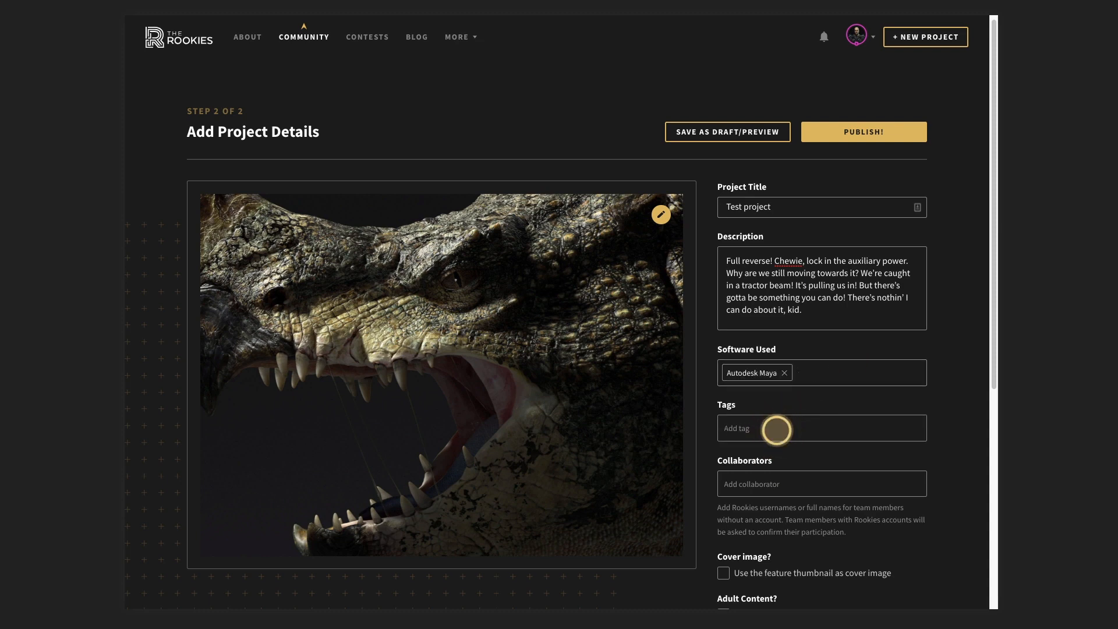
# Tag the project with Character Design and newtag
pyautogui.write('char')
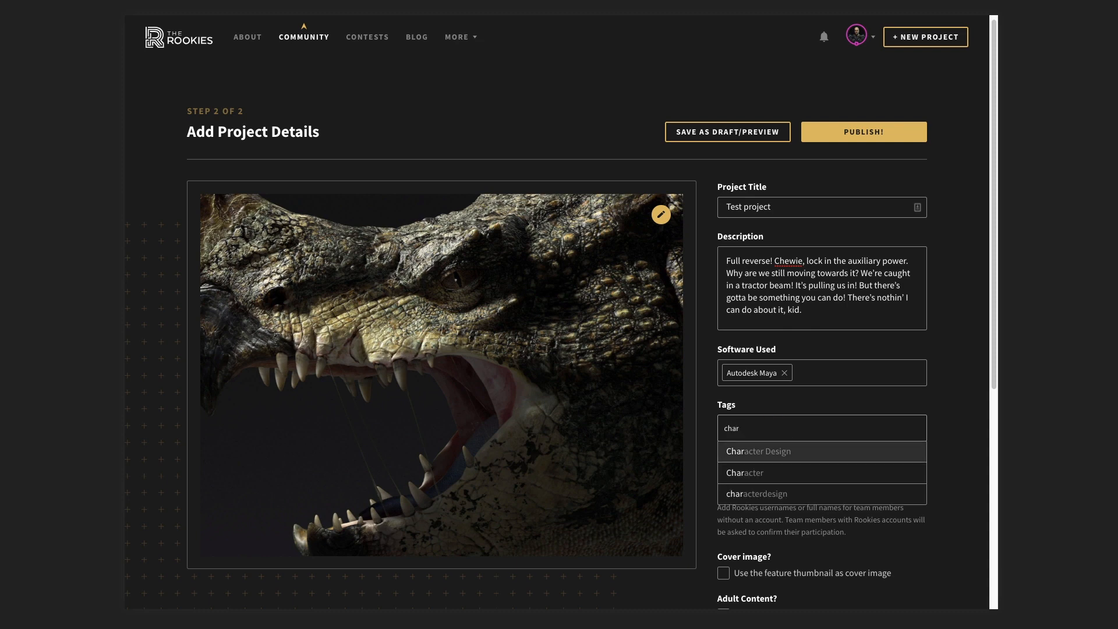
pyautogui.click(759, 451)
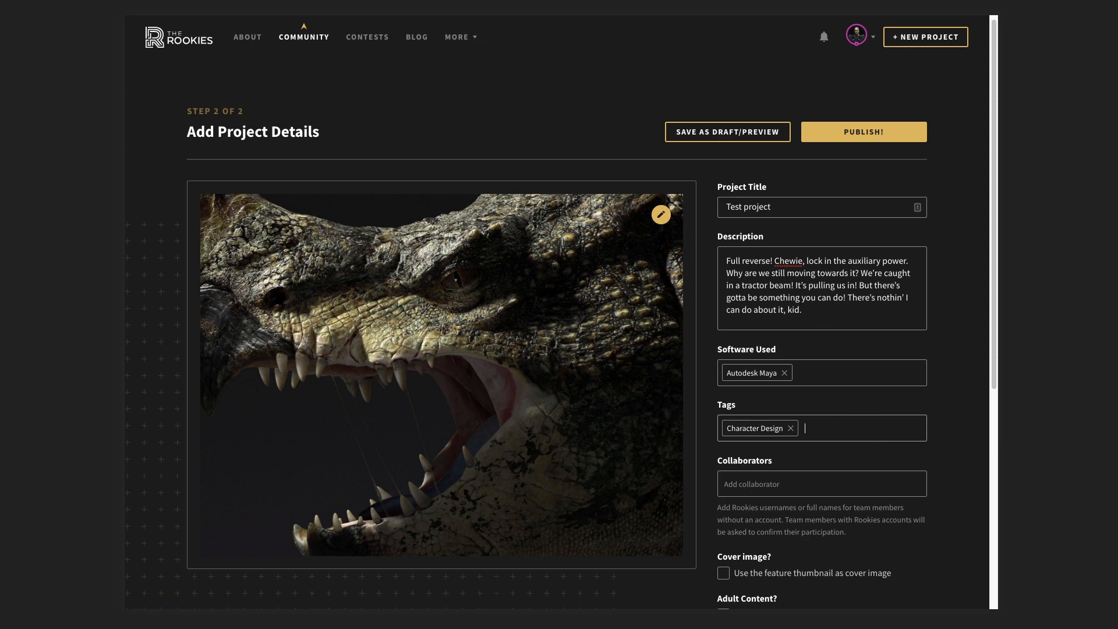
pyautogui.write('newtag')
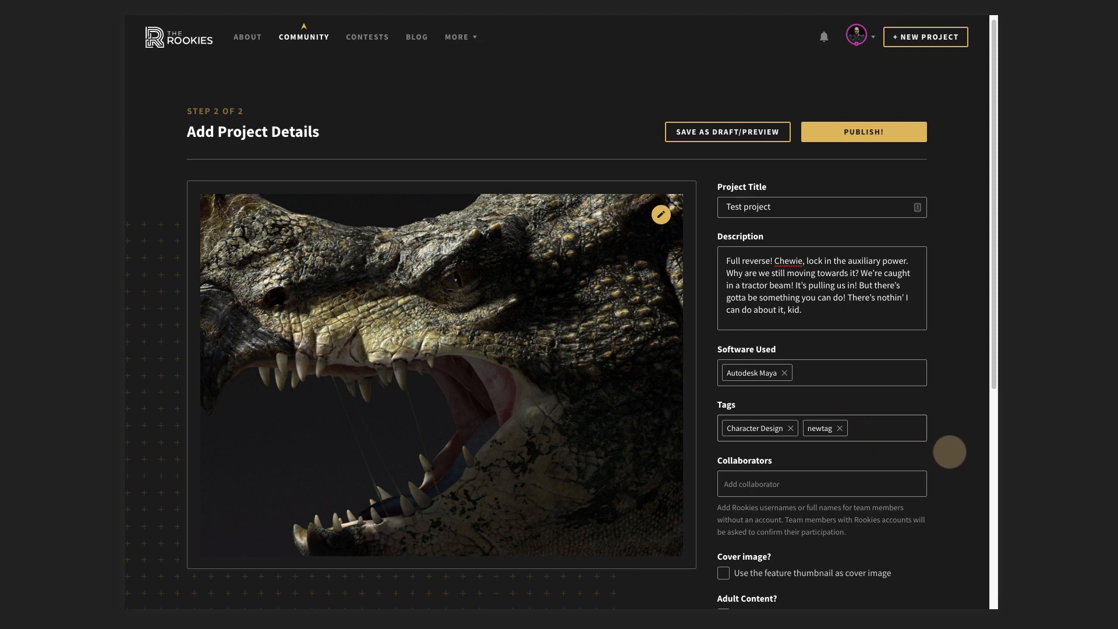
pyautogui.scroll(-3)
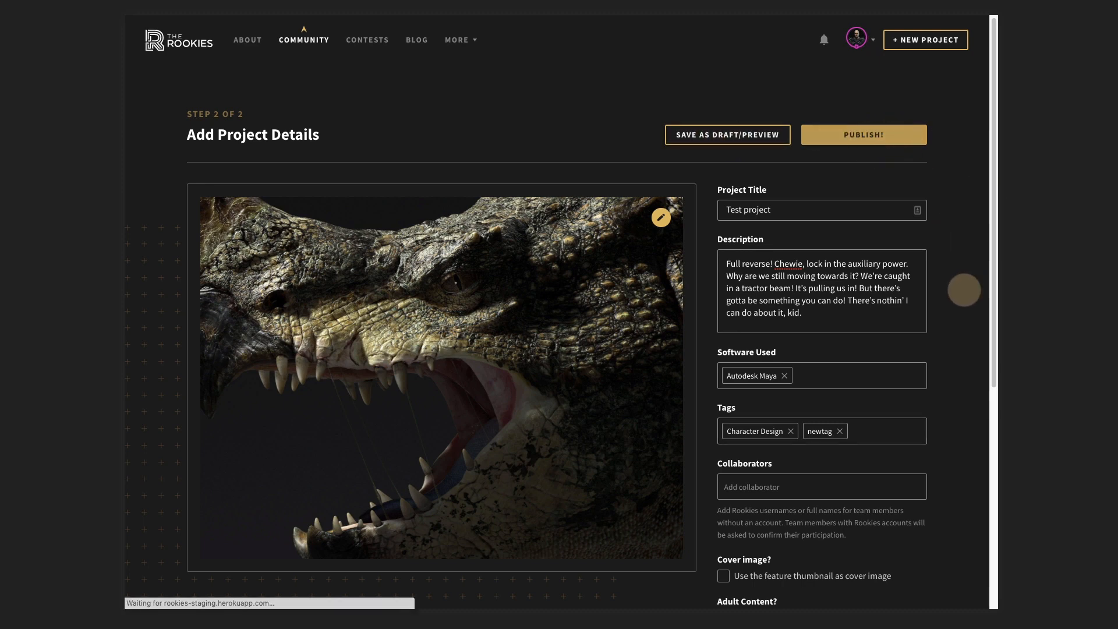
# Publish Test project and look through its sections, sliding the process comparison
pyautogui.click(863, 135)
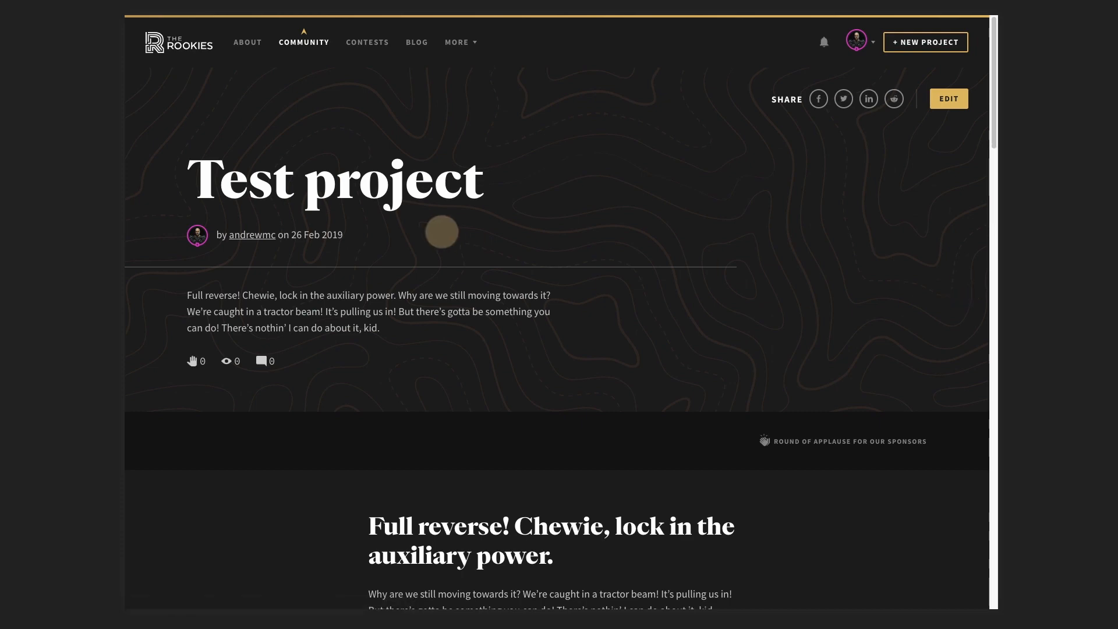
pyautogui.moveTo(252, 234)
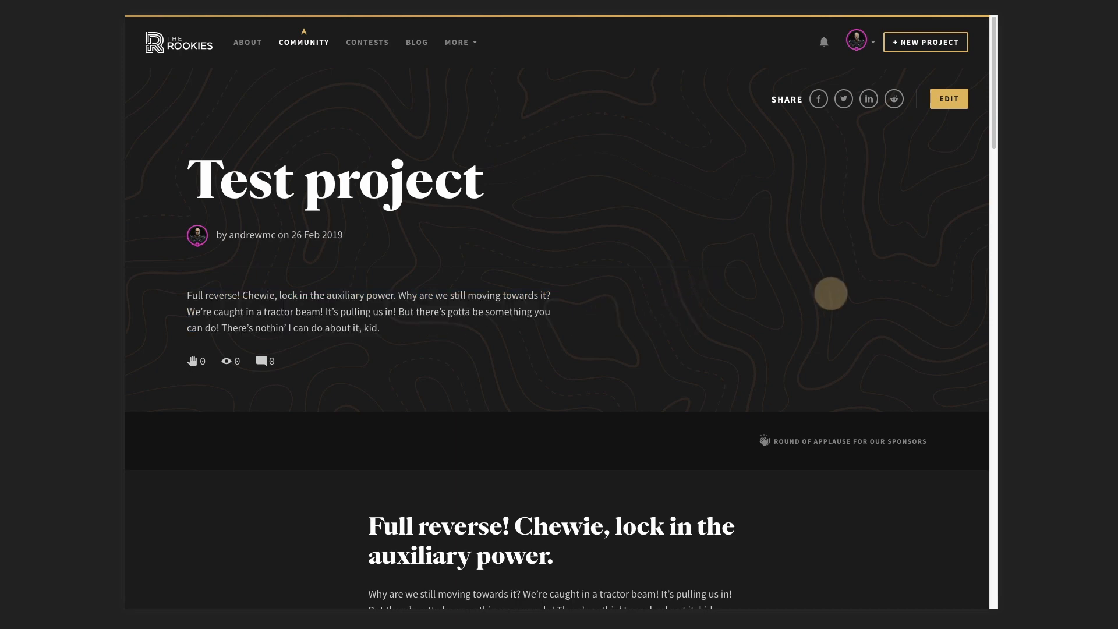
pyautogui.scroll(-3)
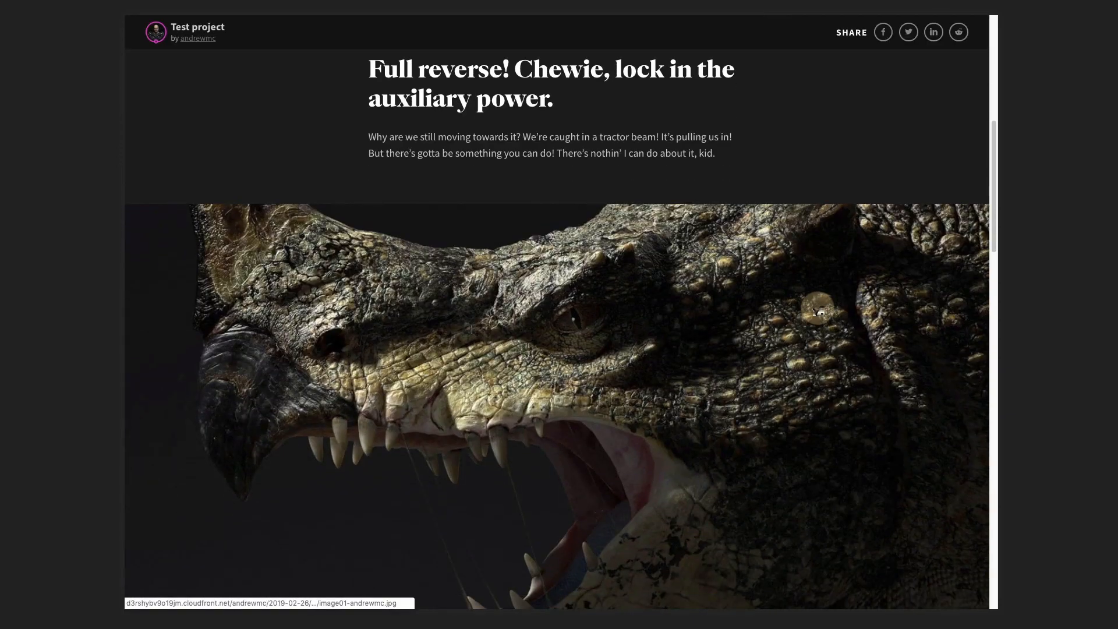
pyautogui.scroll(-3)
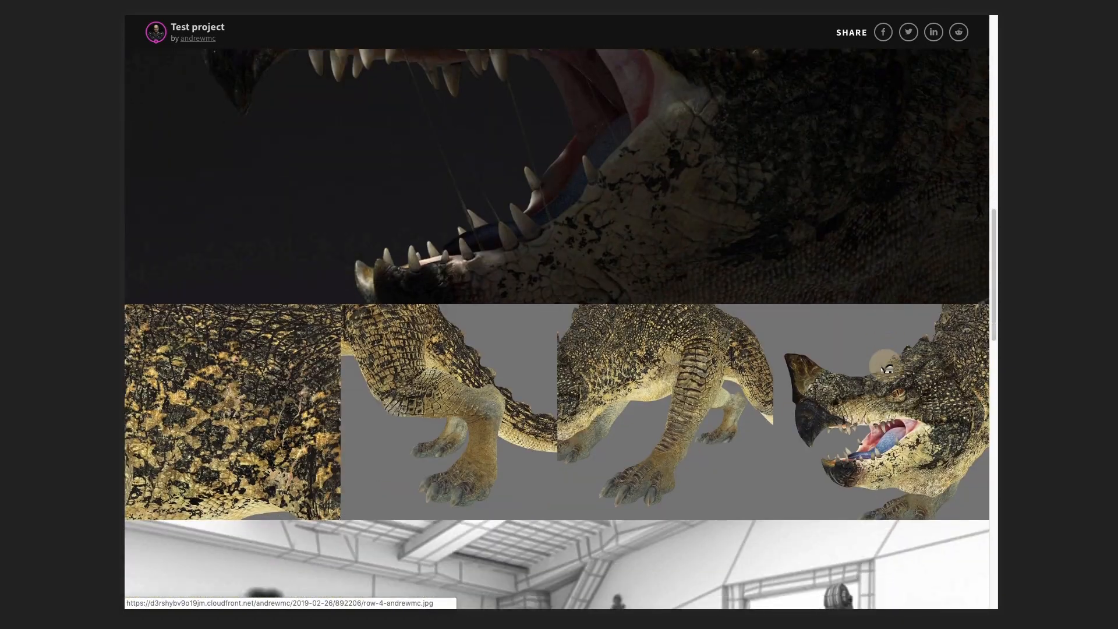
pyautogui.scroll(-3)
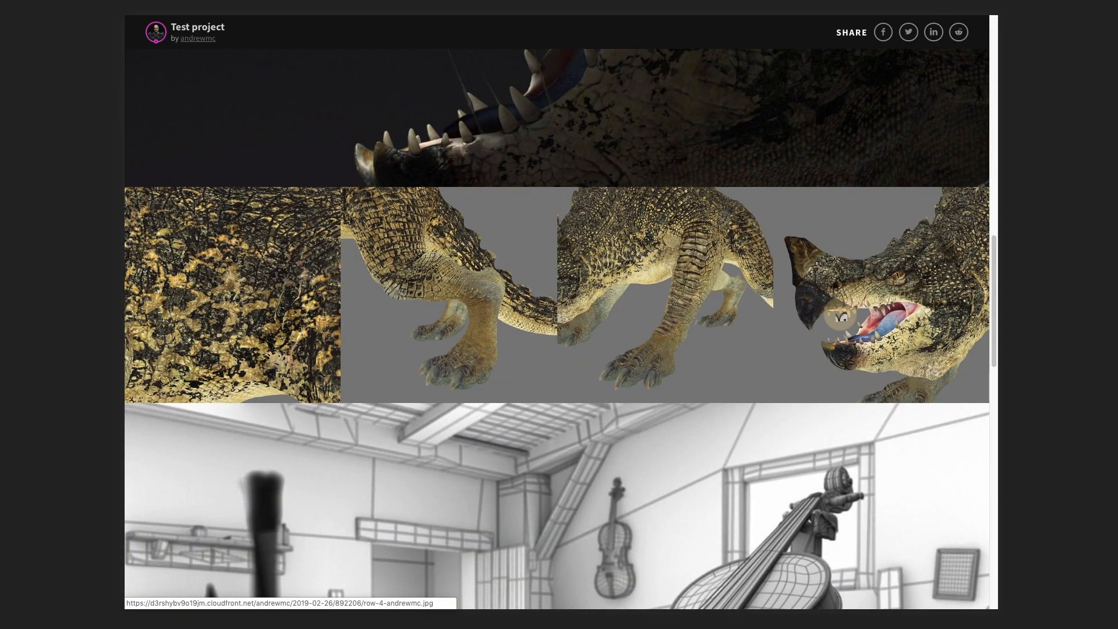
pyautogui.scroll(-3)
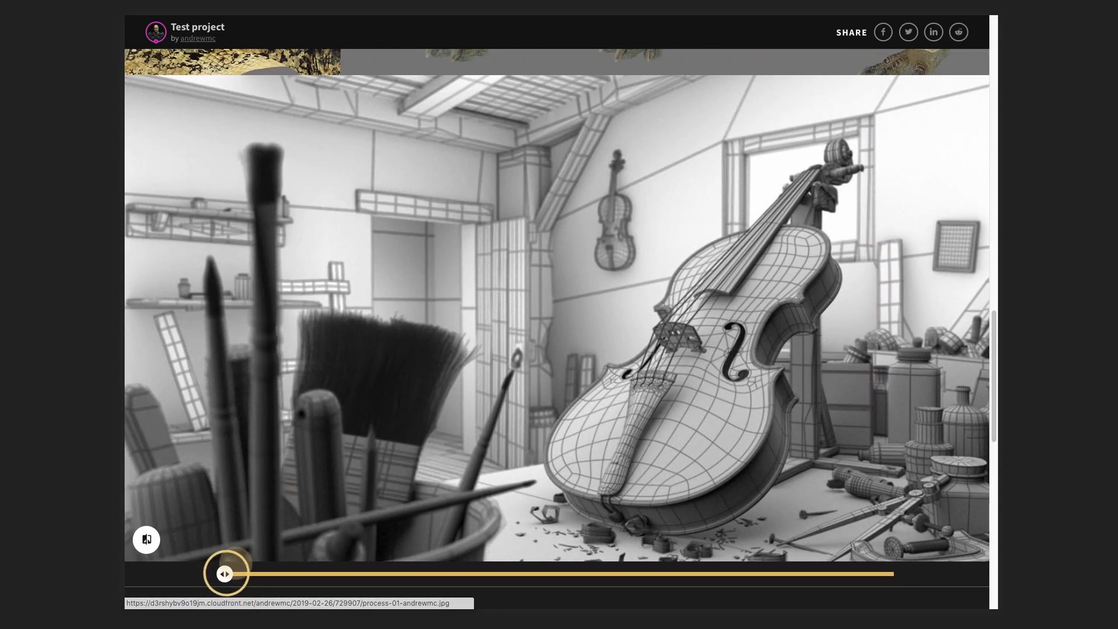
pyautogui.moveTo(225, 575); pyautogui.dragTo(317, 574)
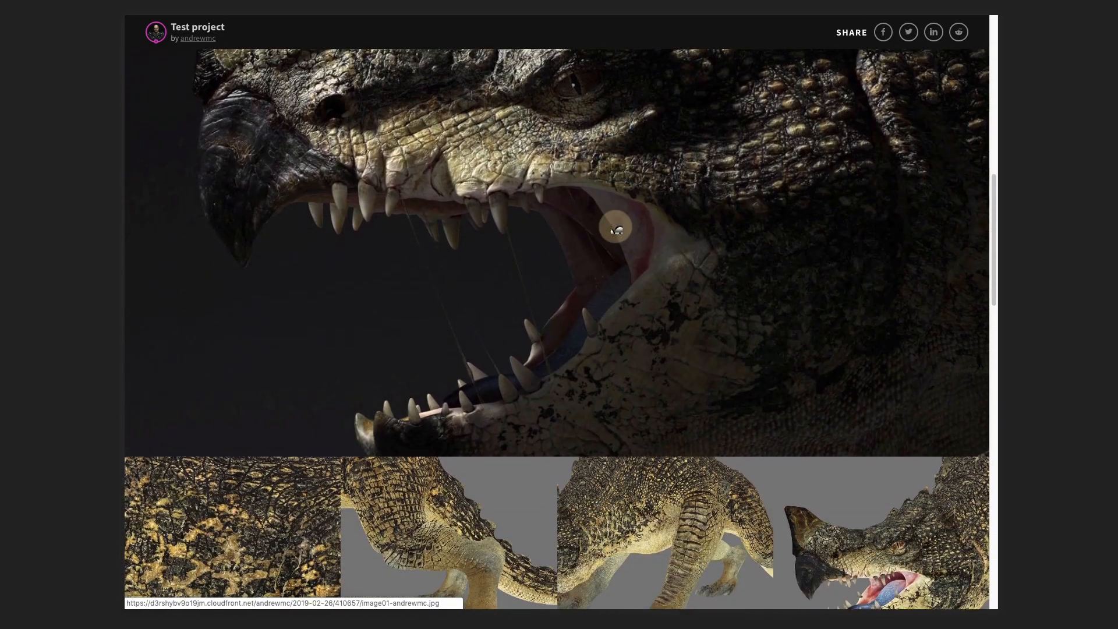
pyautogui.scroll(-3)
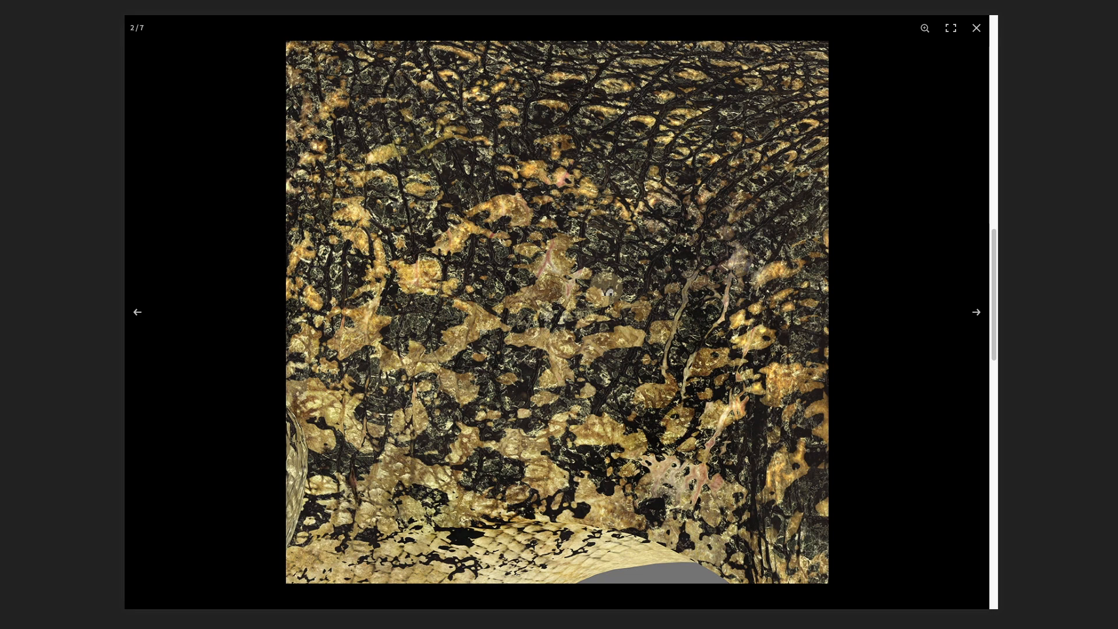
# Step through the gallery images in the lightbox, then close it to return to the page
pyautogui.click(976, 312)
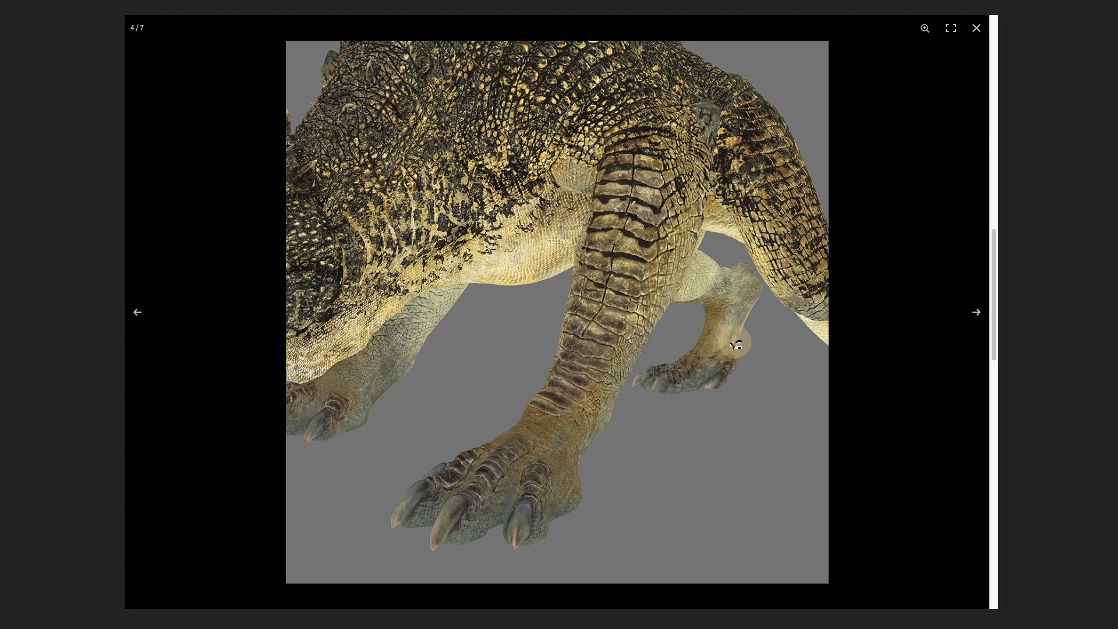
pyautogui.click(976, 312)
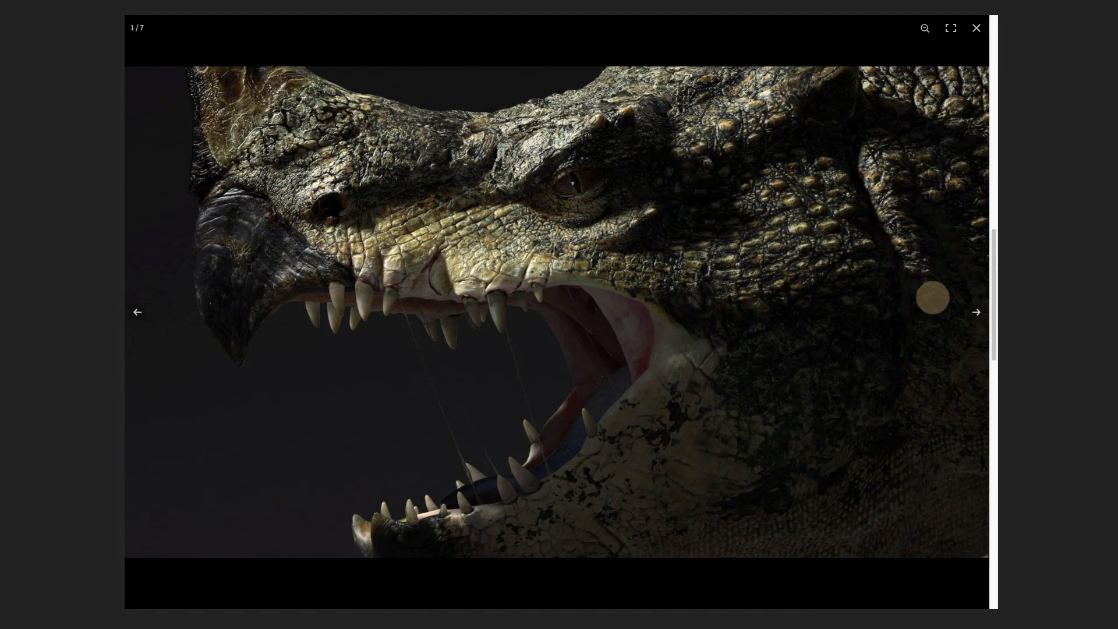
pyautogui.click(976, 313)
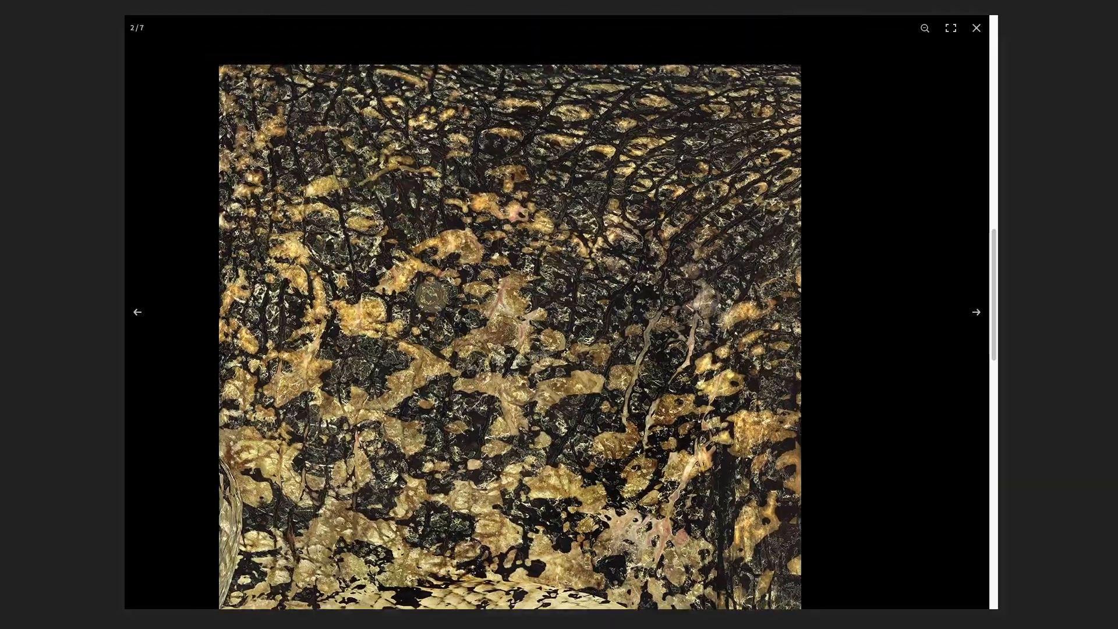
pyautogui.click(976, 28)
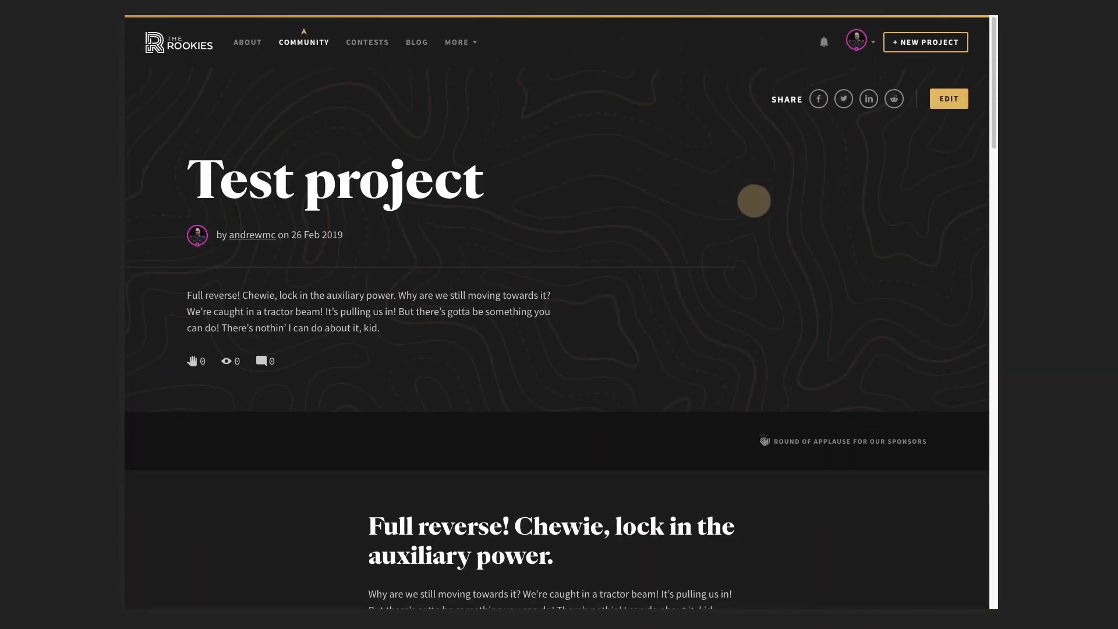
pyautogui.moveTo(948, 98)
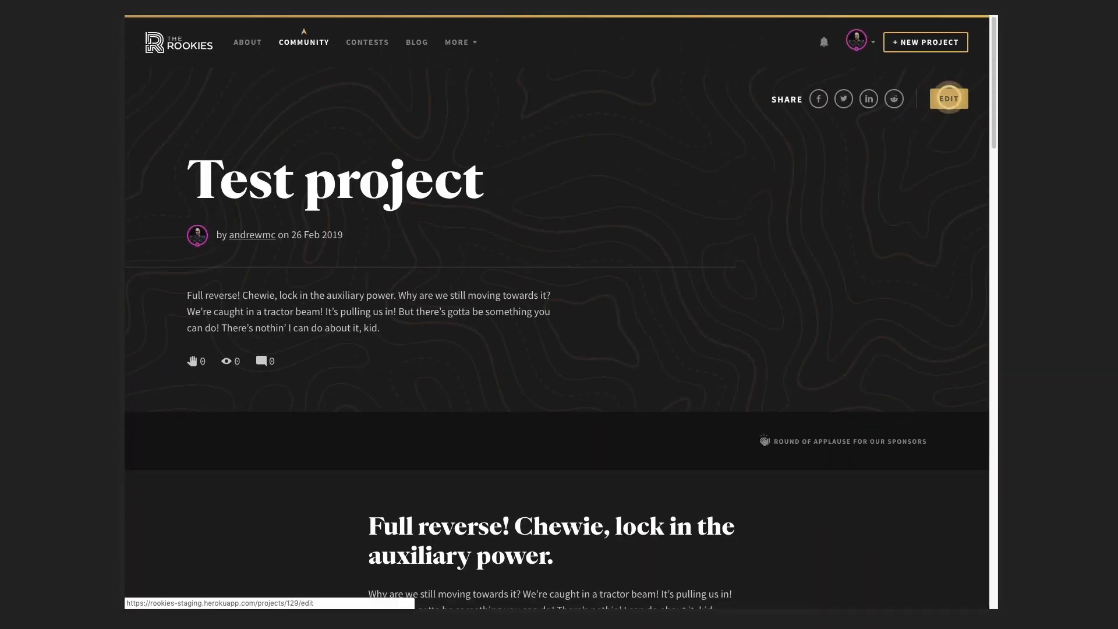
# Reopen Test project for editing and move down to the process view
pyautogui.click(948, 98)
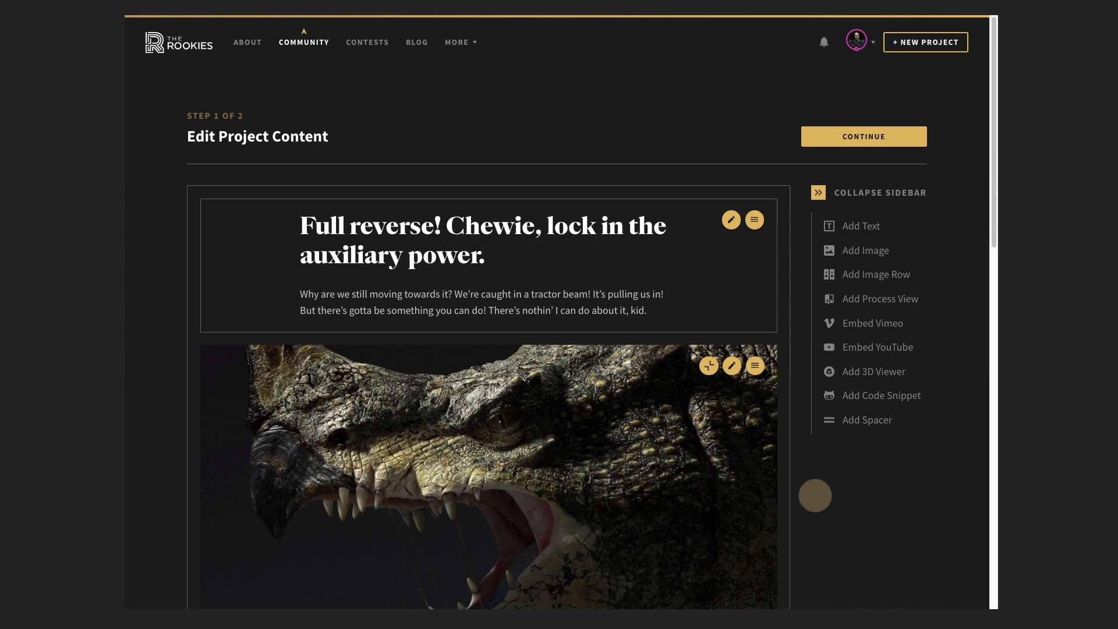
pyautogui.scroll(-3)
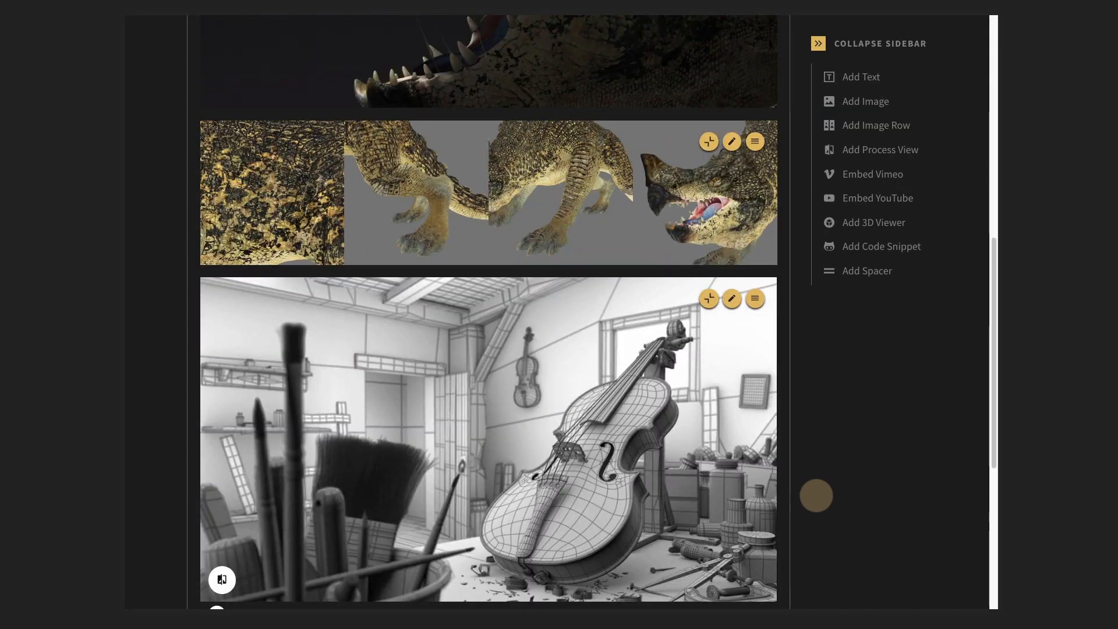
pyautogui.scroll(-3)
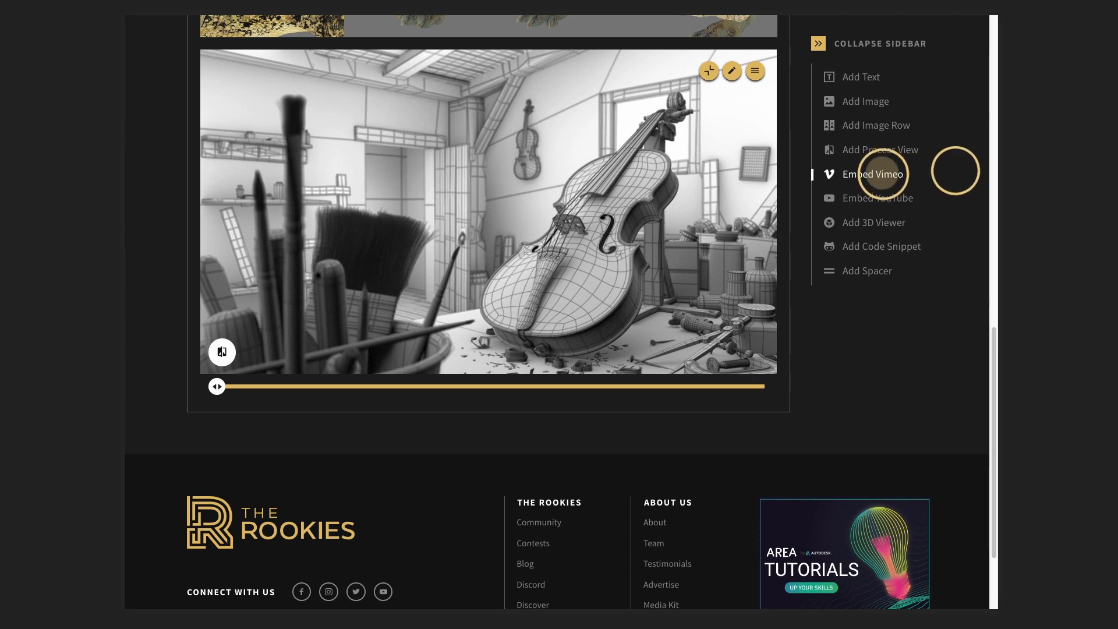
pyautogui.click(873, 174)
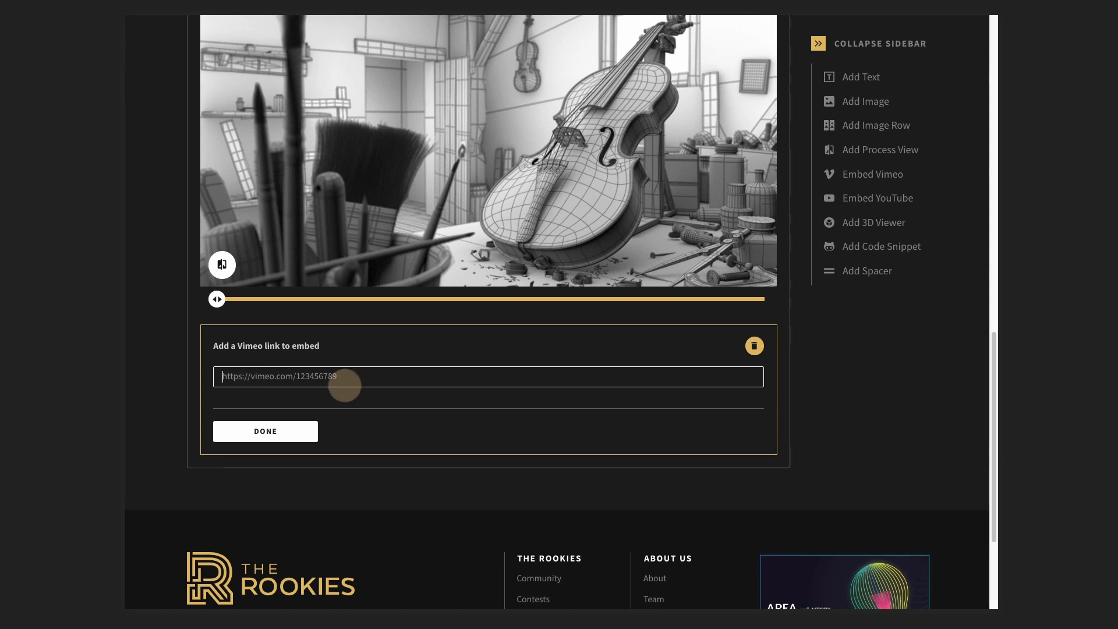
pyautogui.write('https://vimeo.com/112782140')
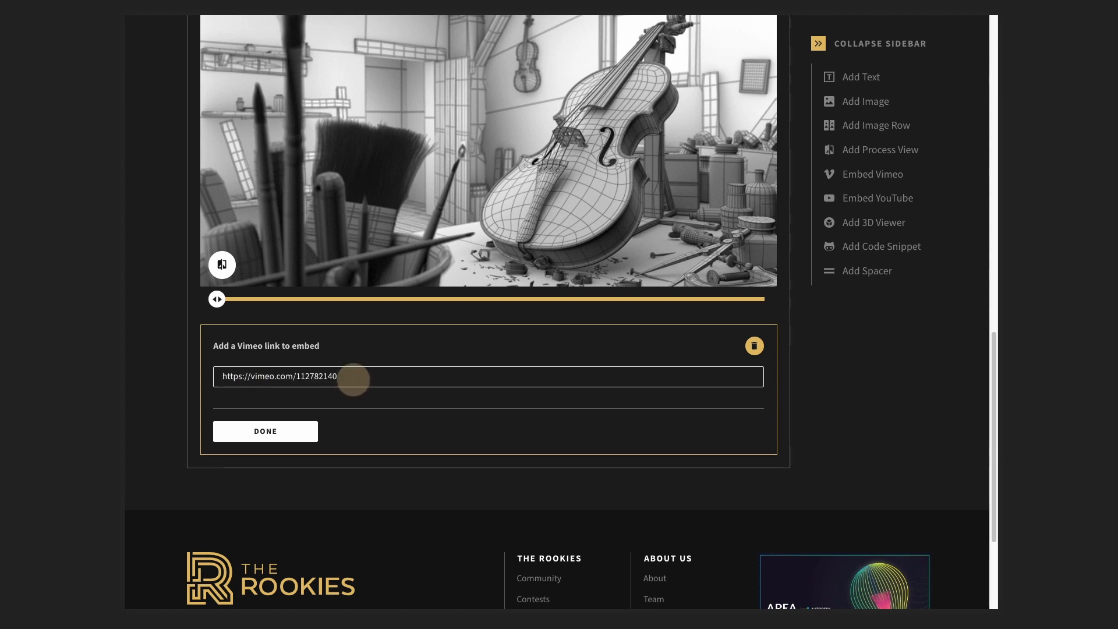
pyautogui.click(265, 431)
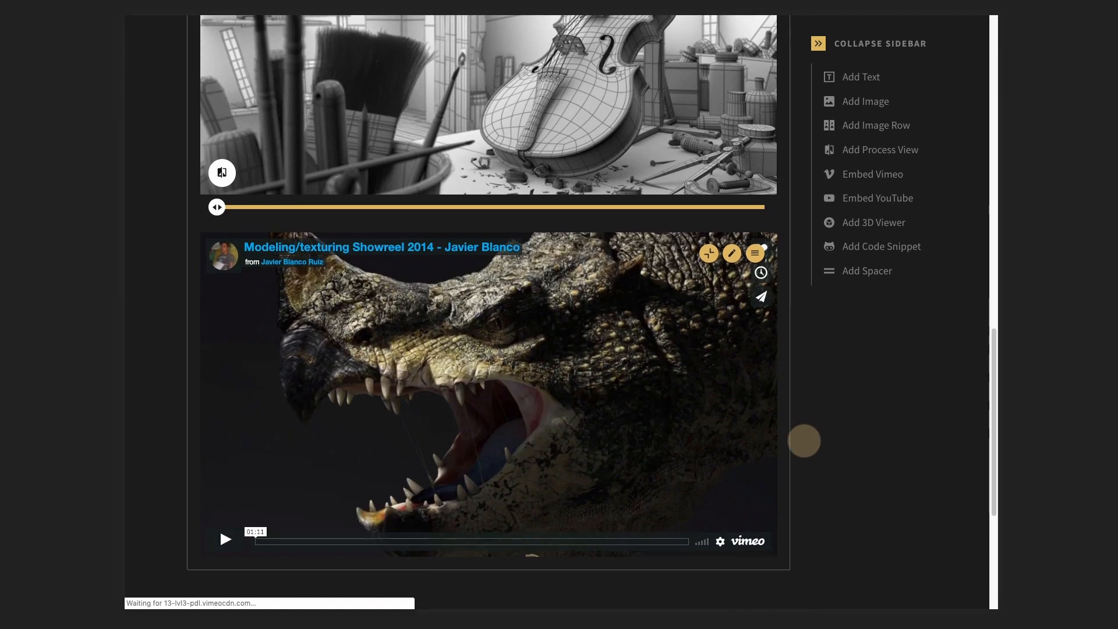
pyautogui.scroll(-3)
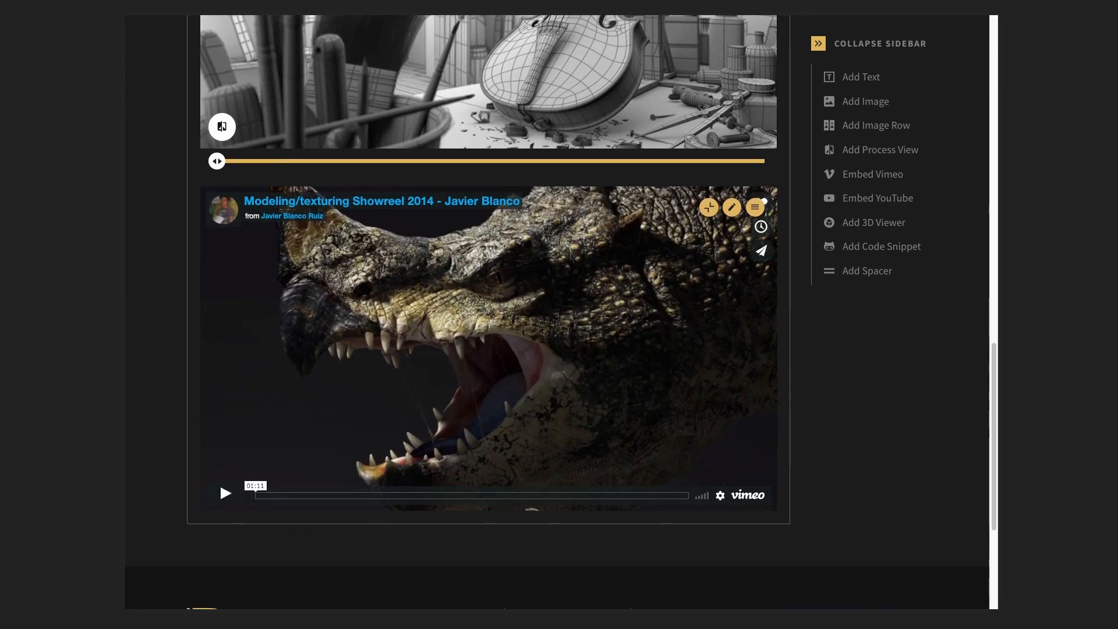
pyautogui.click(877, 198)
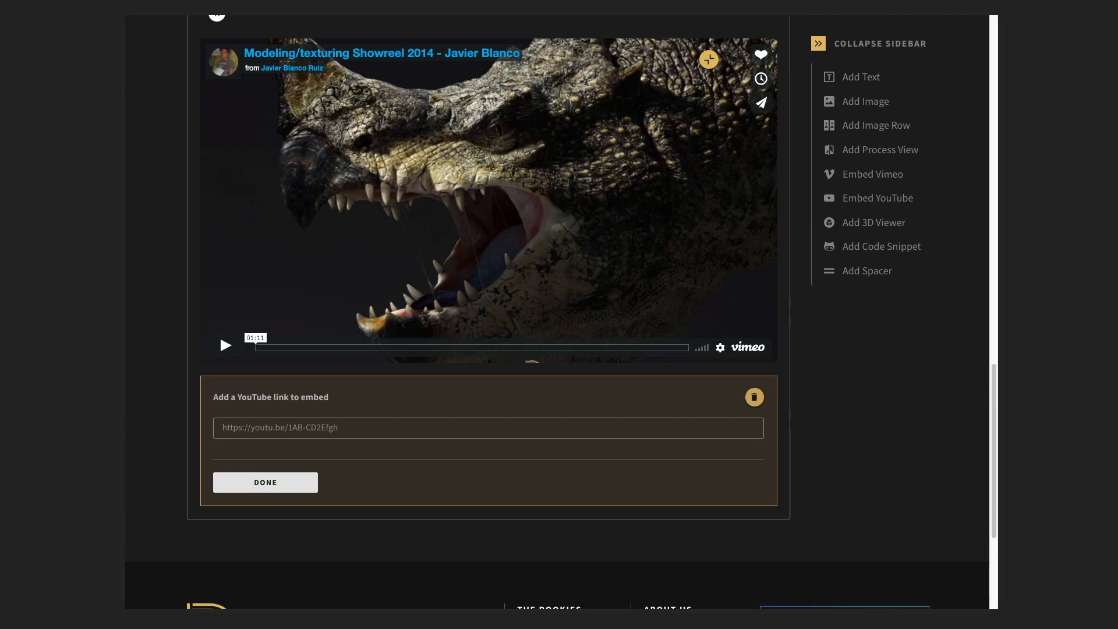
pyautogui.scroll(-3)
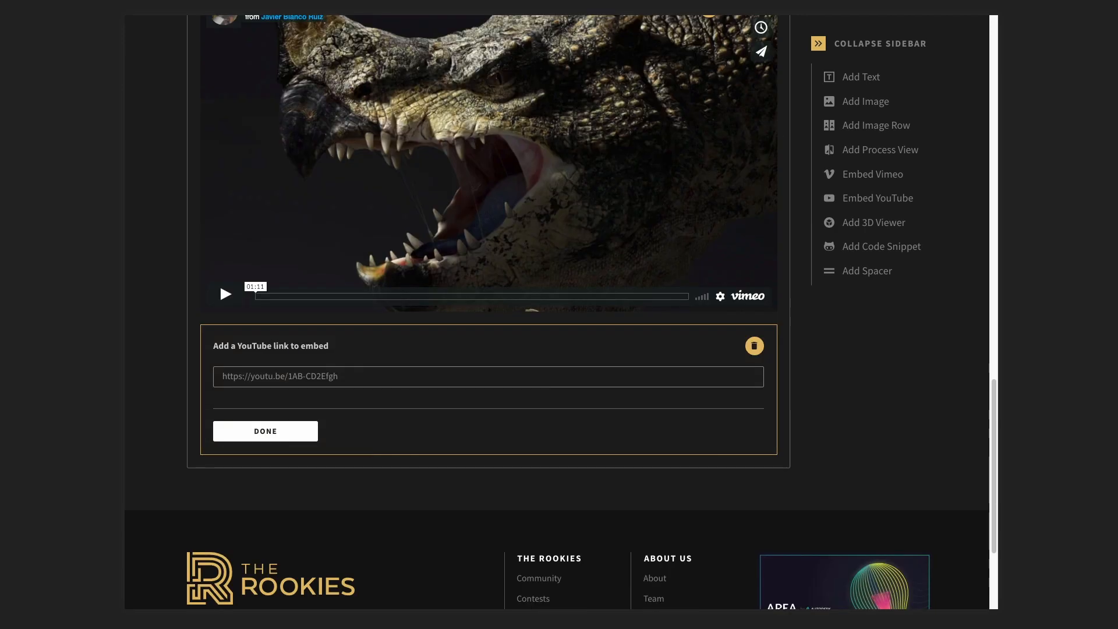
pyautogui.click(259, 376)
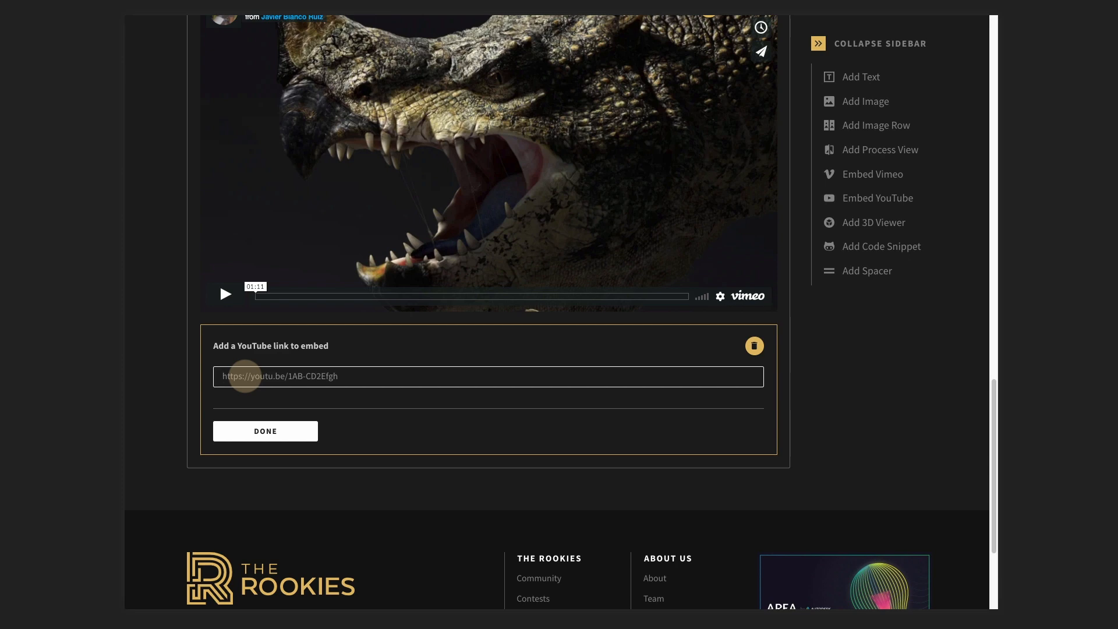
pyautogui.write('https://youtu.be/duVQ9PMY_qE')
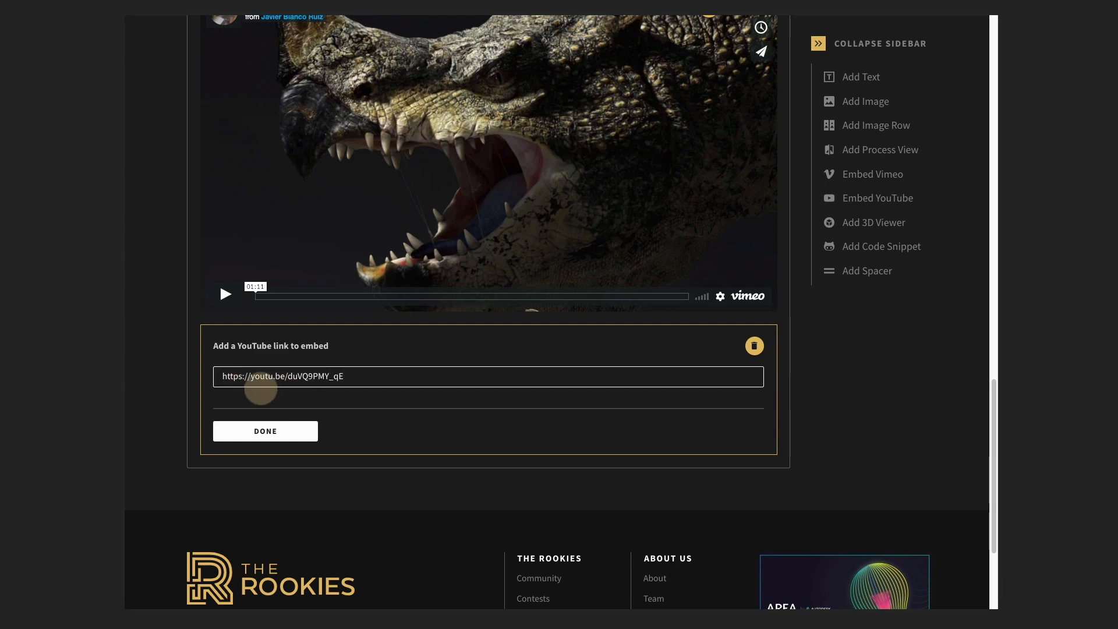
pyautogui.click(265, 431)
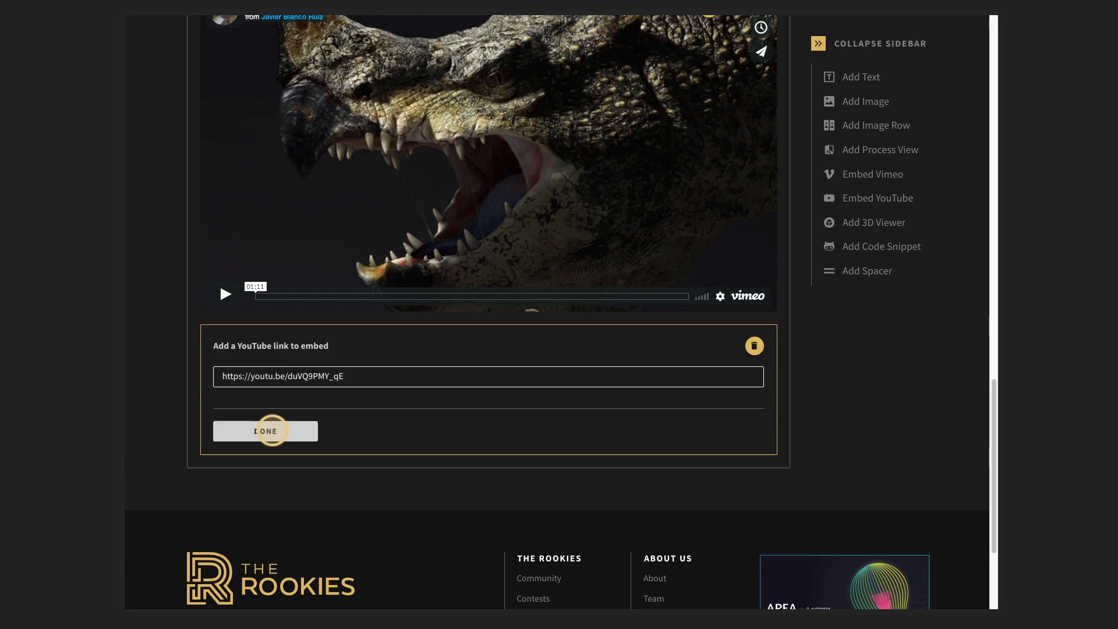
pyautogui.click(266, 431)
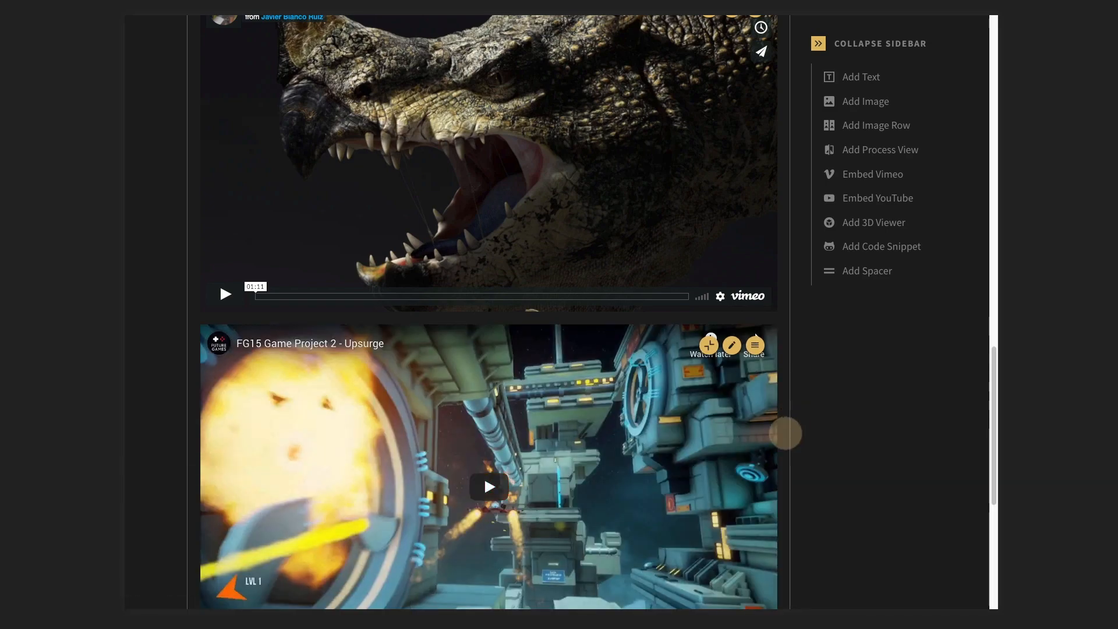
pyautogui.scroll(-3)
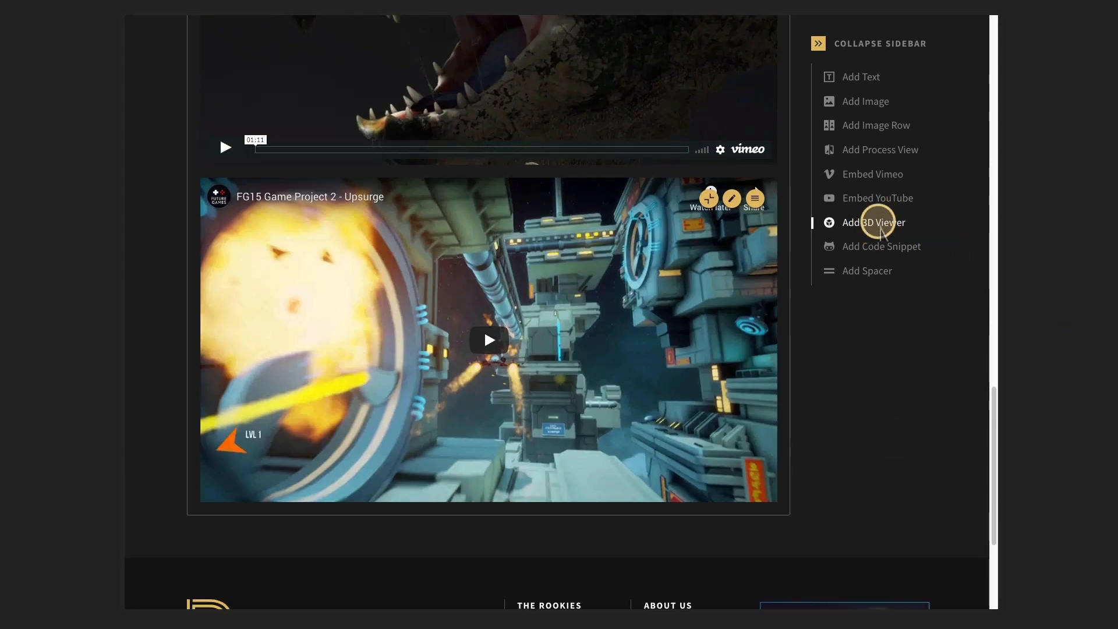
pyautogui.click(873, 222)
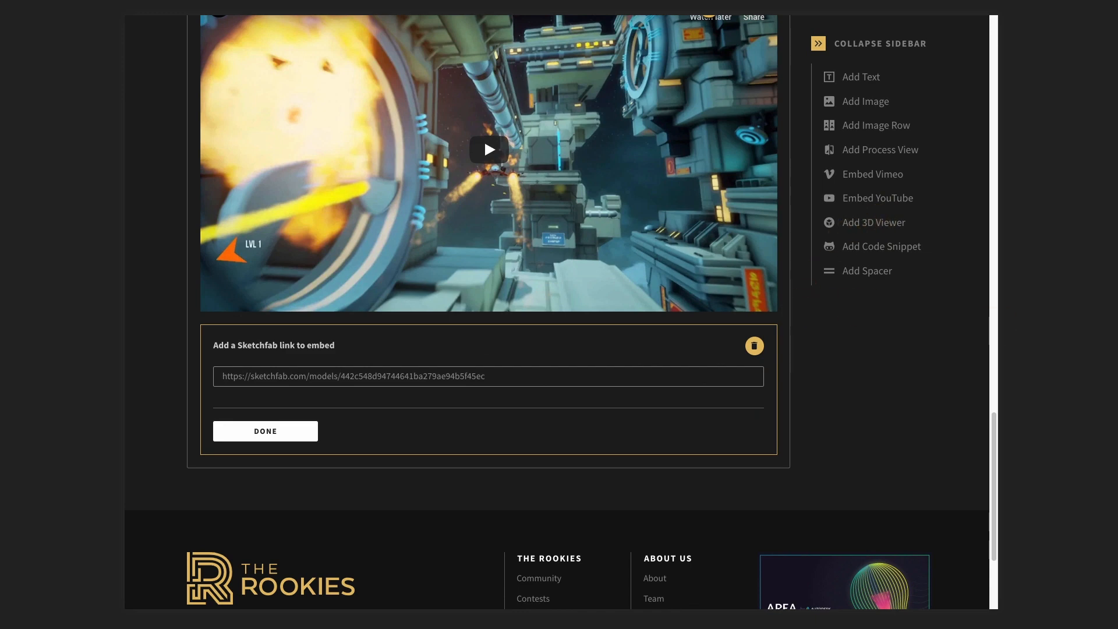
pyautogui.click(488, 376)
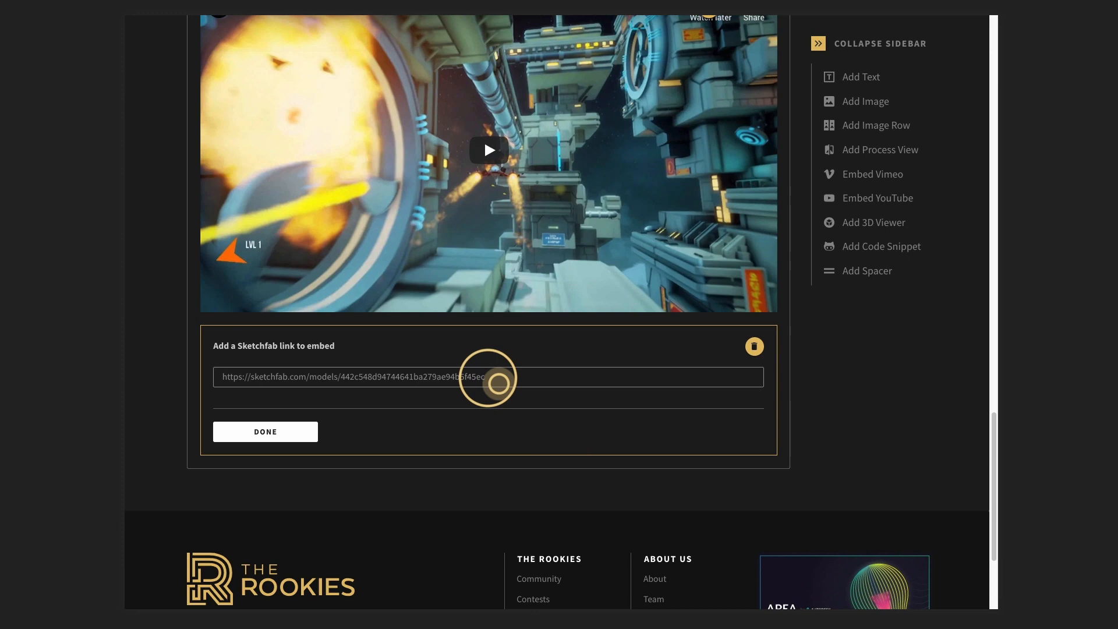
pyautogui.click(488, 377)
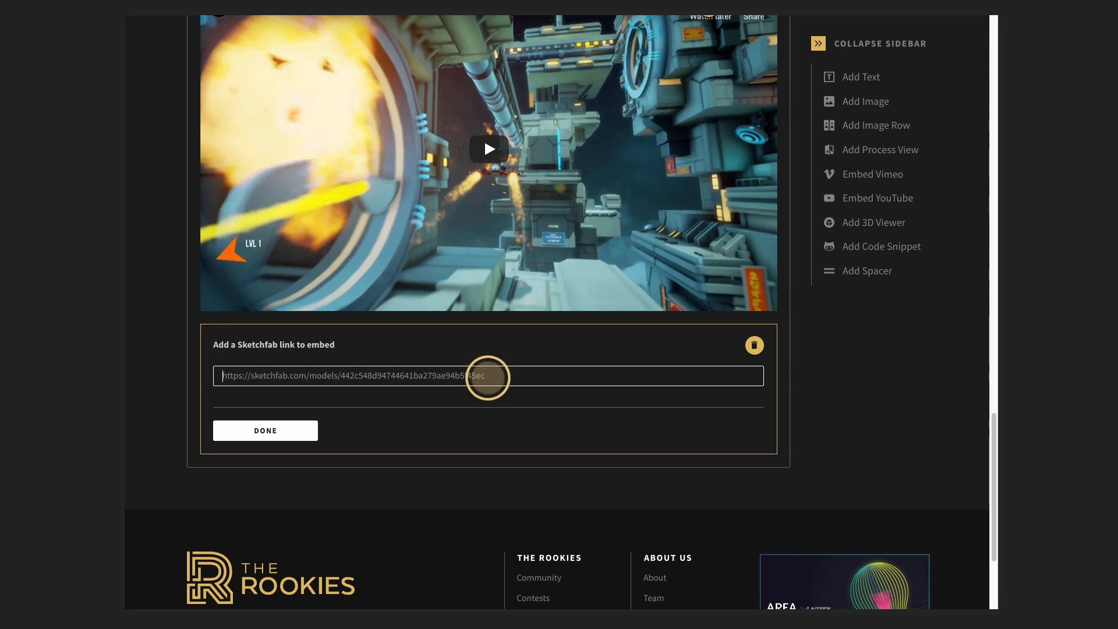
pyautogui.write('https://sketchfab.com/models/a57f80668b564e7eb8b60f634591b59d')
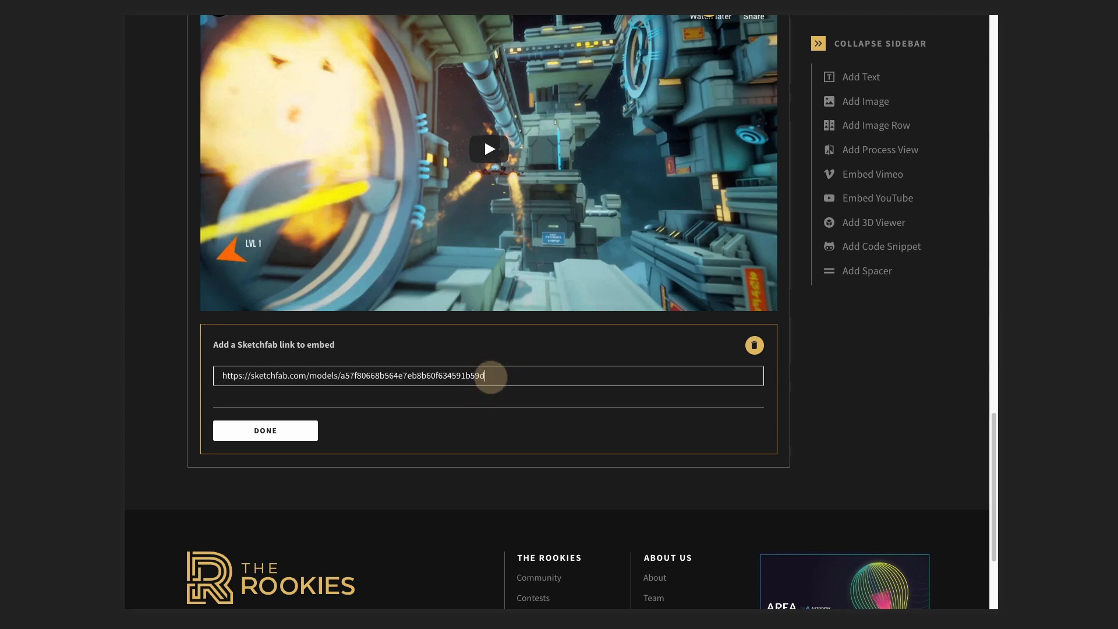
pyautogui.click(265, 429)
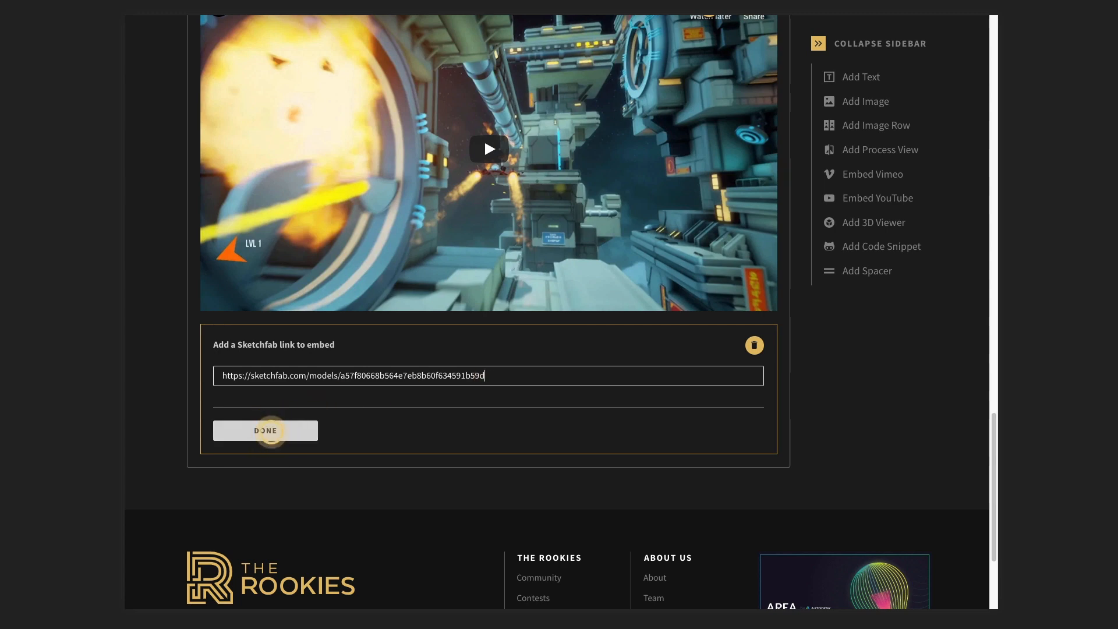
pyautogui.click(266, 430)
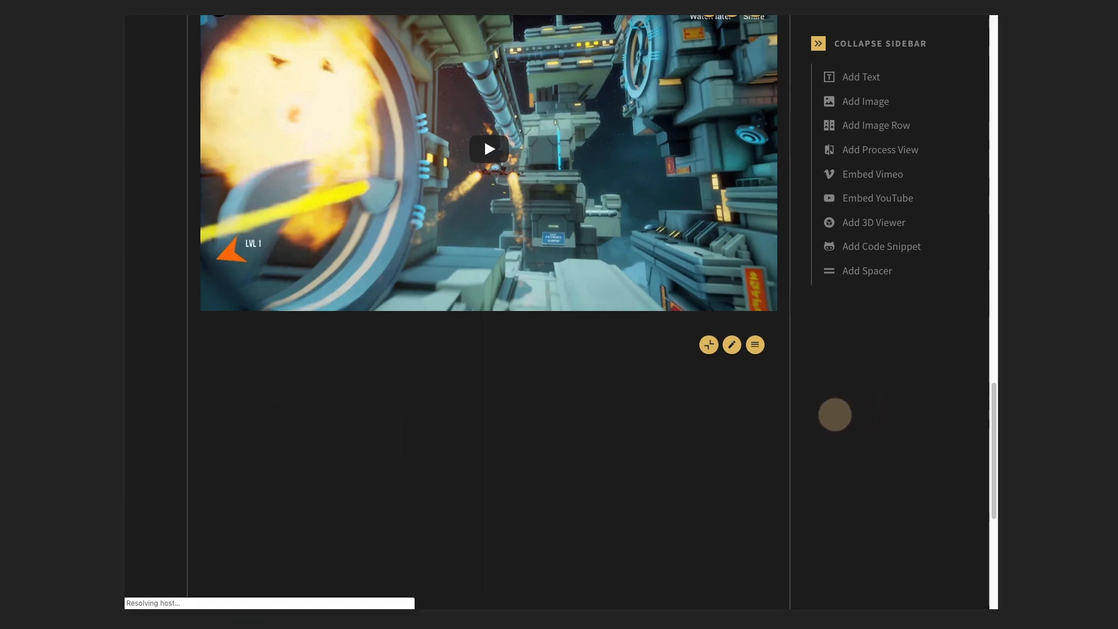
pyautogui.scroll(-3)
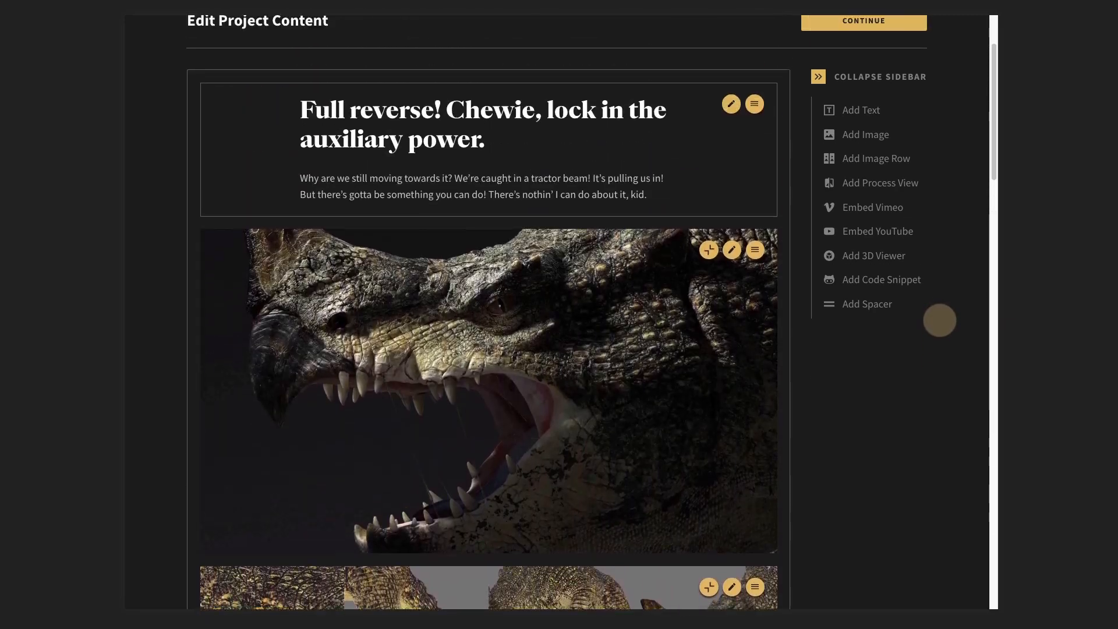
pyautogui.scroll(-3)
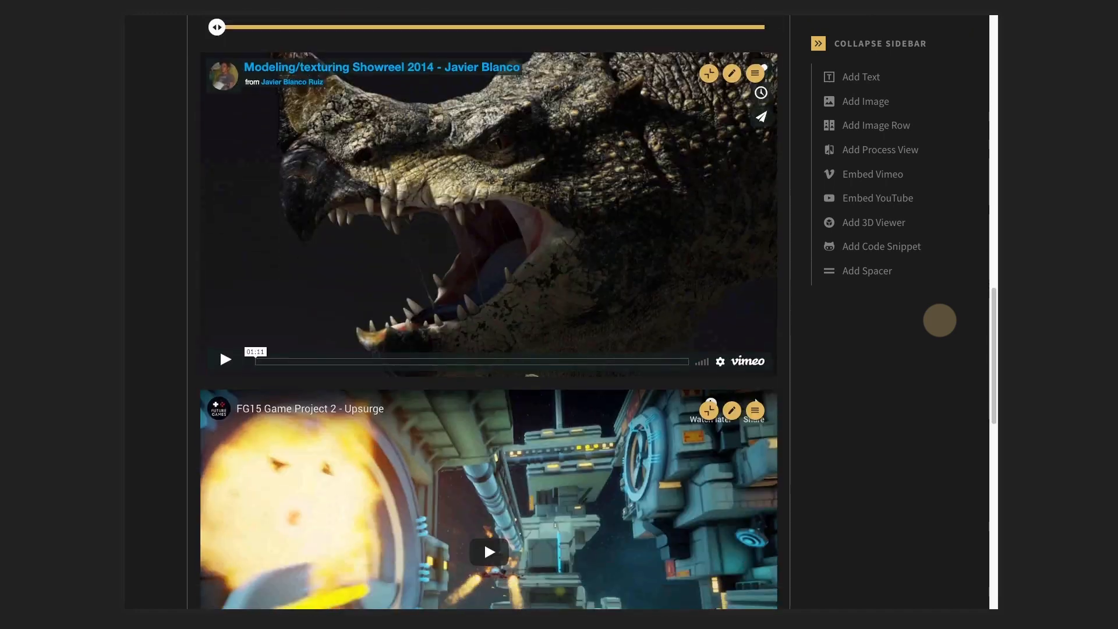
pyautogui.scroll(-3)
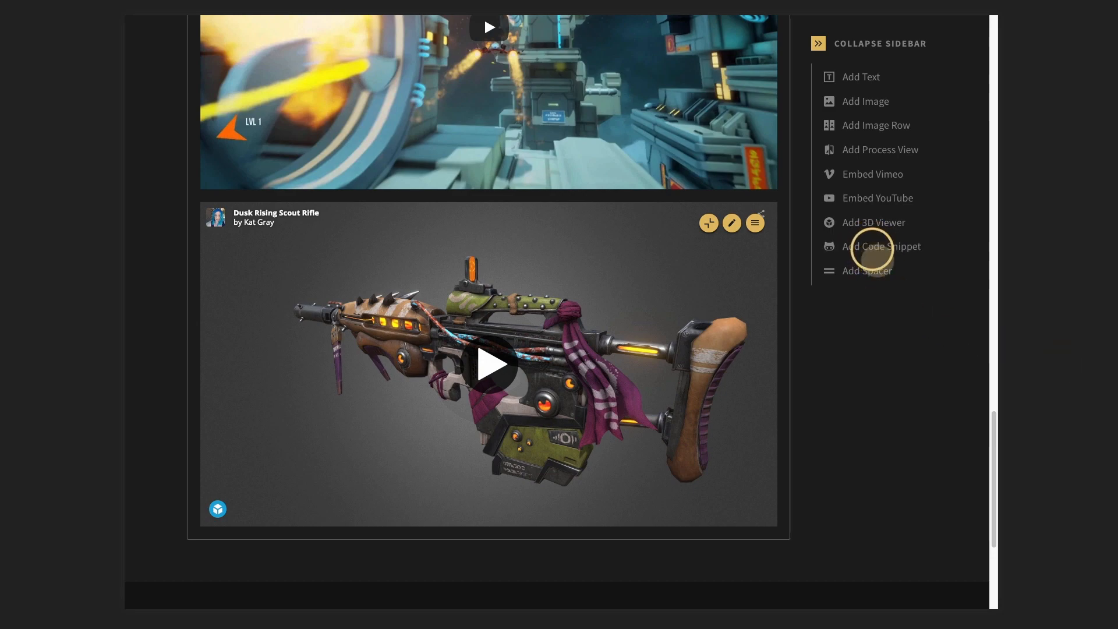
pyautogui.click(881, 245)
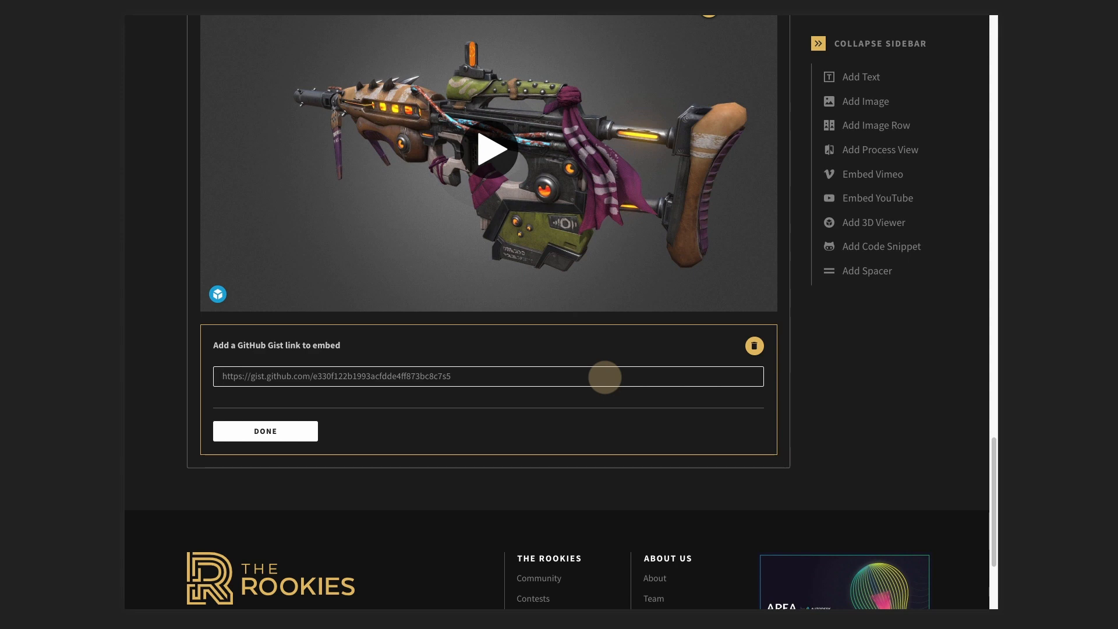
pyautogui.write('https://gist.github.com/e4daa884d4d4e08bce24addfe820af4d')
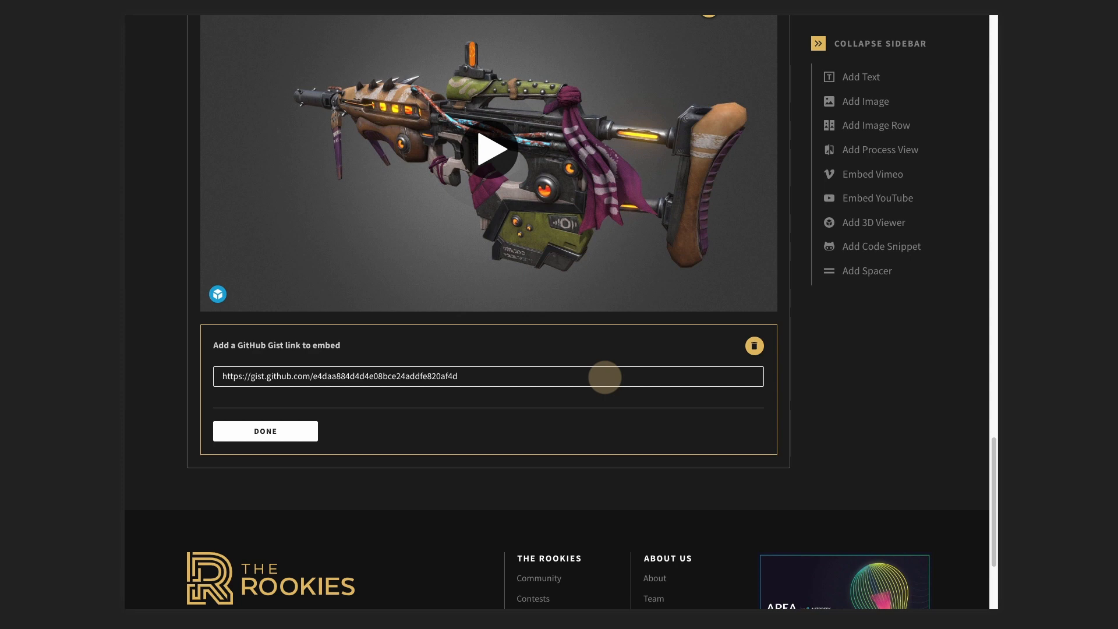
pyautogui.moveTo(332, 419)
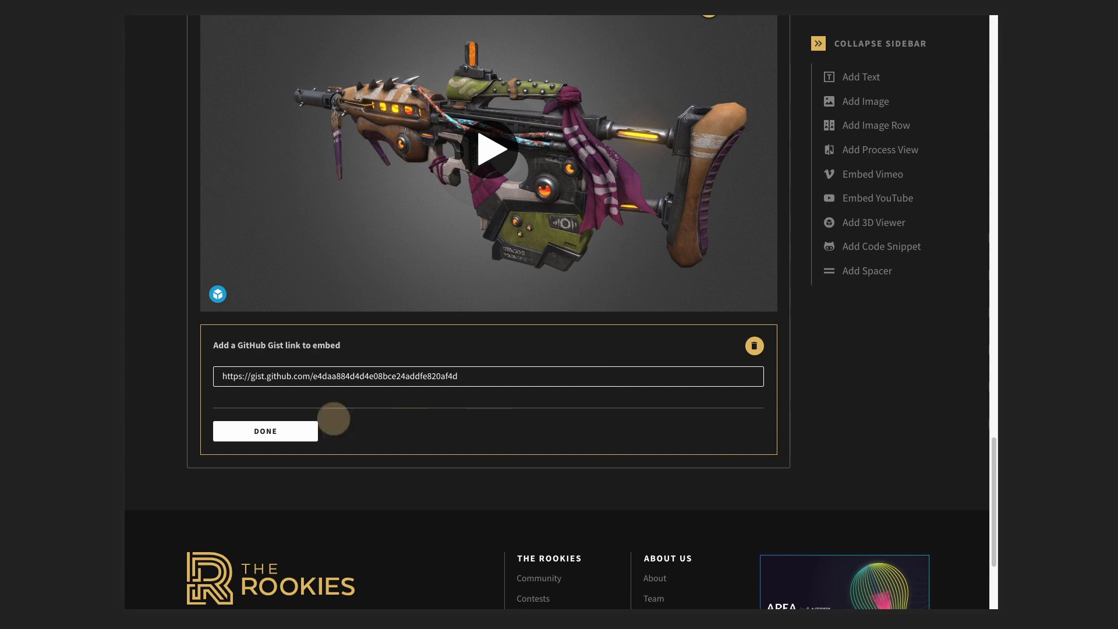
pyautogui.click(264, 431)
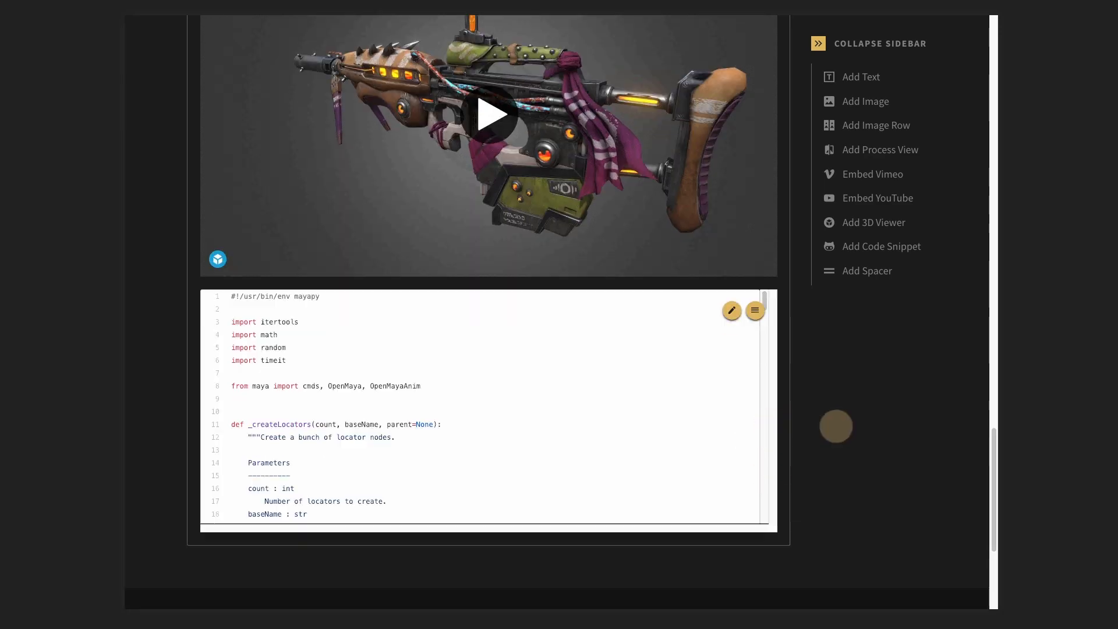
pyautogui.scroll(-3)
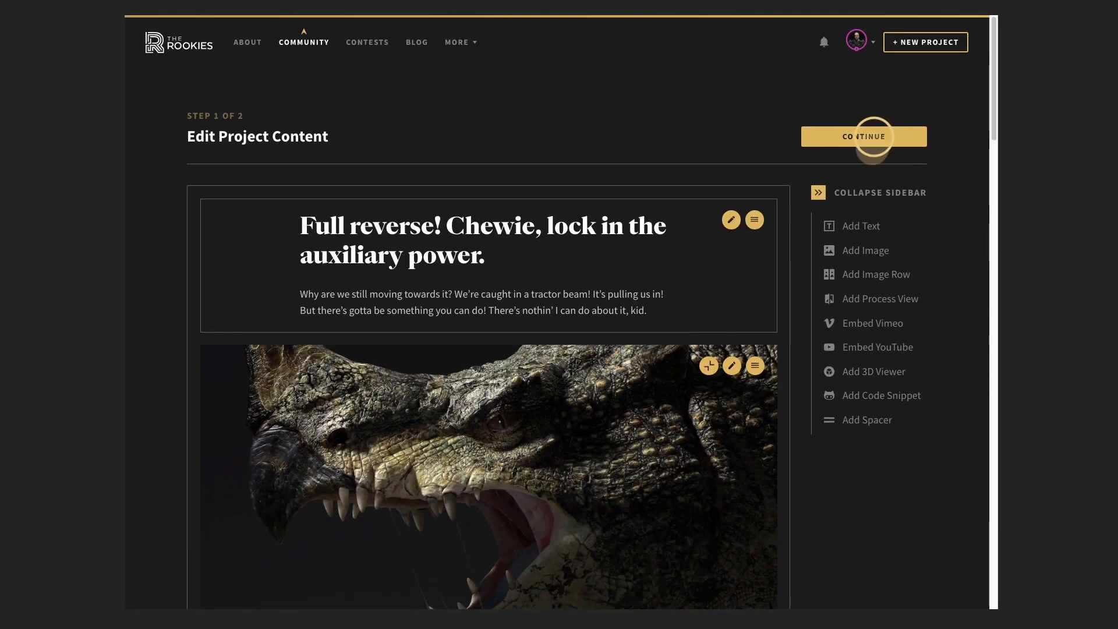
# Continue to project details, tick 'Use the feature thumbnail as cover image' and publish Test project
pyautogui.click(863, 136)
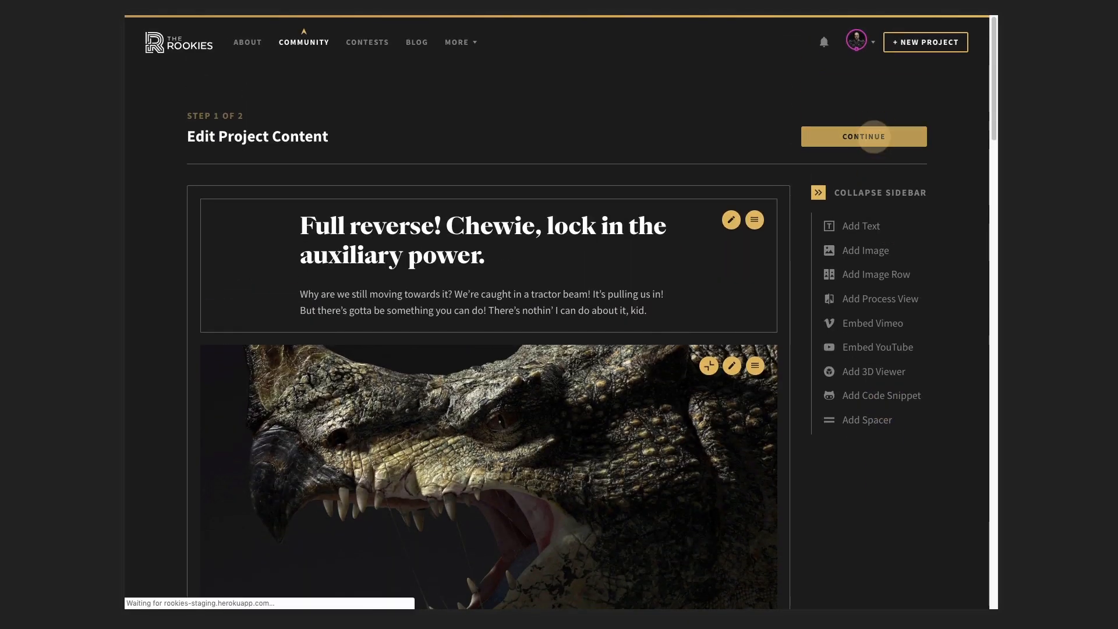
pyautogui.click(863, 136)
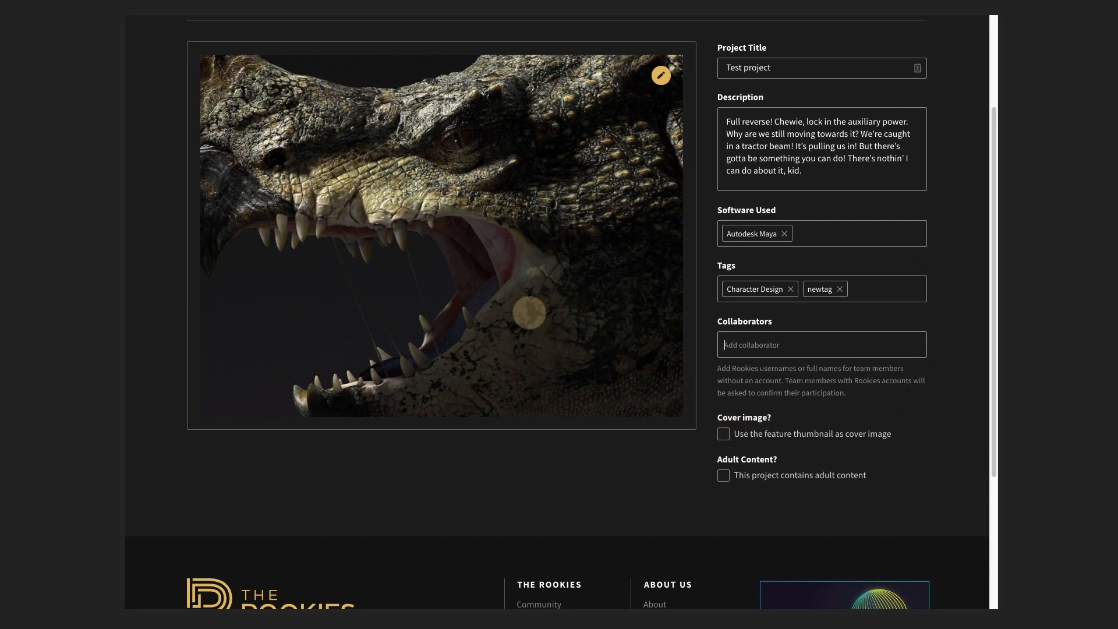
pyautogui.moveTo(528, 312); pyautogui.dragTo(411, 228)
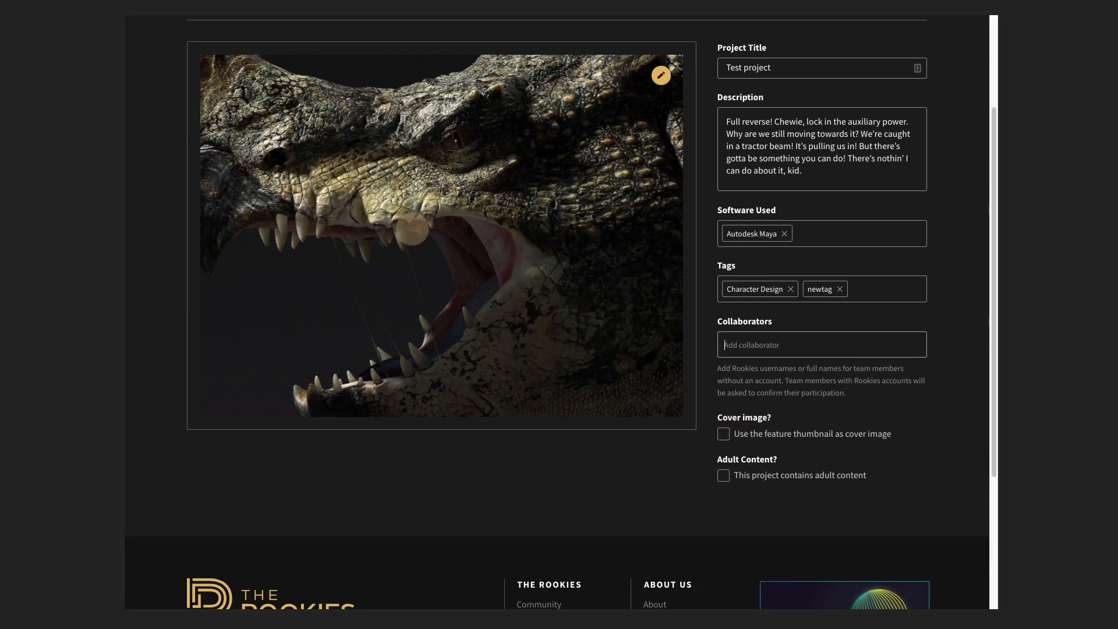
pyautogui.click(723, 434)
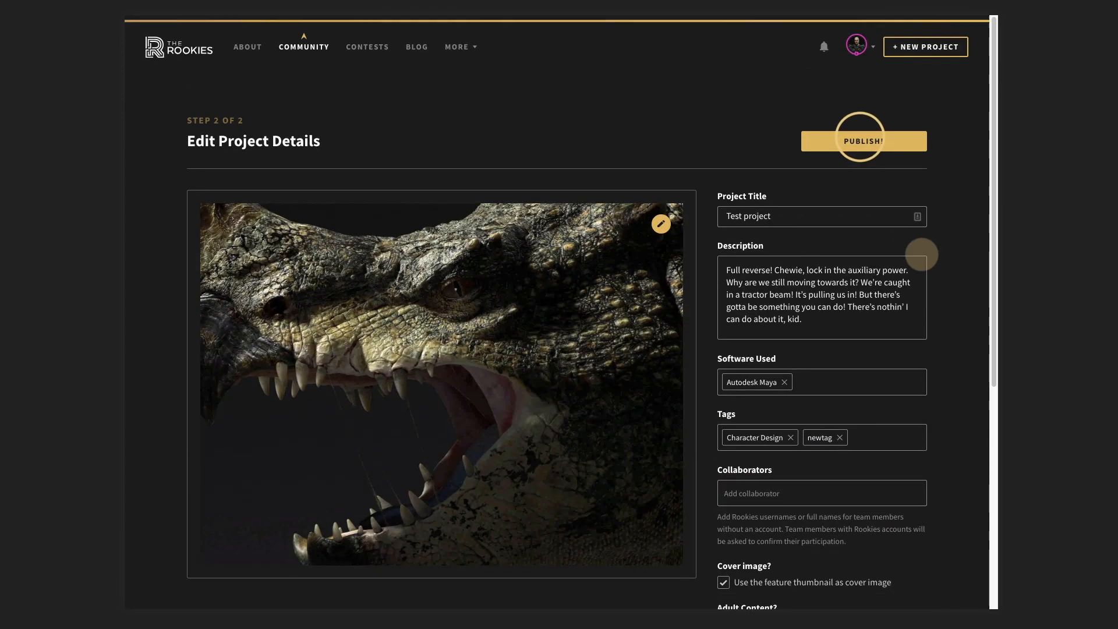
pyautogui.click(862, 141)
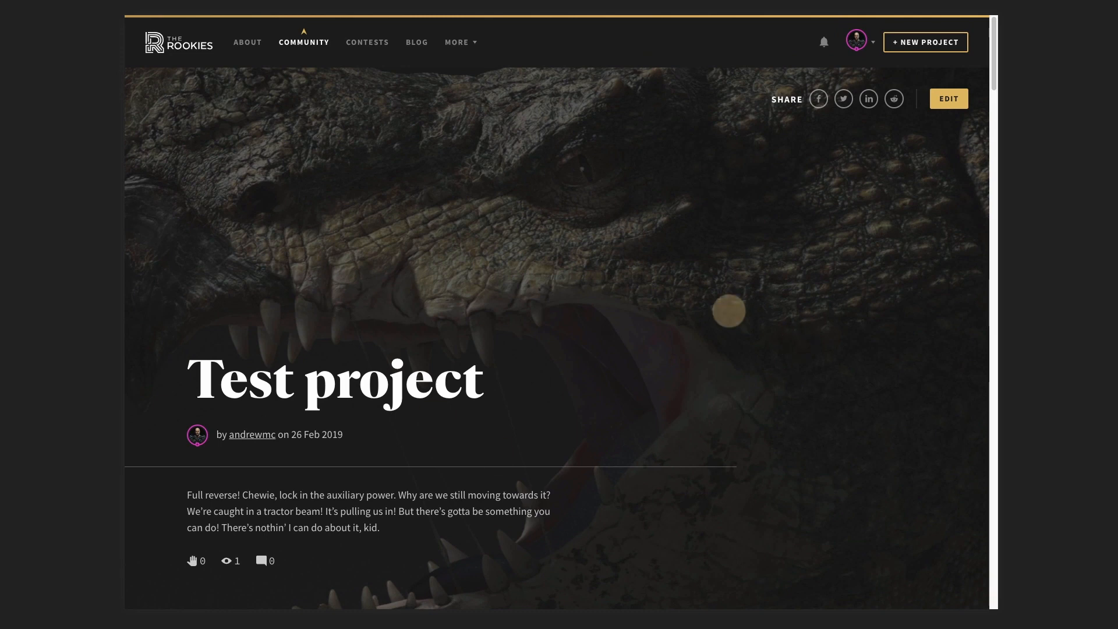
pyautogui.scroll(-3)
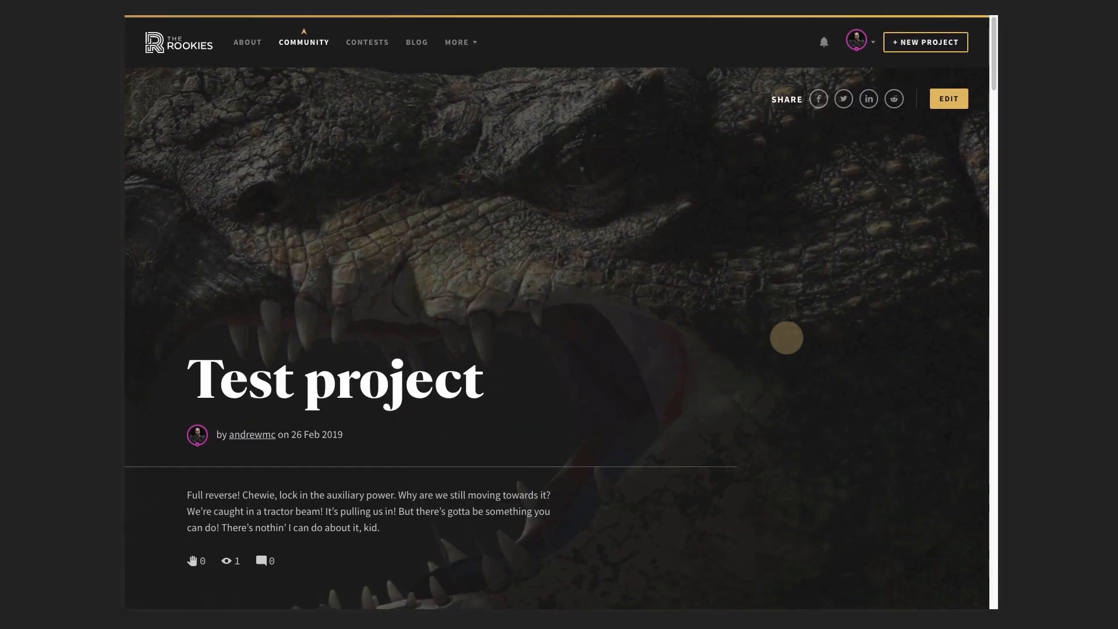
pyautogui.scroll(-3)
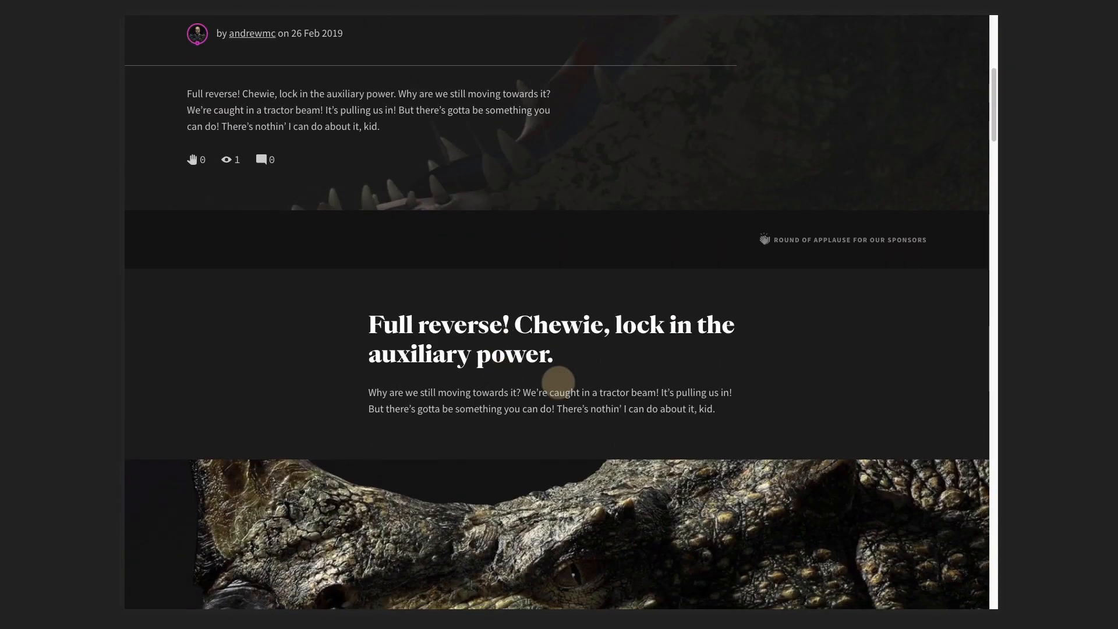
pyautogui.scroll(-3)
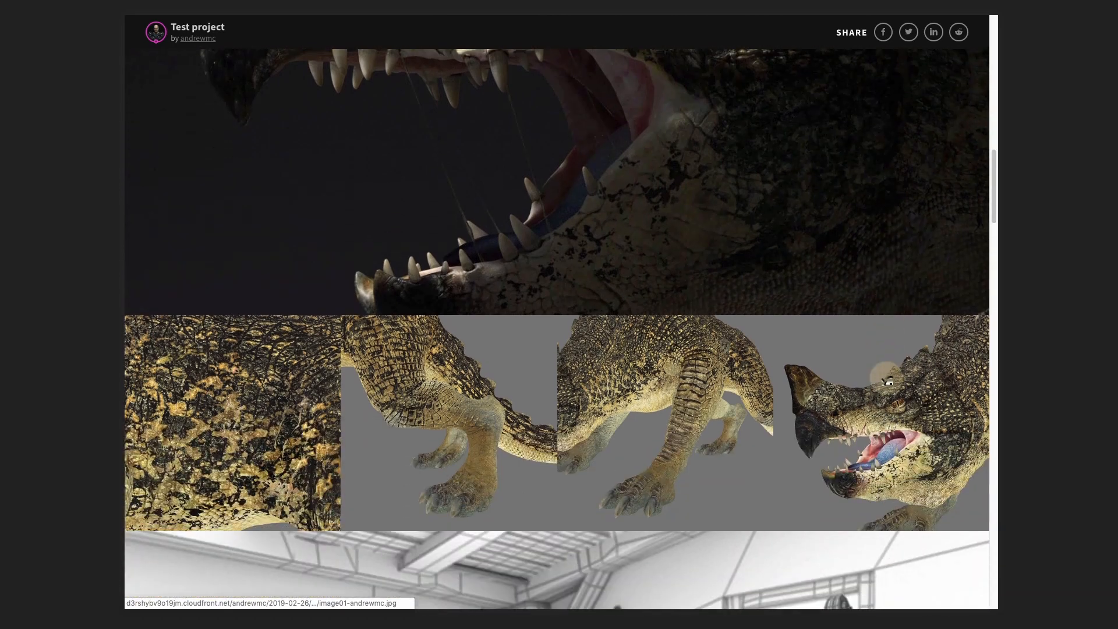
pyautogui.scroll(-3)
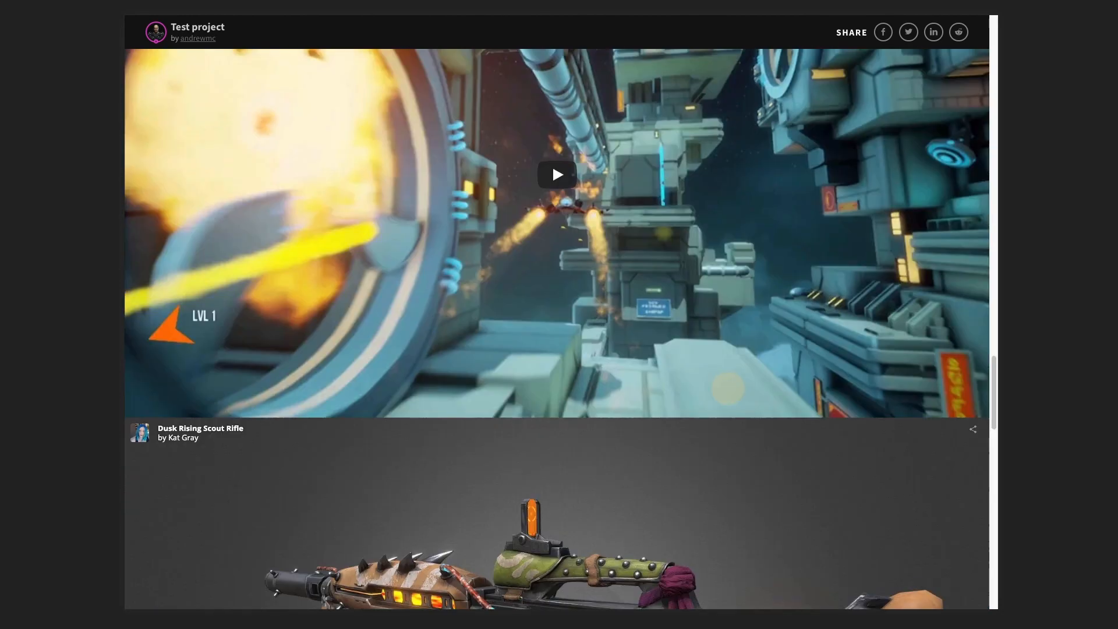
pyautogui.scroll(-3)
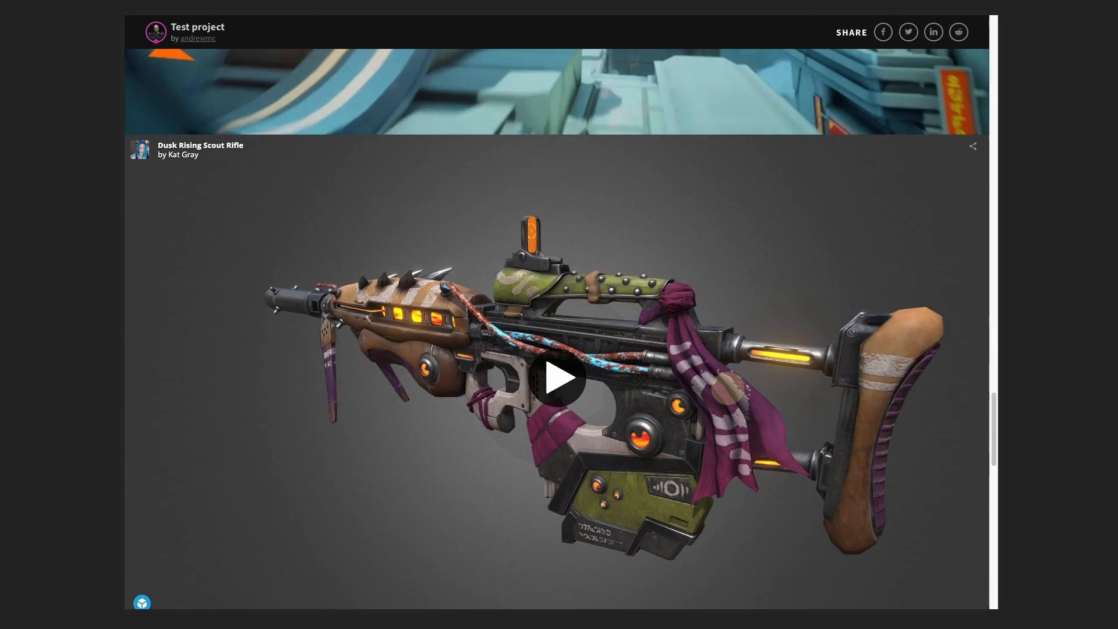
pyautogui.scroll(-3)
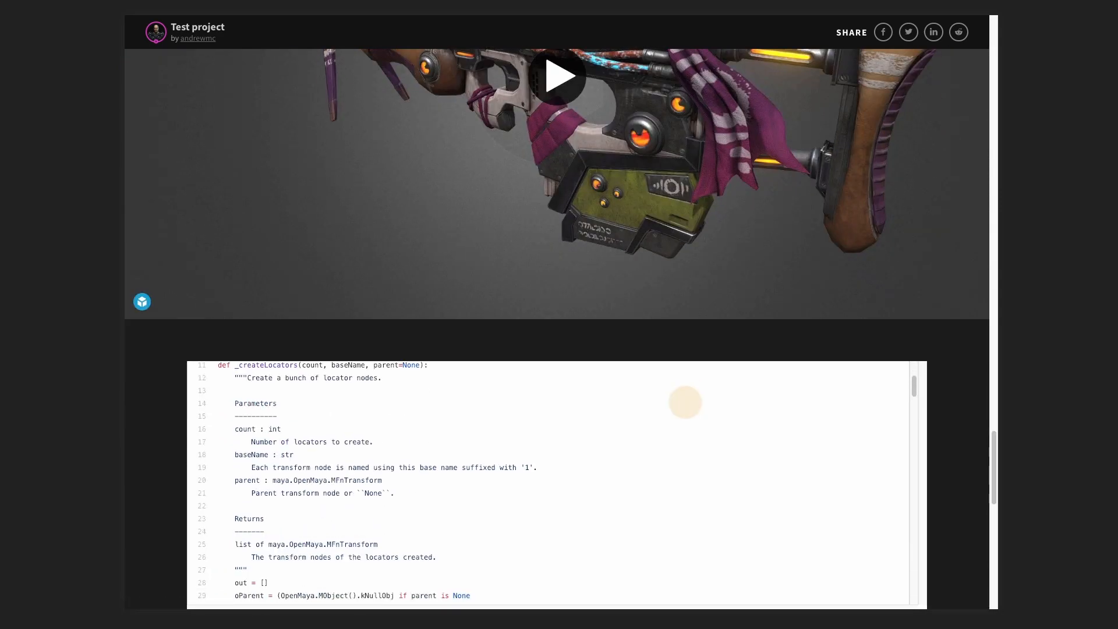
pyautogui.scroll(-3)
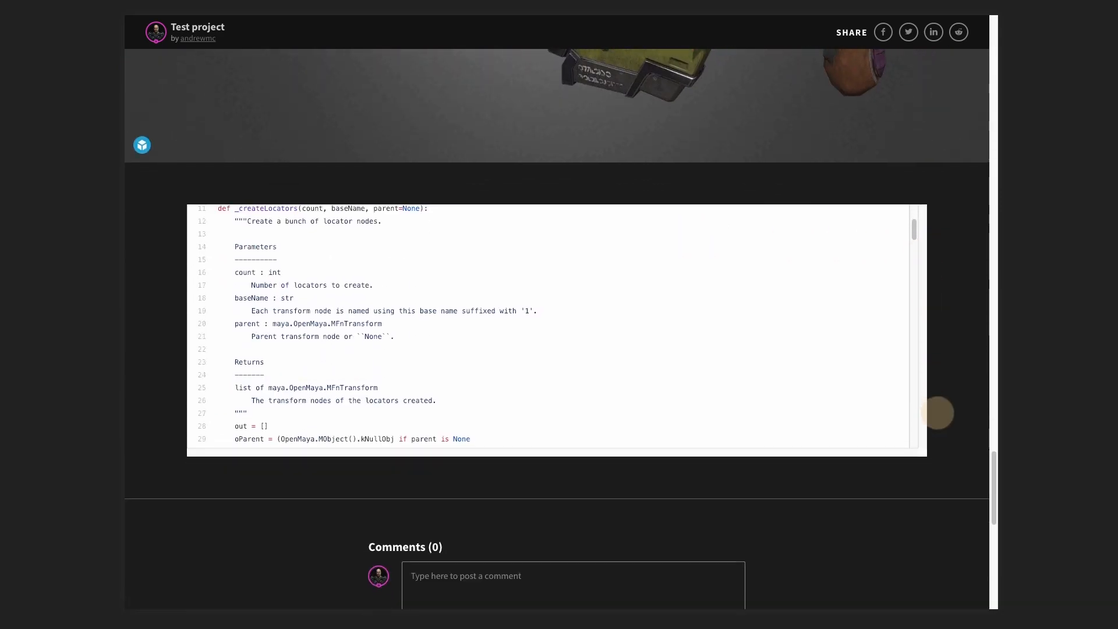
pyautogui.scroll(-3)
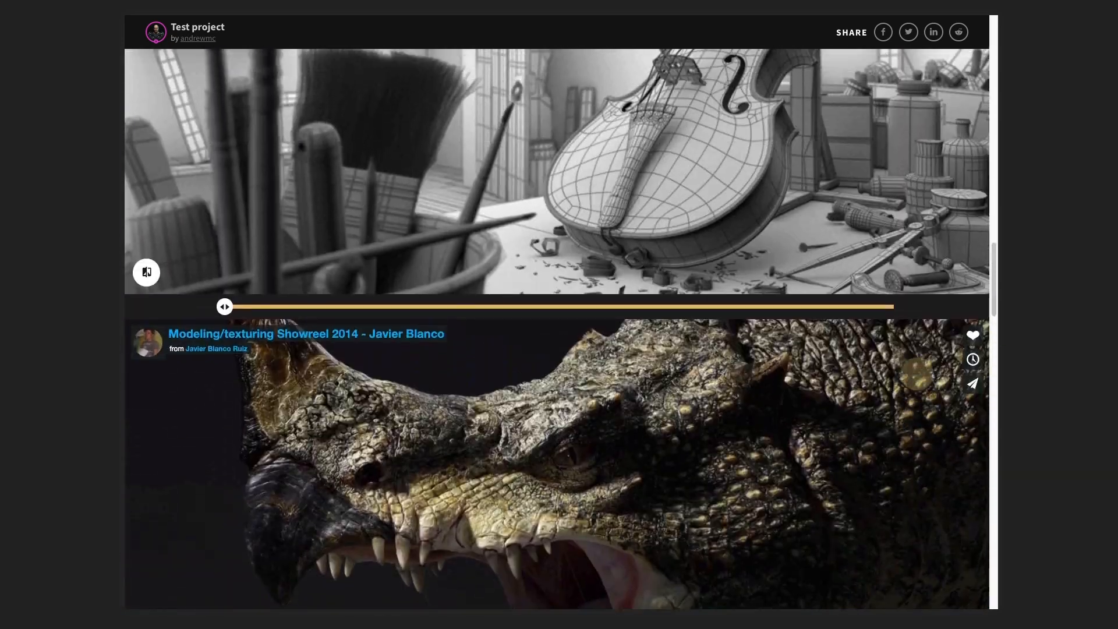
pyautogui.scroll(-3)
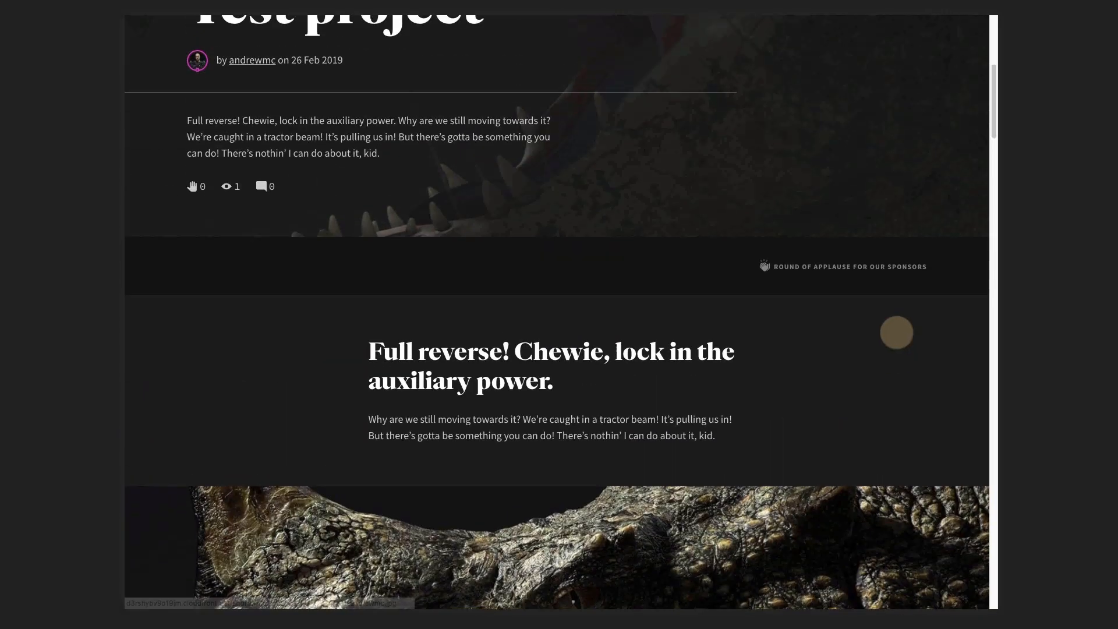
pyautogui.scroll(3)
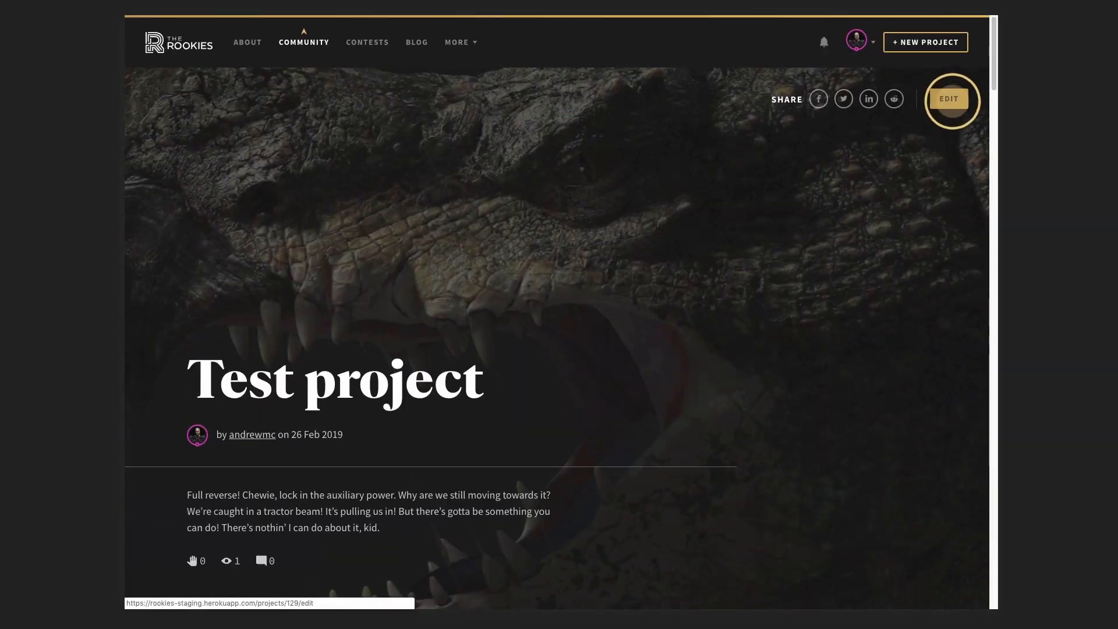
# Reopen Test project in the editor and finish the headline text block edit unchanged
pyautogui.click(950, 97)
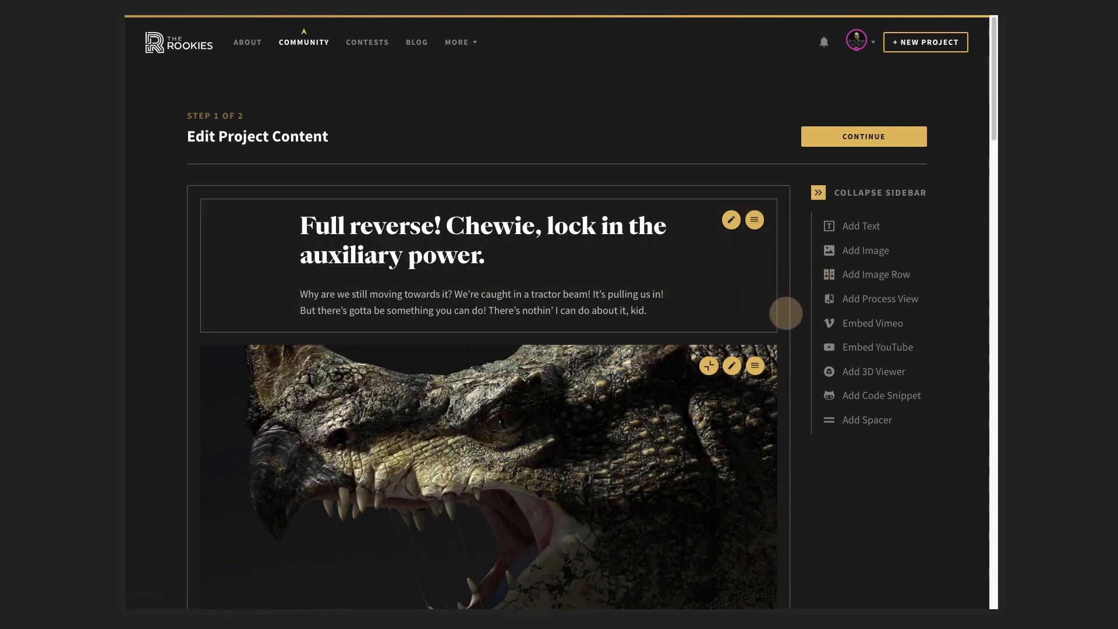
pyautogui.scroll(-3)
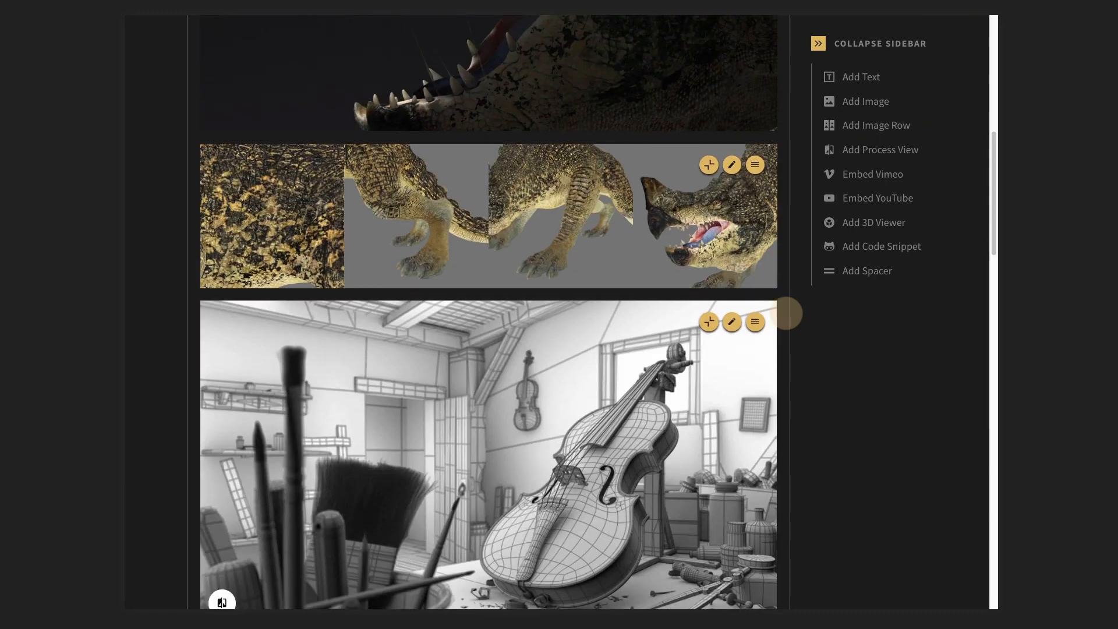
pyautogui.scroll(3)
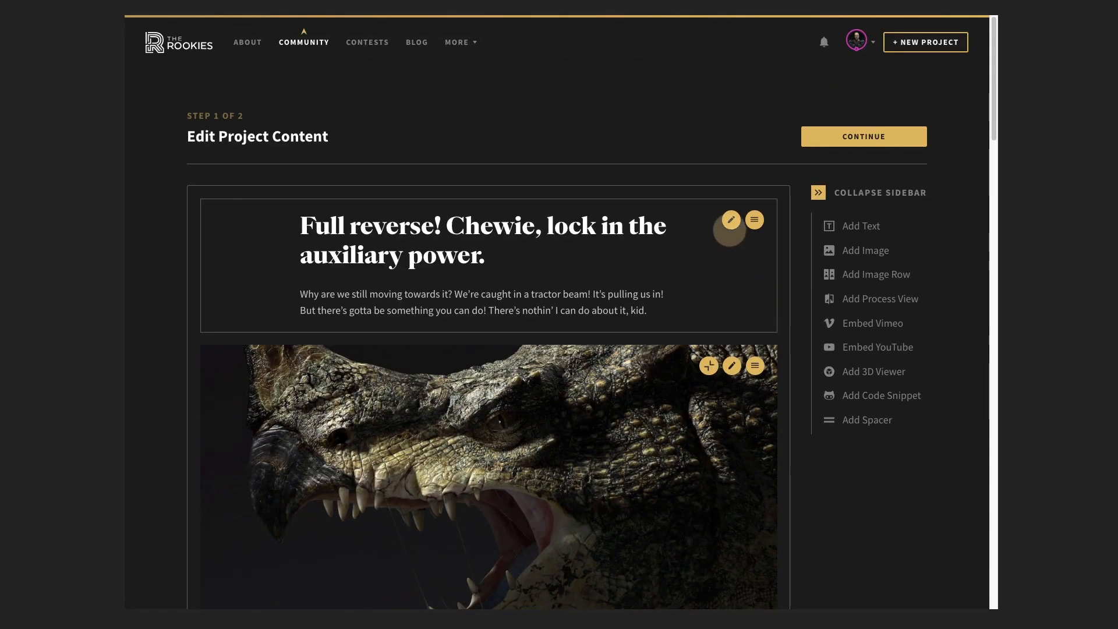
pyautogui.click(731, 219)
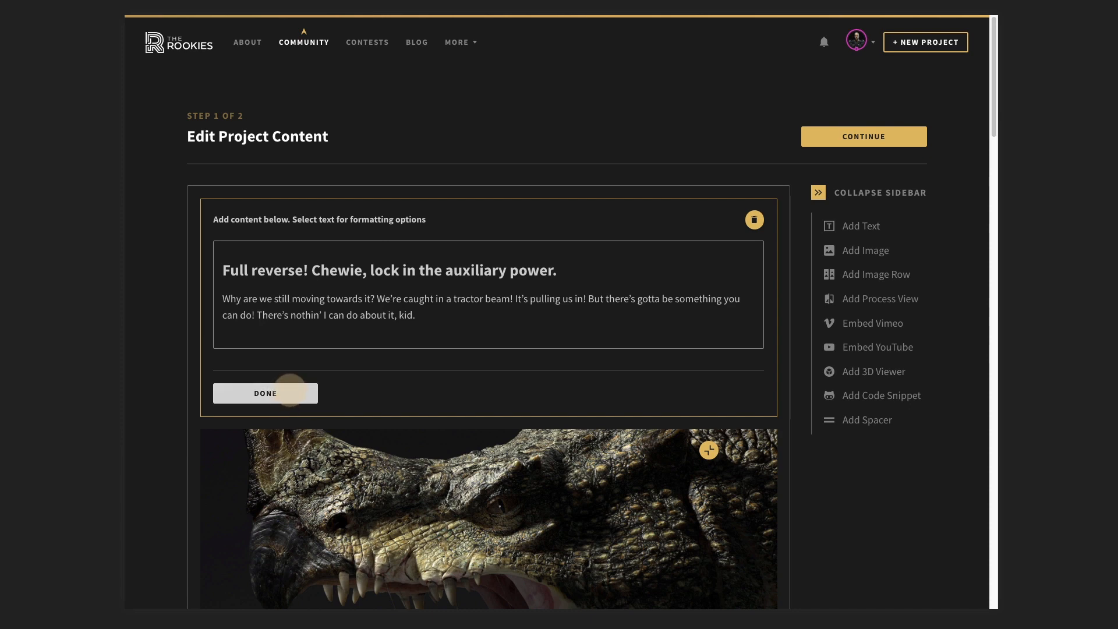
pyautogui.click(265, 393)
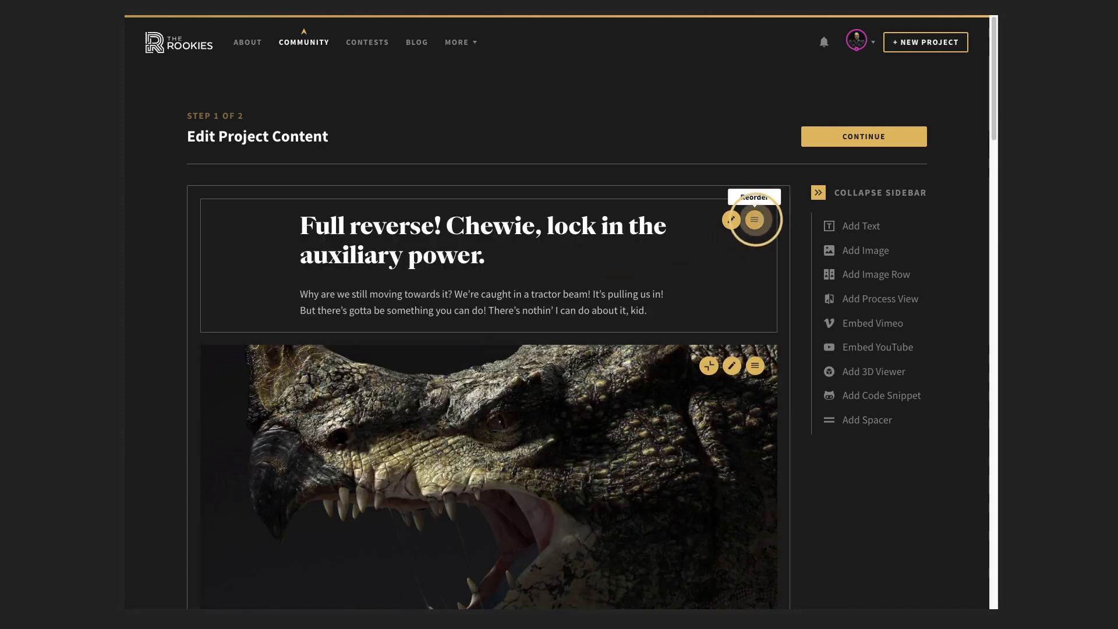
# Reorder blocks so Image sits above Text and GitHub Gist follows Process View, then confirm
pyautogui.click(755, 219)
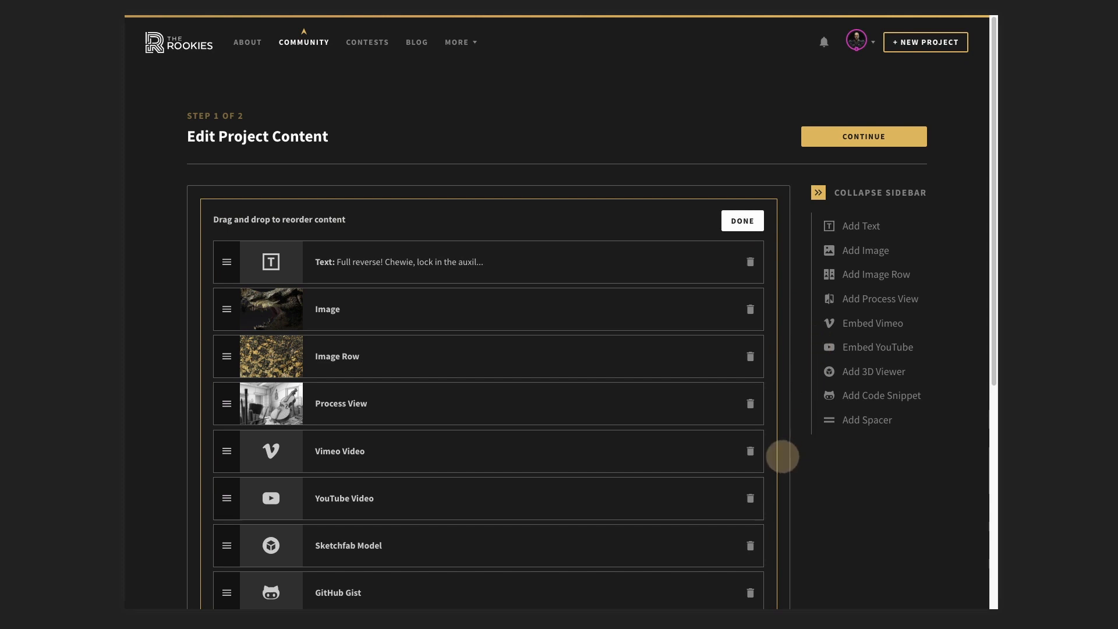
pyautogui.scroll(-3)
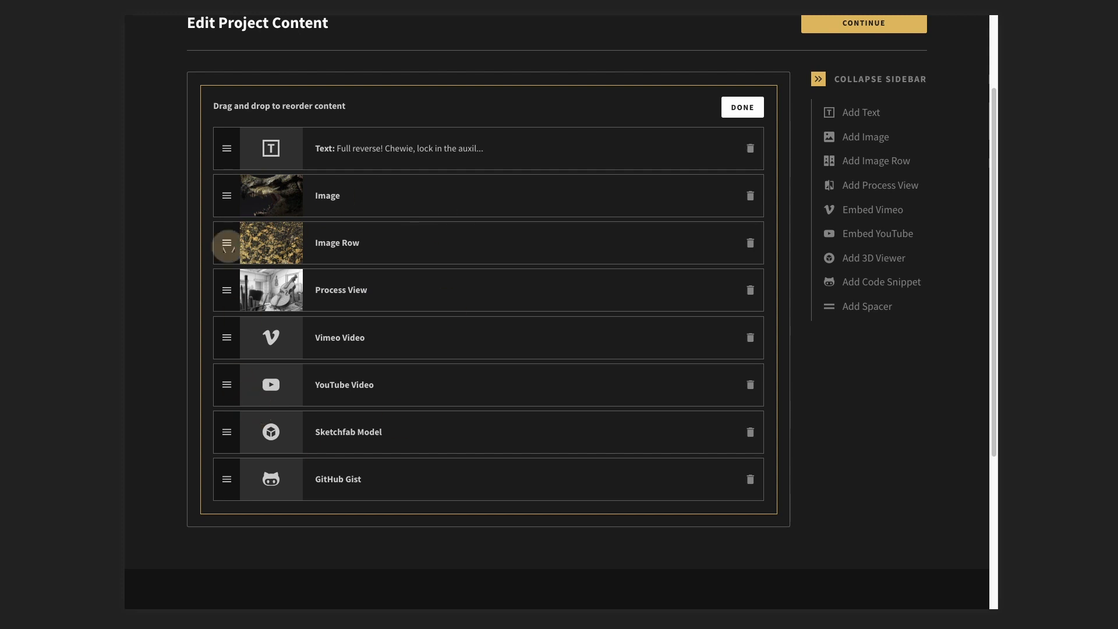
pyautogui.moveTo(253, 450)
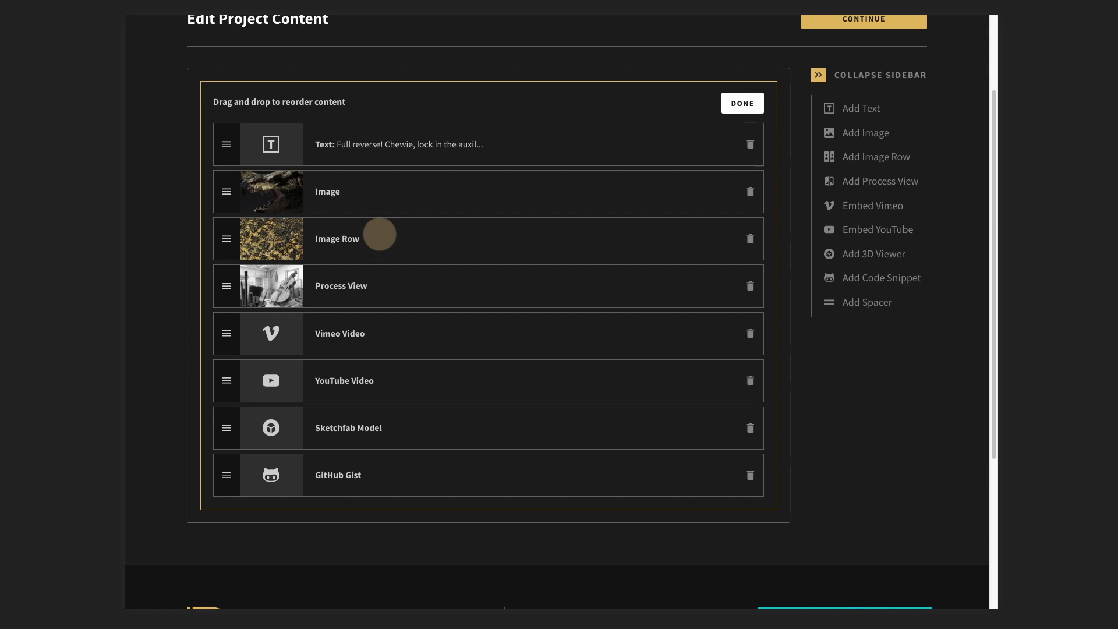
pyautogui.moveTo(227, 144); pyautogui.dragTo(227, 187)
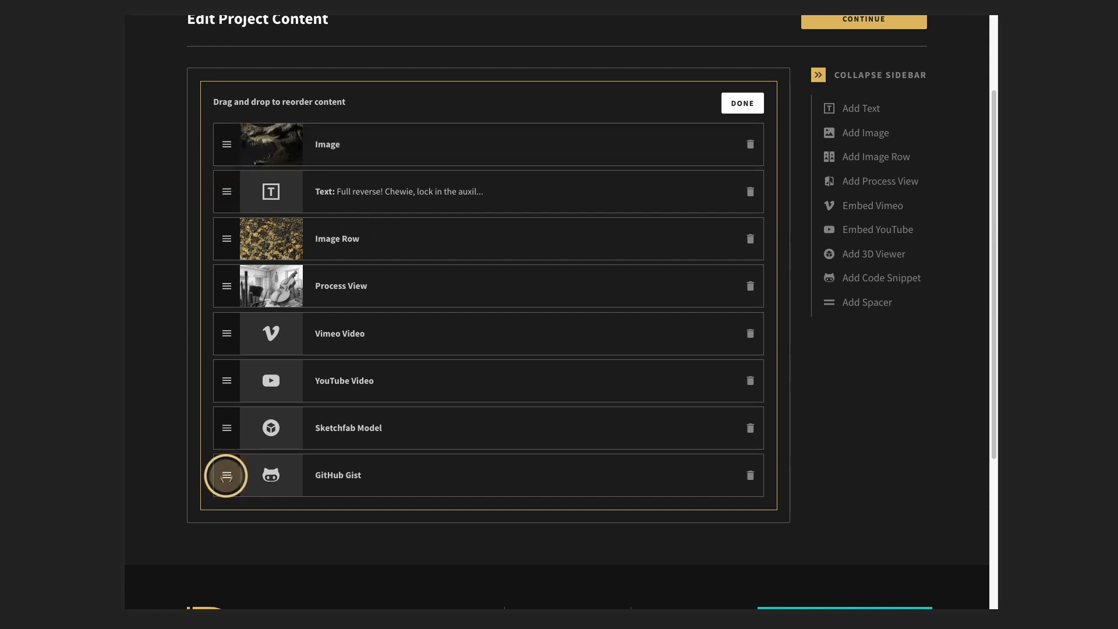
pyautogui.moveTo(226, 475); pyautogui.dragTo(226, 330)
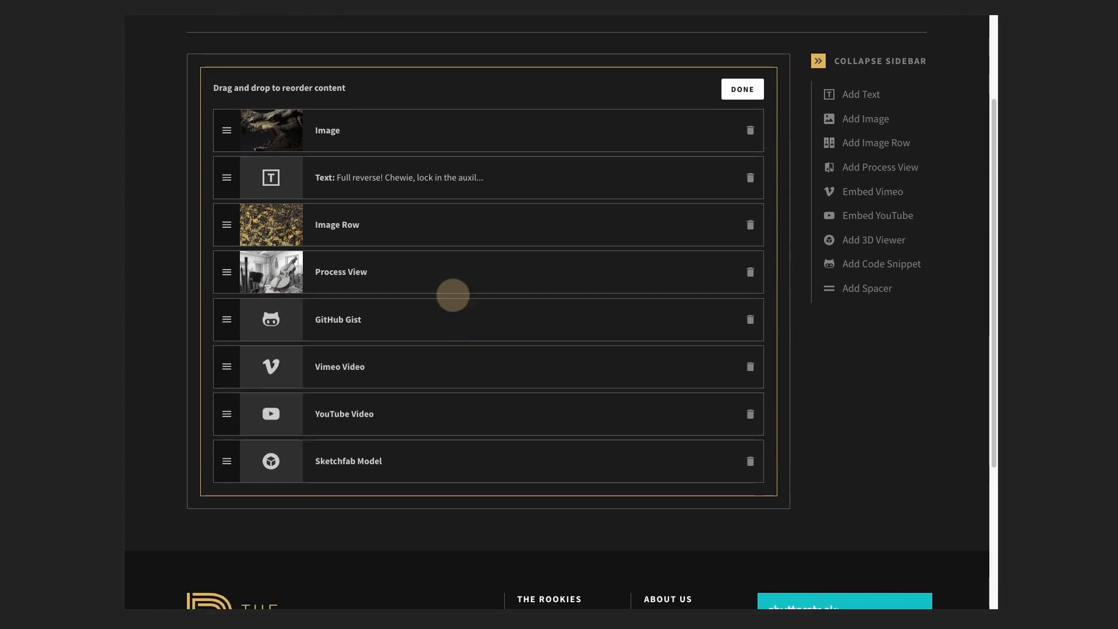
pyautogui.click(741, 90)
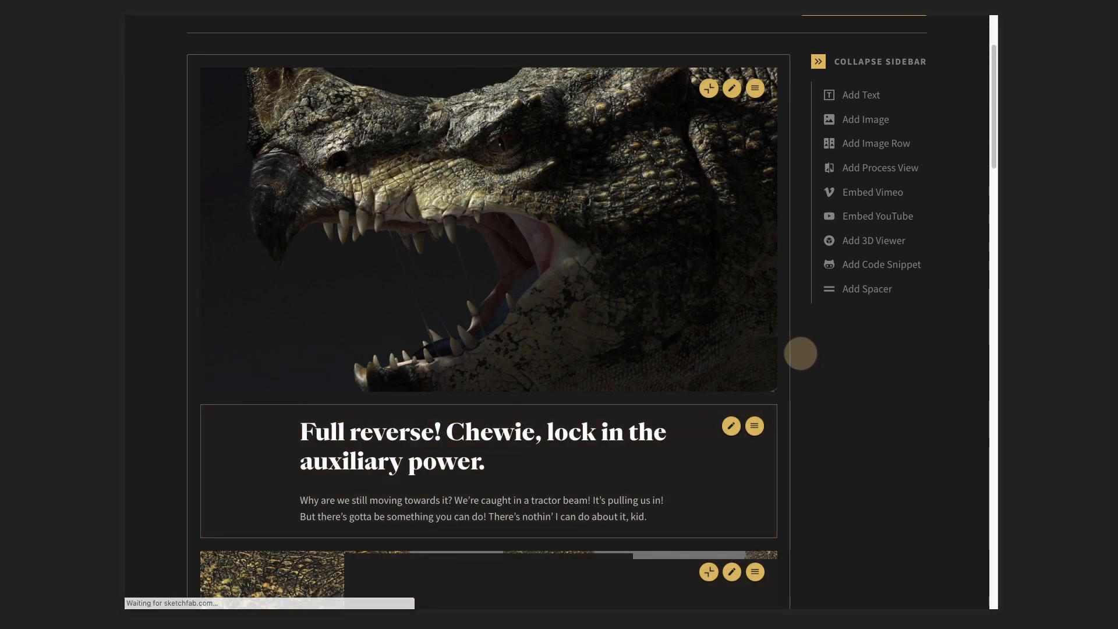
pyautogui.scroll(-3)
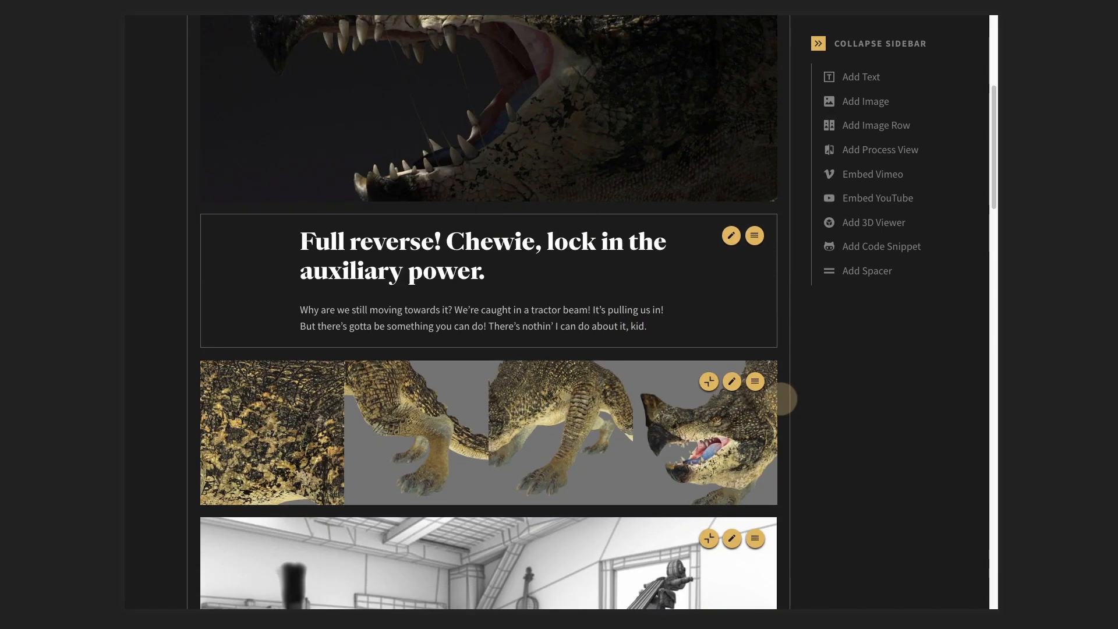
pyautogui.scroll(-3)
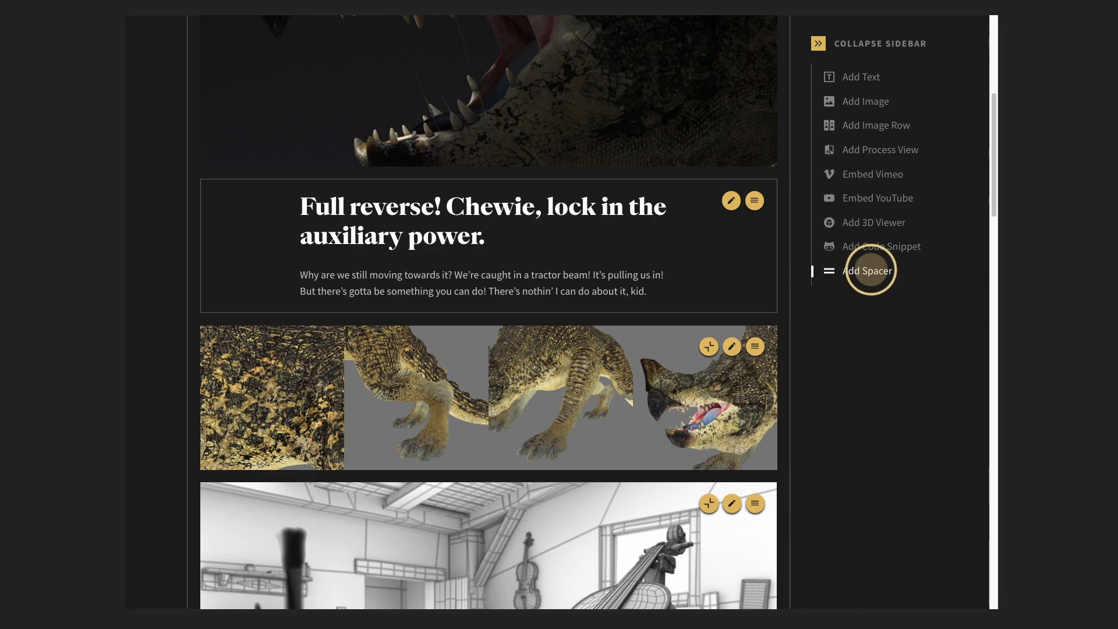
# Add two empty spacer blocks to the project content
pyautogui.click(866, 271)
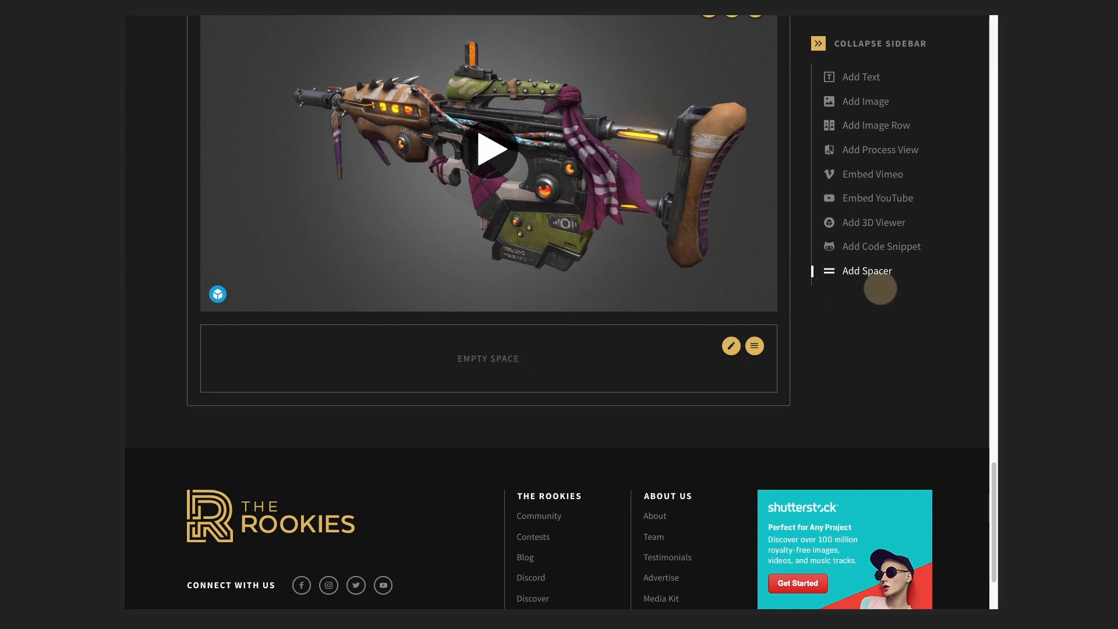
pyautogui.click(866, 270)
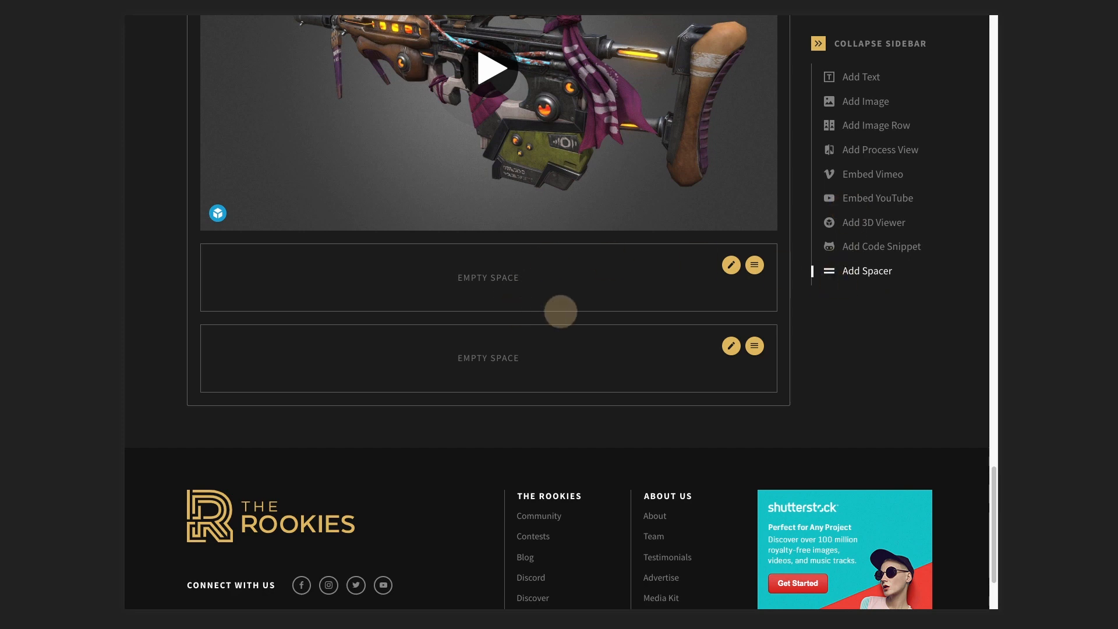
pyautogui.moveTo(753, 265)
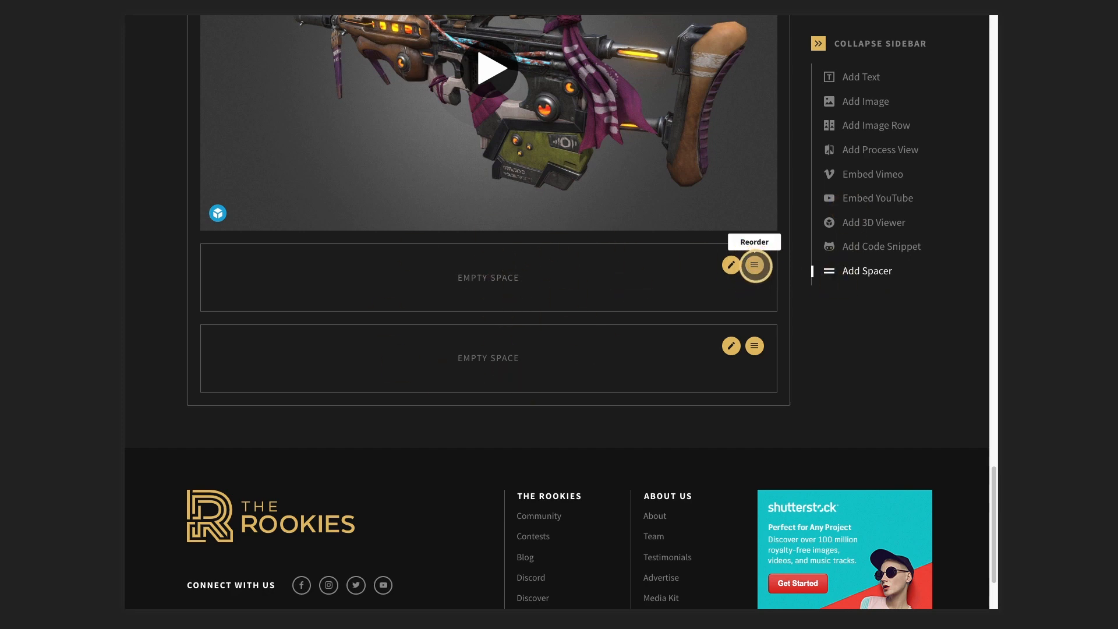
pyautogui.click(753, 266)
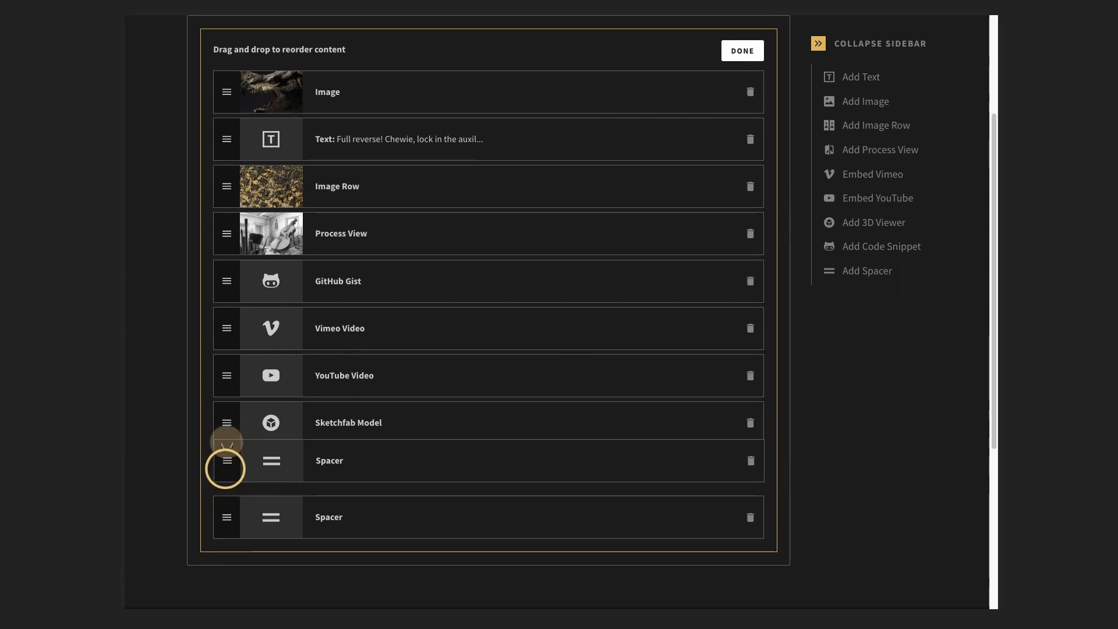
# Reorder so one spacer sits between Text and Image Row and the other below Image Row
pyautogui.moveTo(227, 460); pyautogui.dragTo(227, 186)
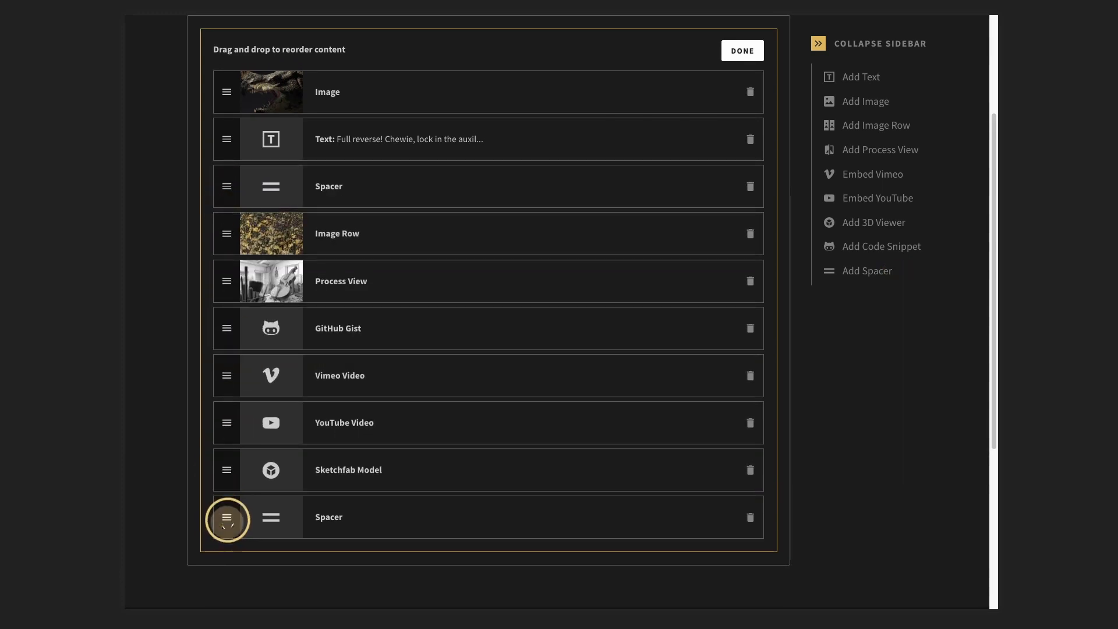
pyautogui.moveTo(227, 517); pyautogui.dragTo(227, 281)
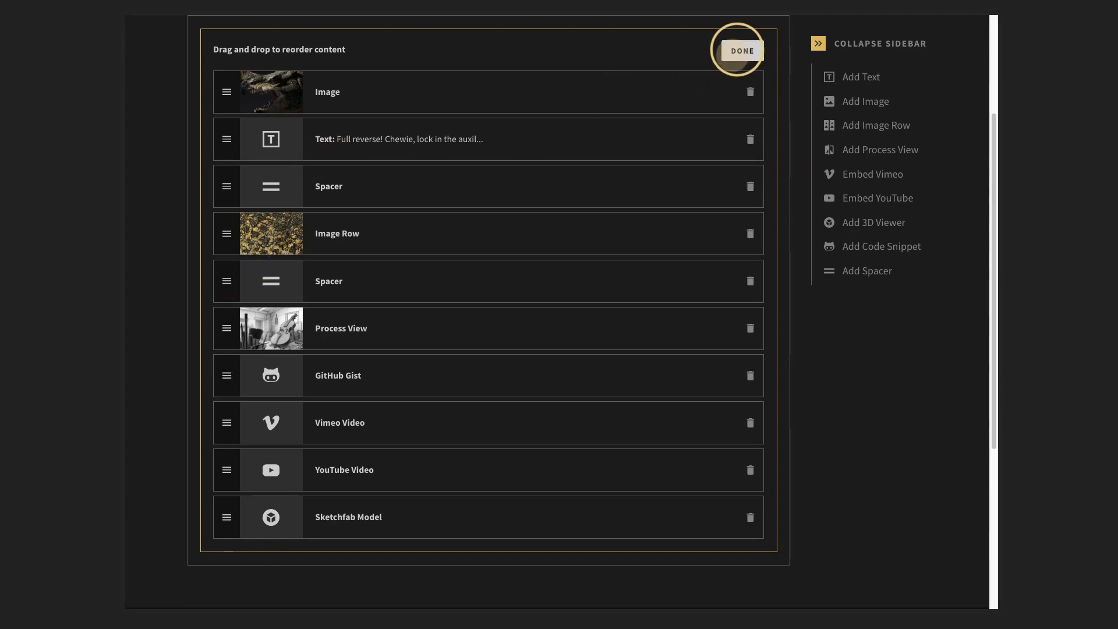
pyautogui.click(741, 50)
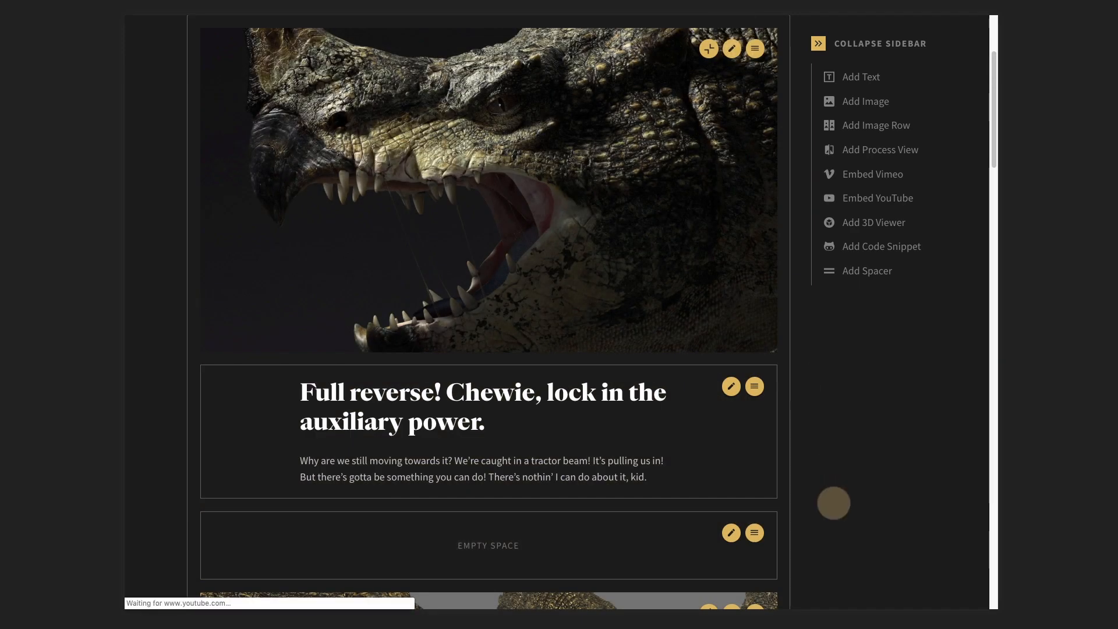
# Edit the Image Row, rearrange its images and delete the unwanted one, leaving two creature images
pyautogui.scroll(-3)
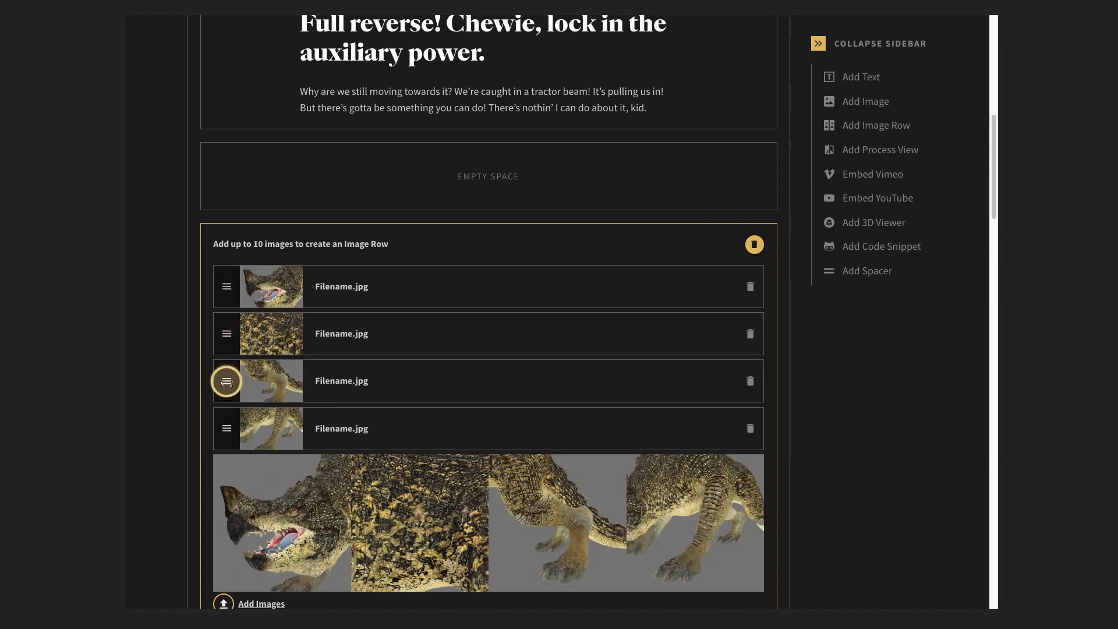
pyautogui.moveTo(227, 379); pyautogui.dragTo(227, 427)
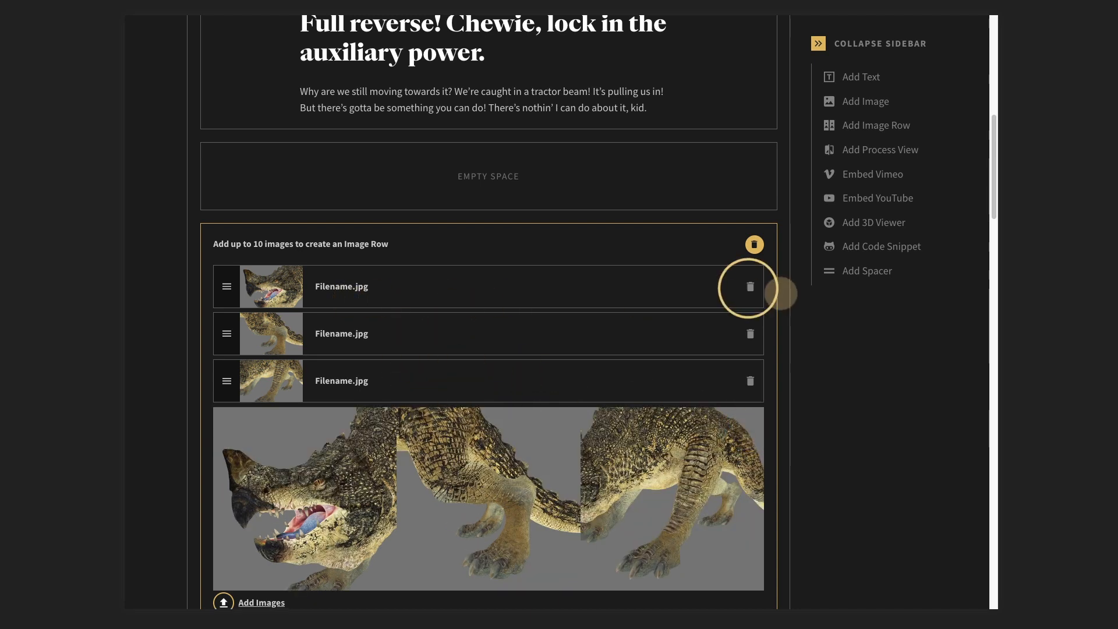
pyautogui.click(749, 287)
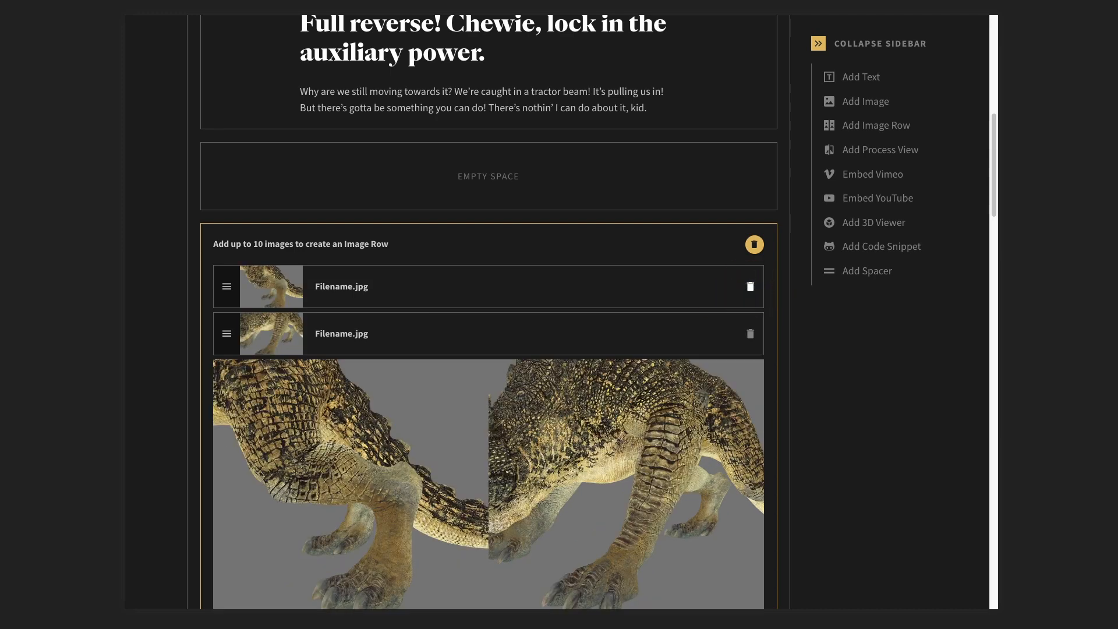
pyautogui.scroll(-3)
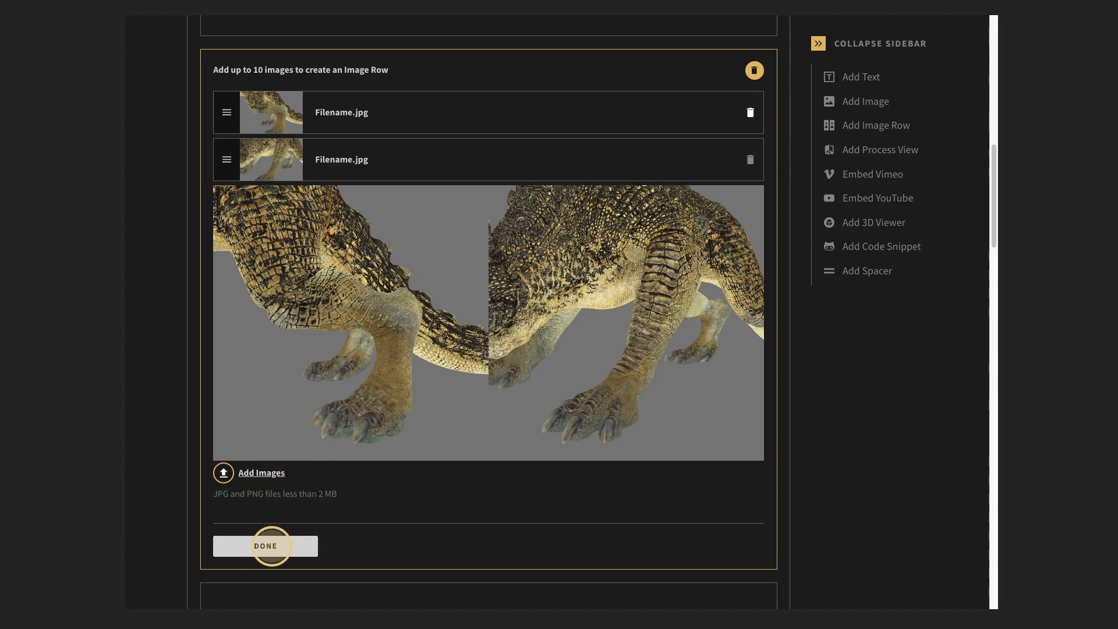
pyautogui.click(264, 545)
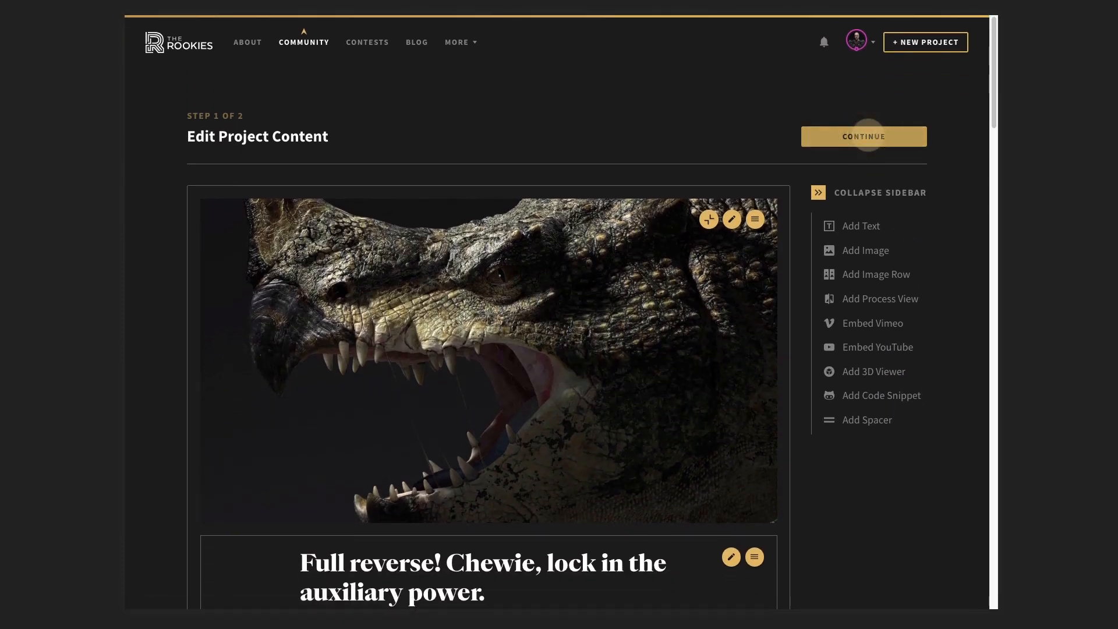
# Continue to Edit Project Details and publish the edited Test project
pyautogui.click(863, 136)
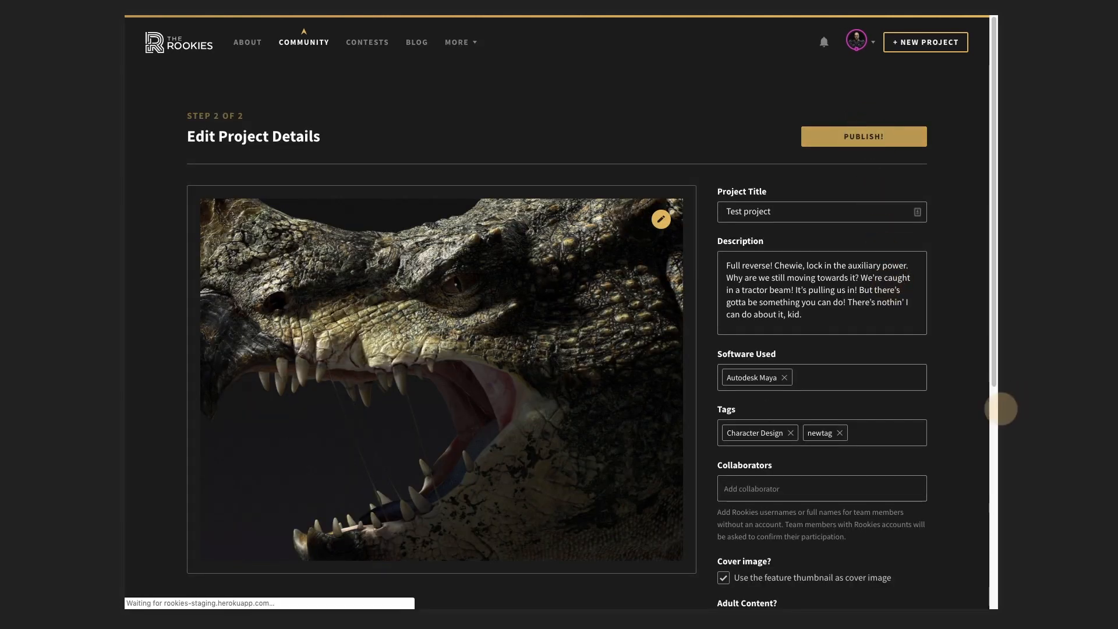
pyautogui.click(864, 137)
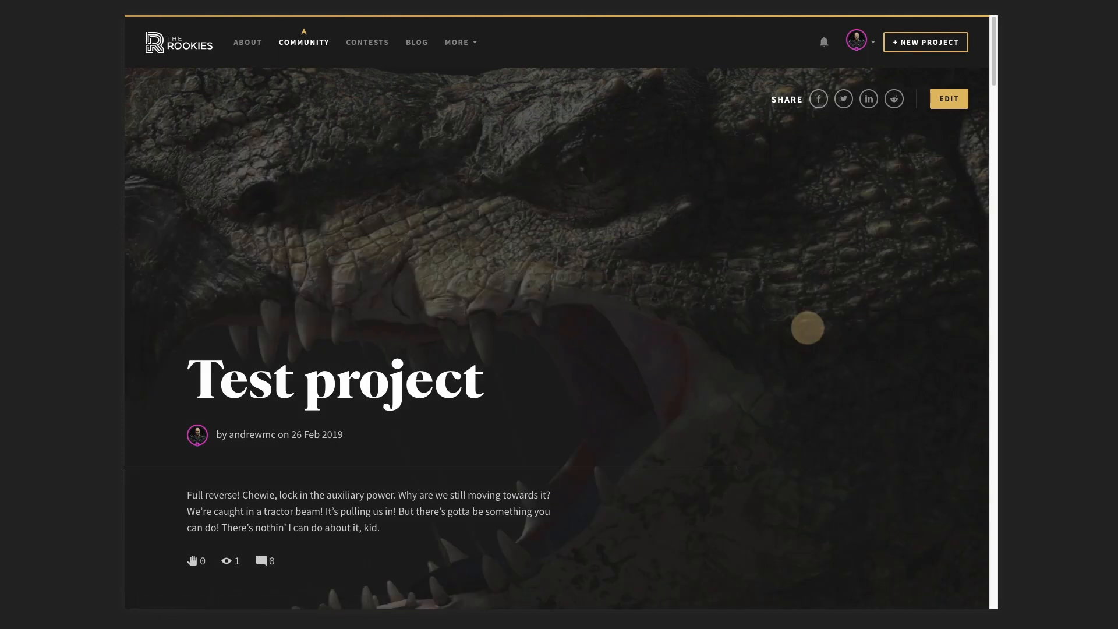
pyautogui.scroll(-3)
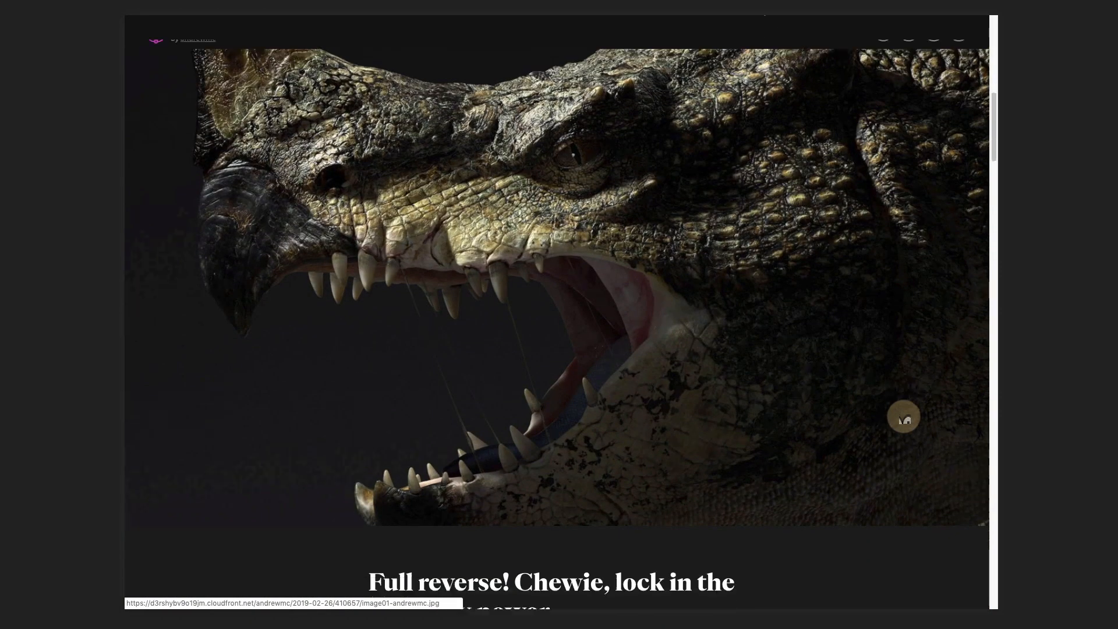
pyautogui.scroll(-3)
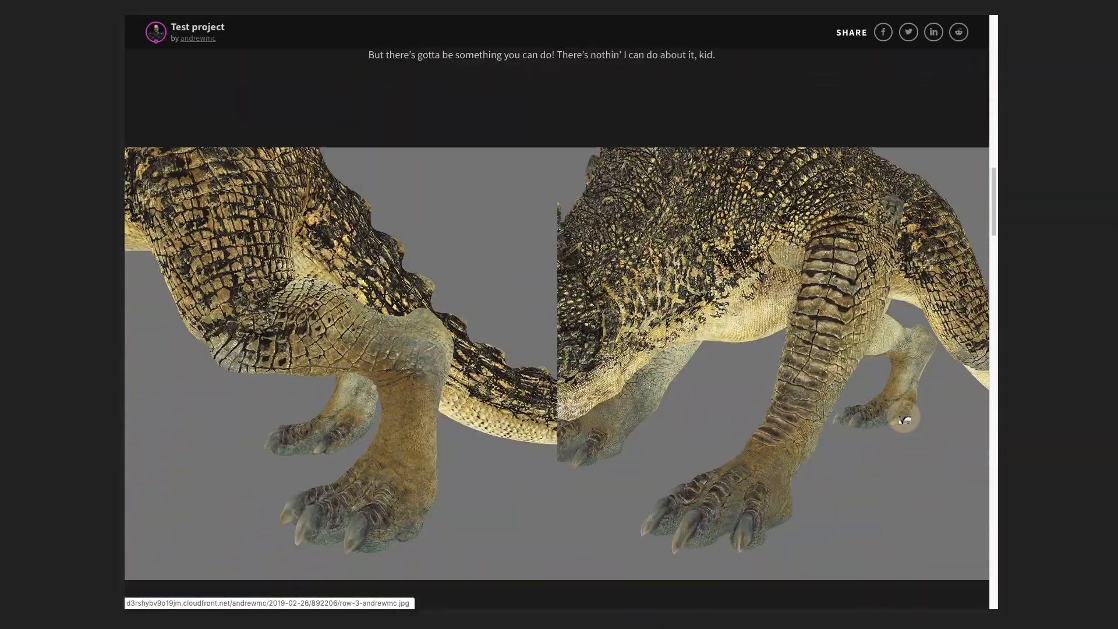
pyautogui.scroll(-3)
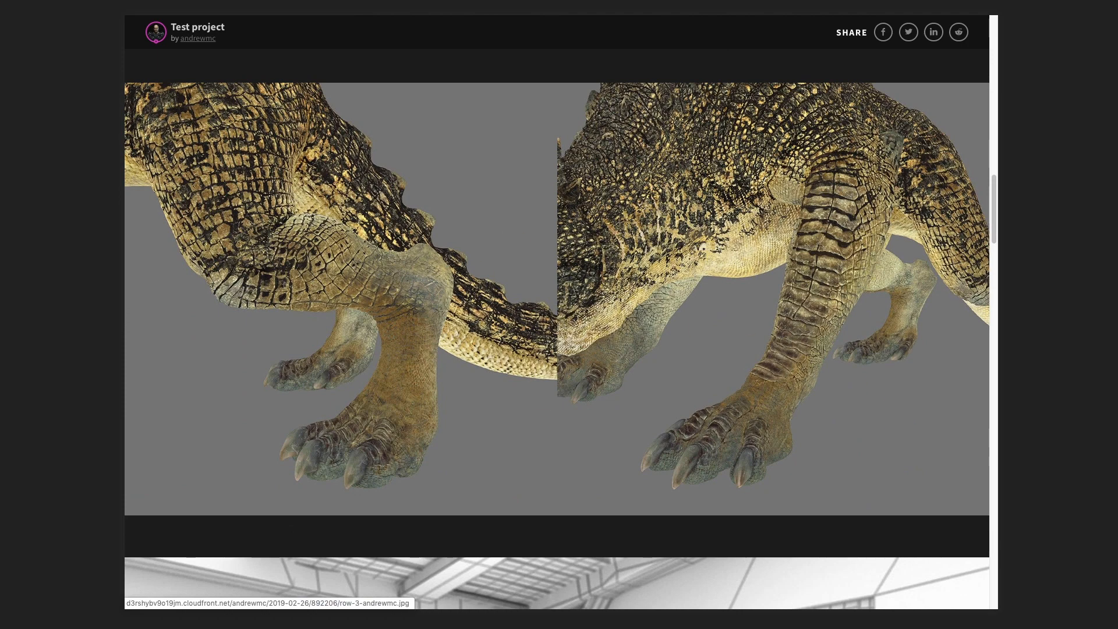
pyautogui.scroll(-3)
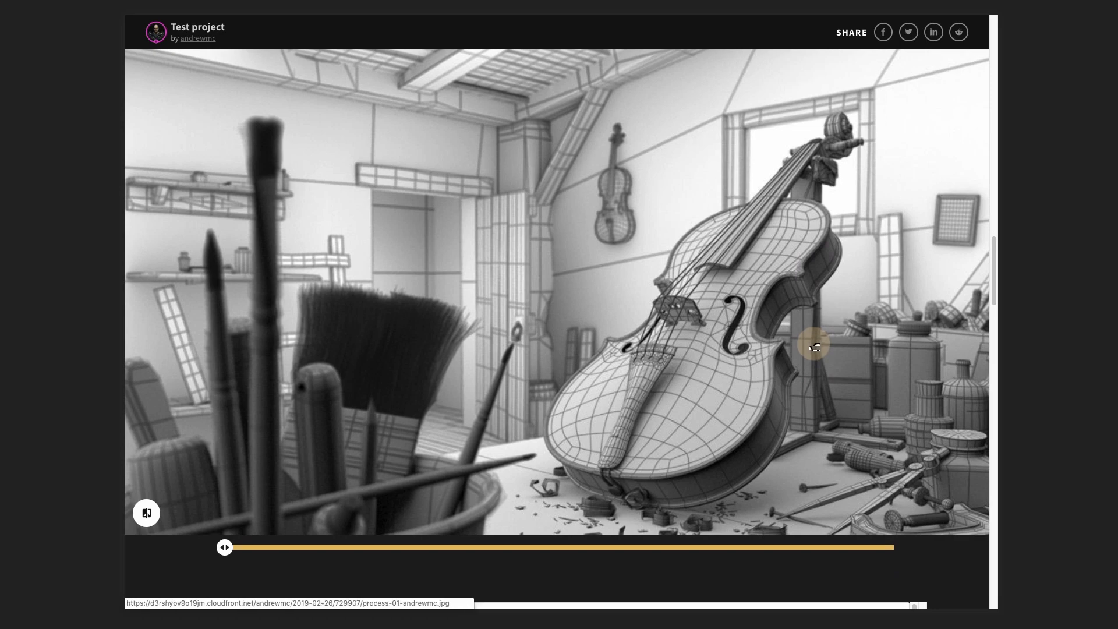
pyautogui.moveTo(224, 548); pyautogui.dragTo(808, 548)
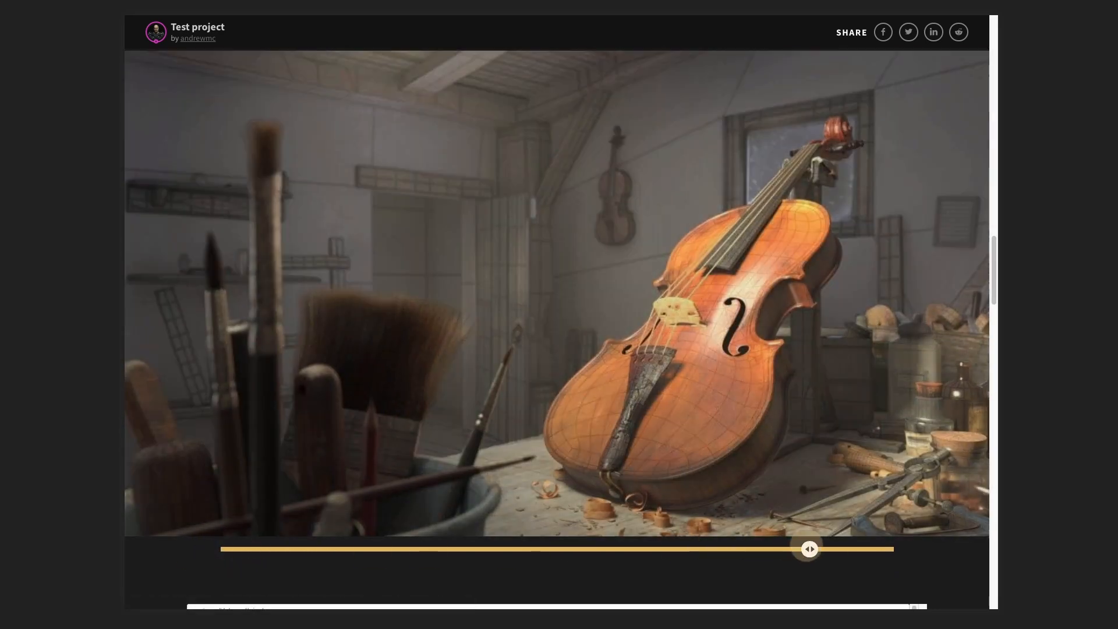
pyautogui.moveTo(808, 548); pyautogui.dragTo(709, 549)
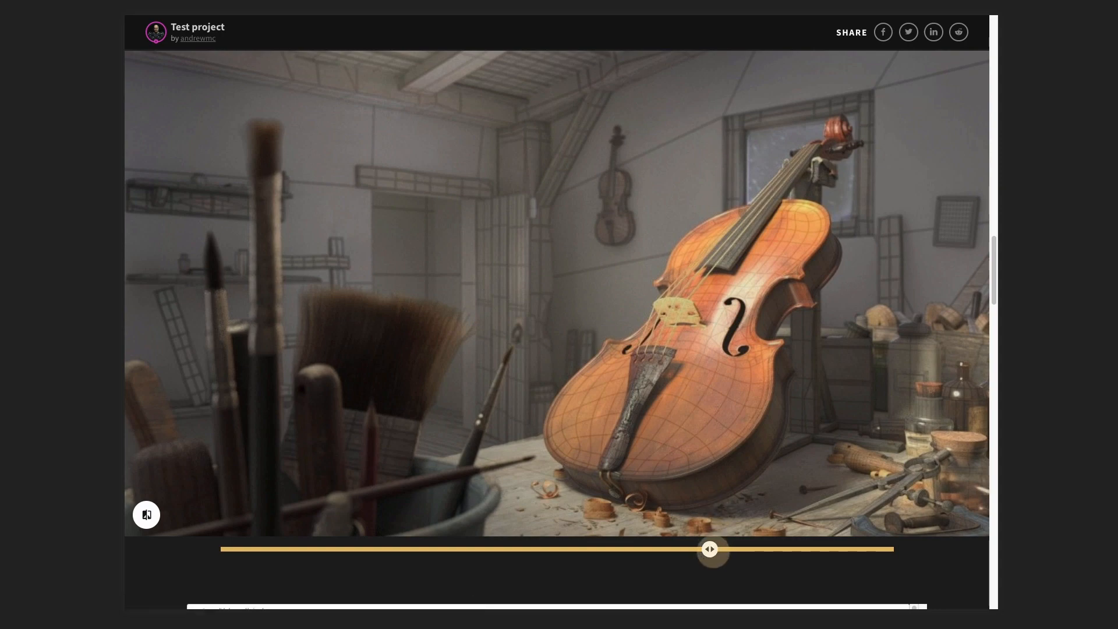
pyautogui.moveTo(710, 549); pyautogui.dragTo(322, 549)
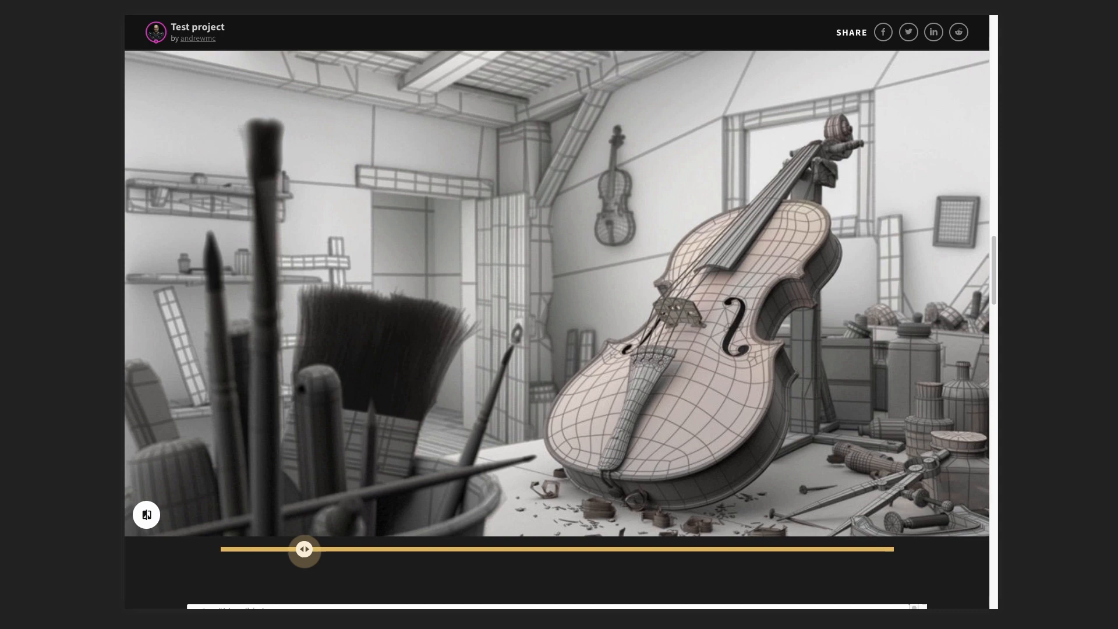
pyautogui.moveTo(304, 549); pyautogui.dragTo(342, 549)
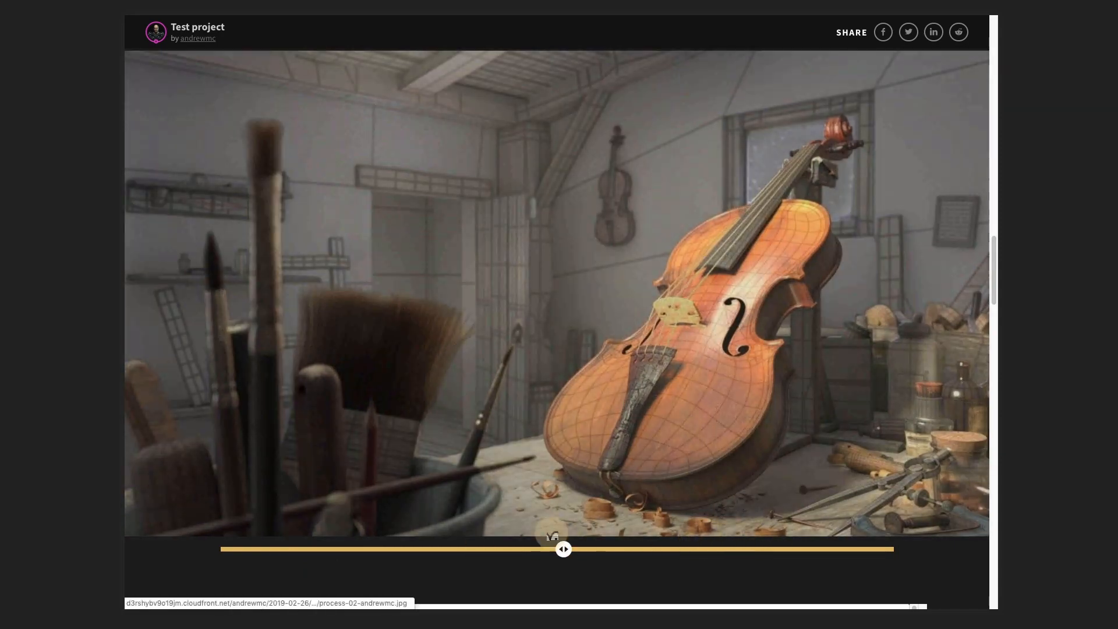
pyautogui.moveTo(562, 549); pyautogui.dragTo(622, 548)
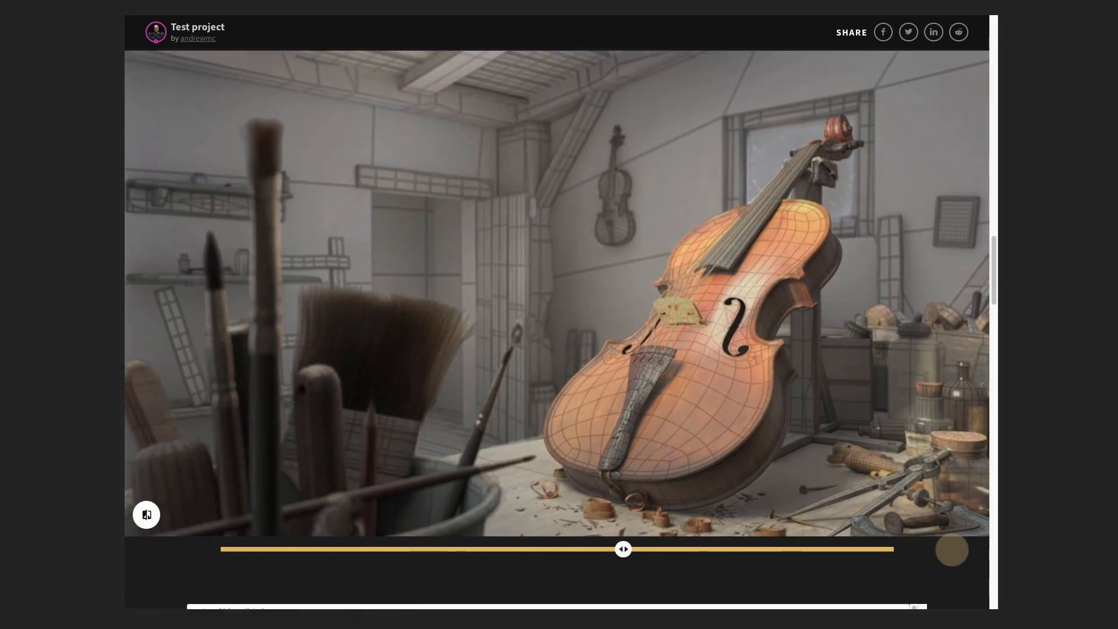
pyautogui.scroll(-3)
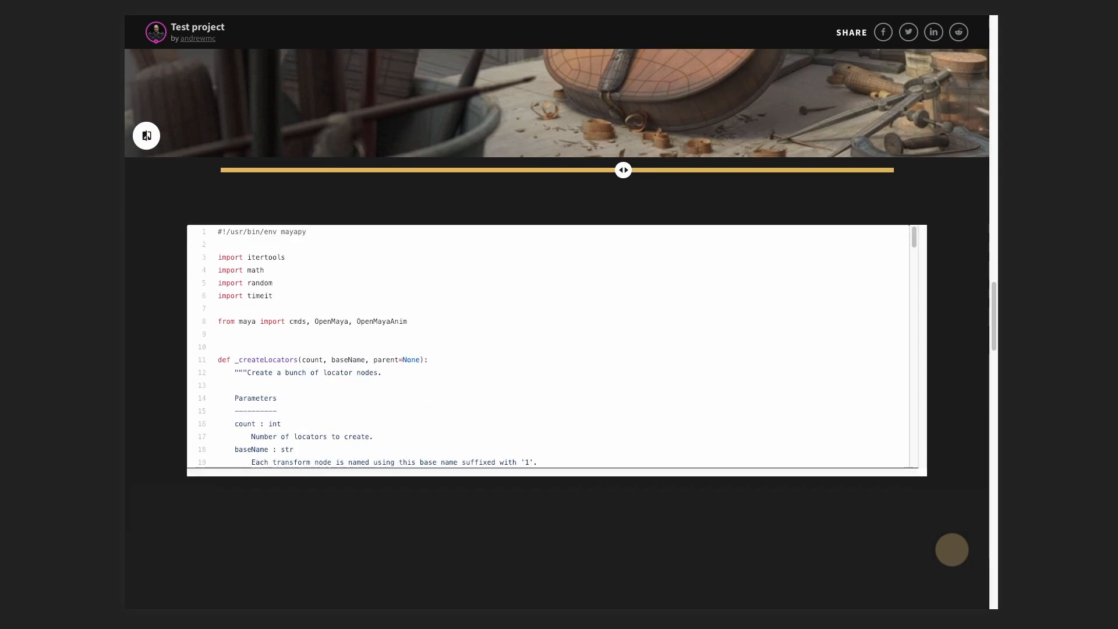
pyautogui.scroll(-3)
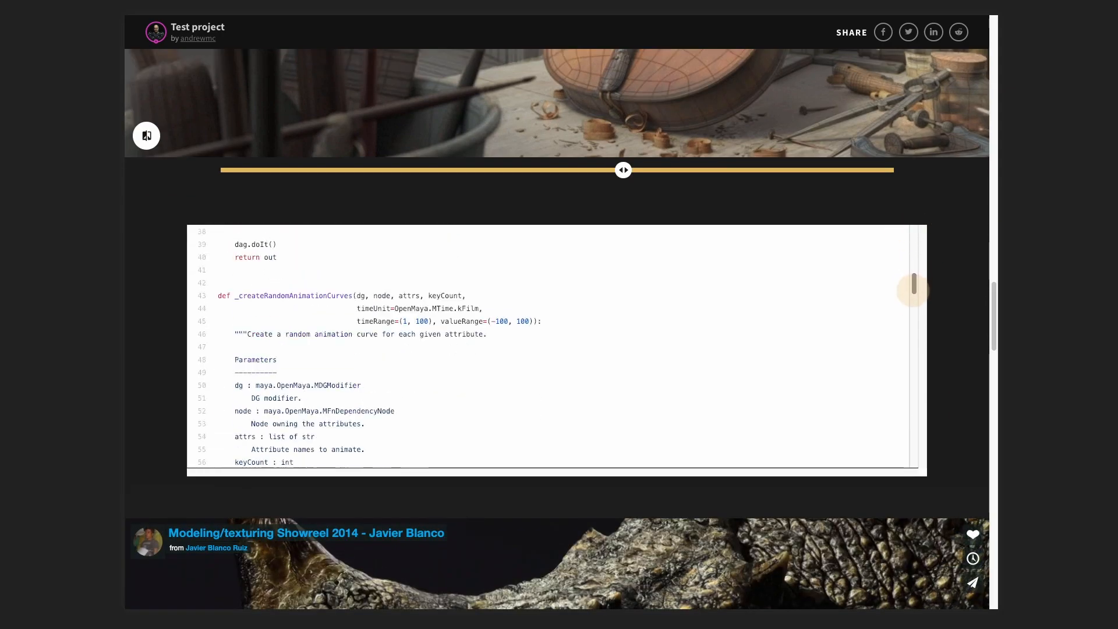
pyautogui.scroll(-3)
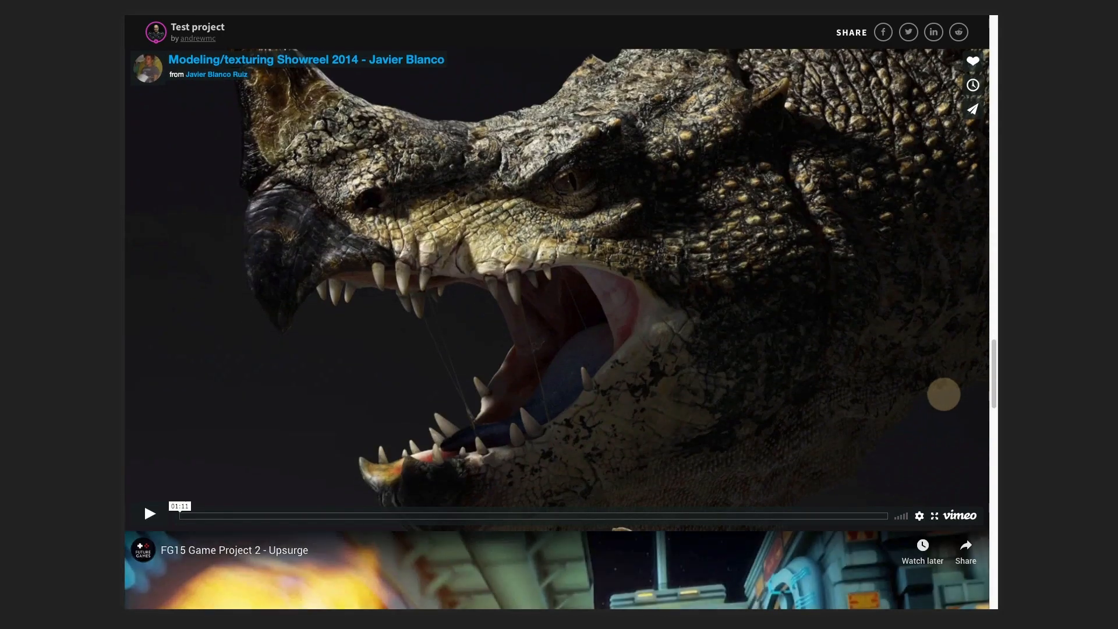
pyautogui.scroll(-3)
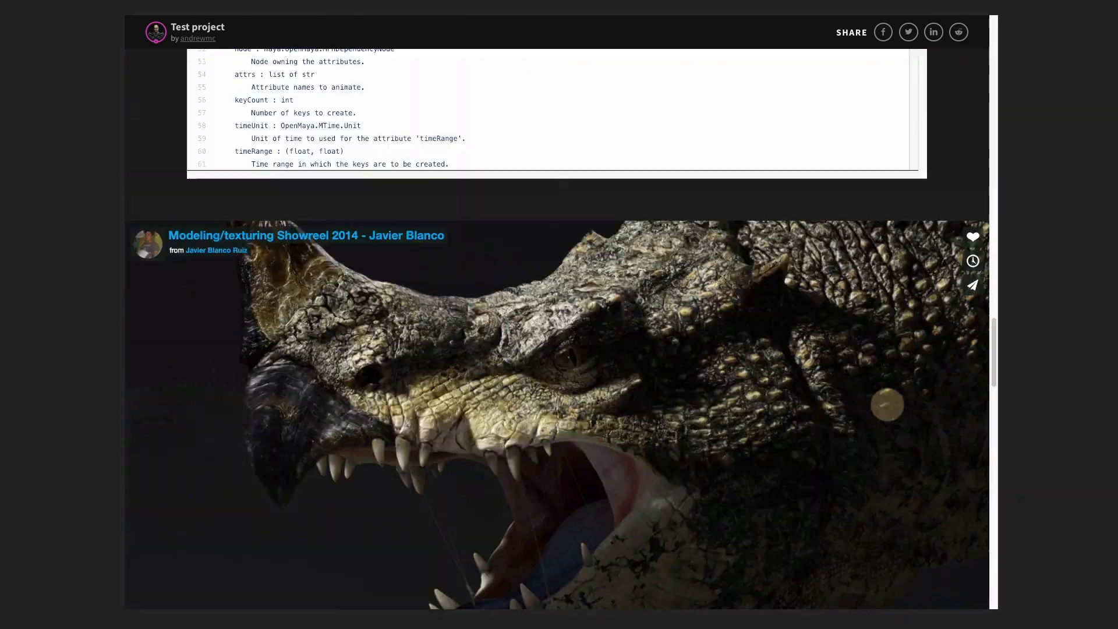
pyautogui.scroll(-3)
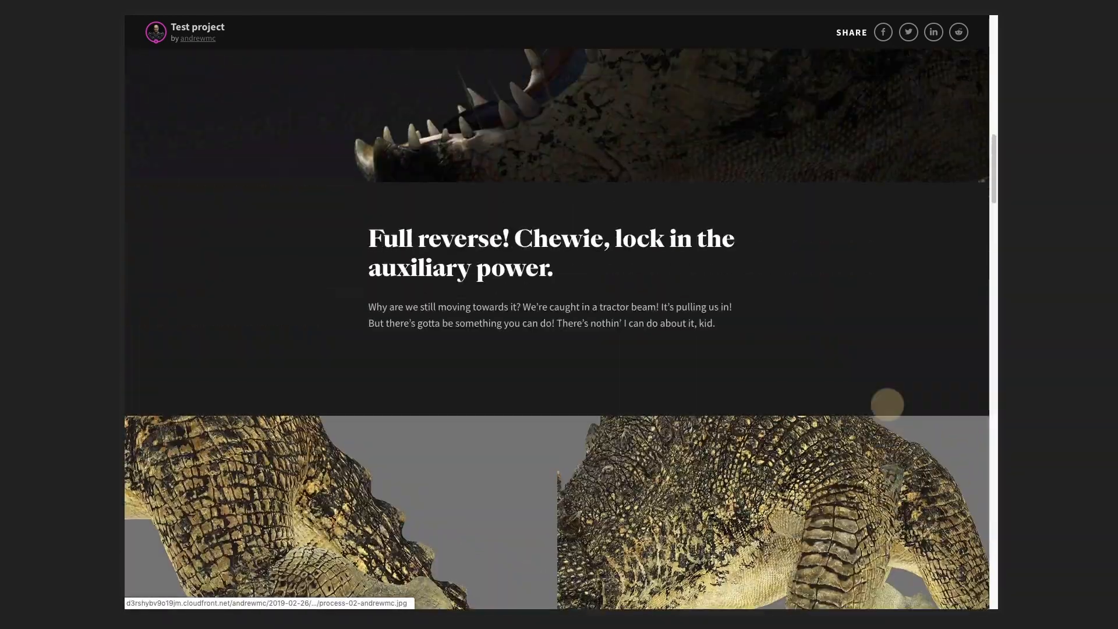
pyautogui.scroll(-3)
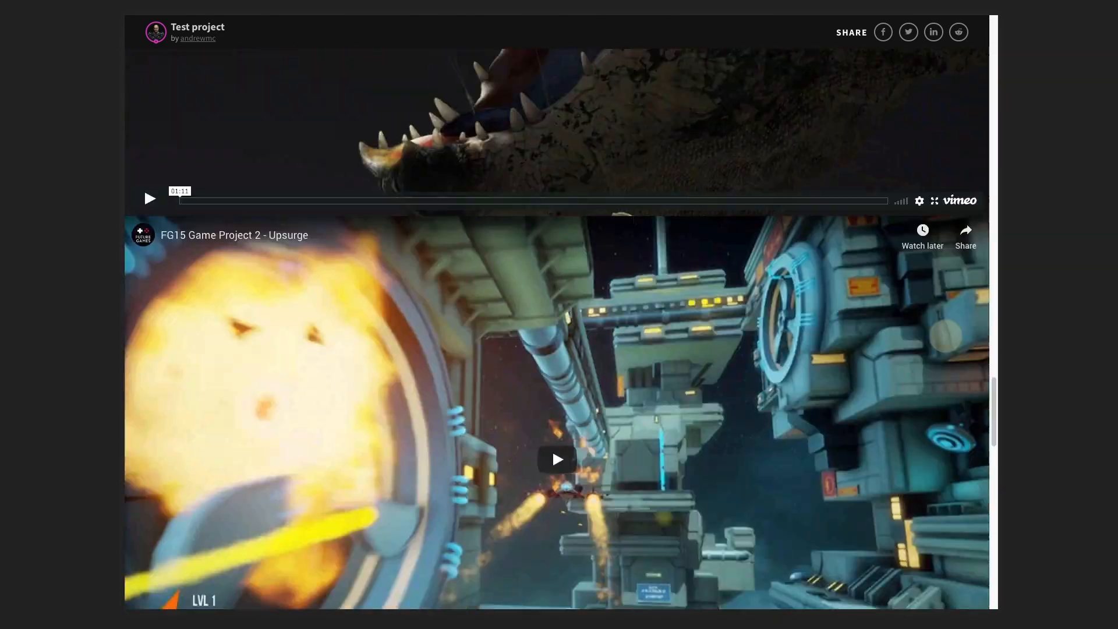
pyautogui.scroll(-3)
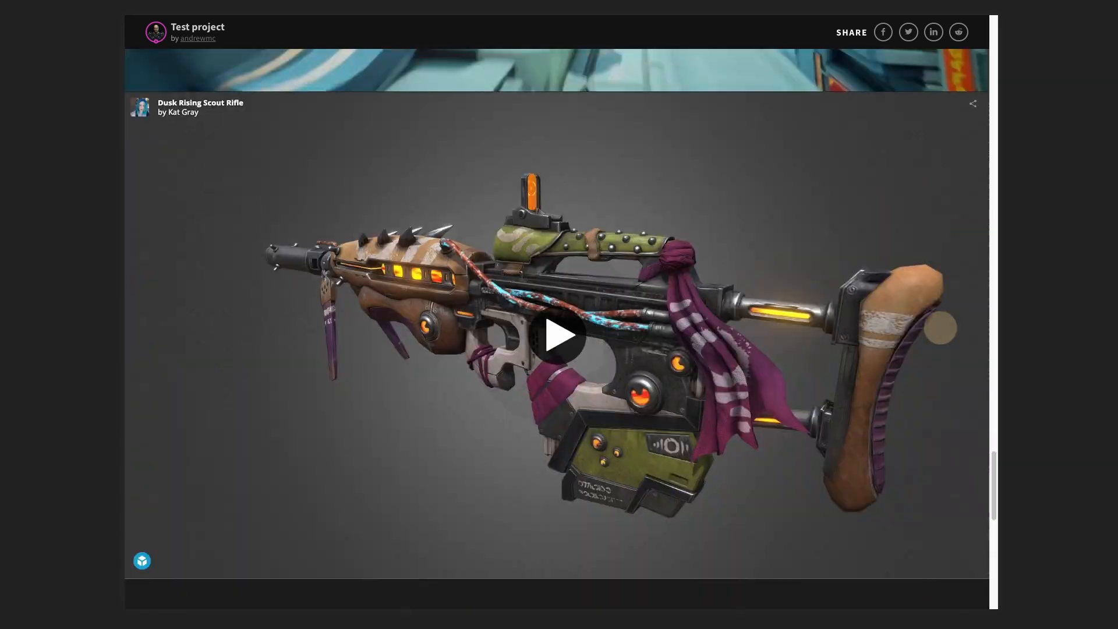